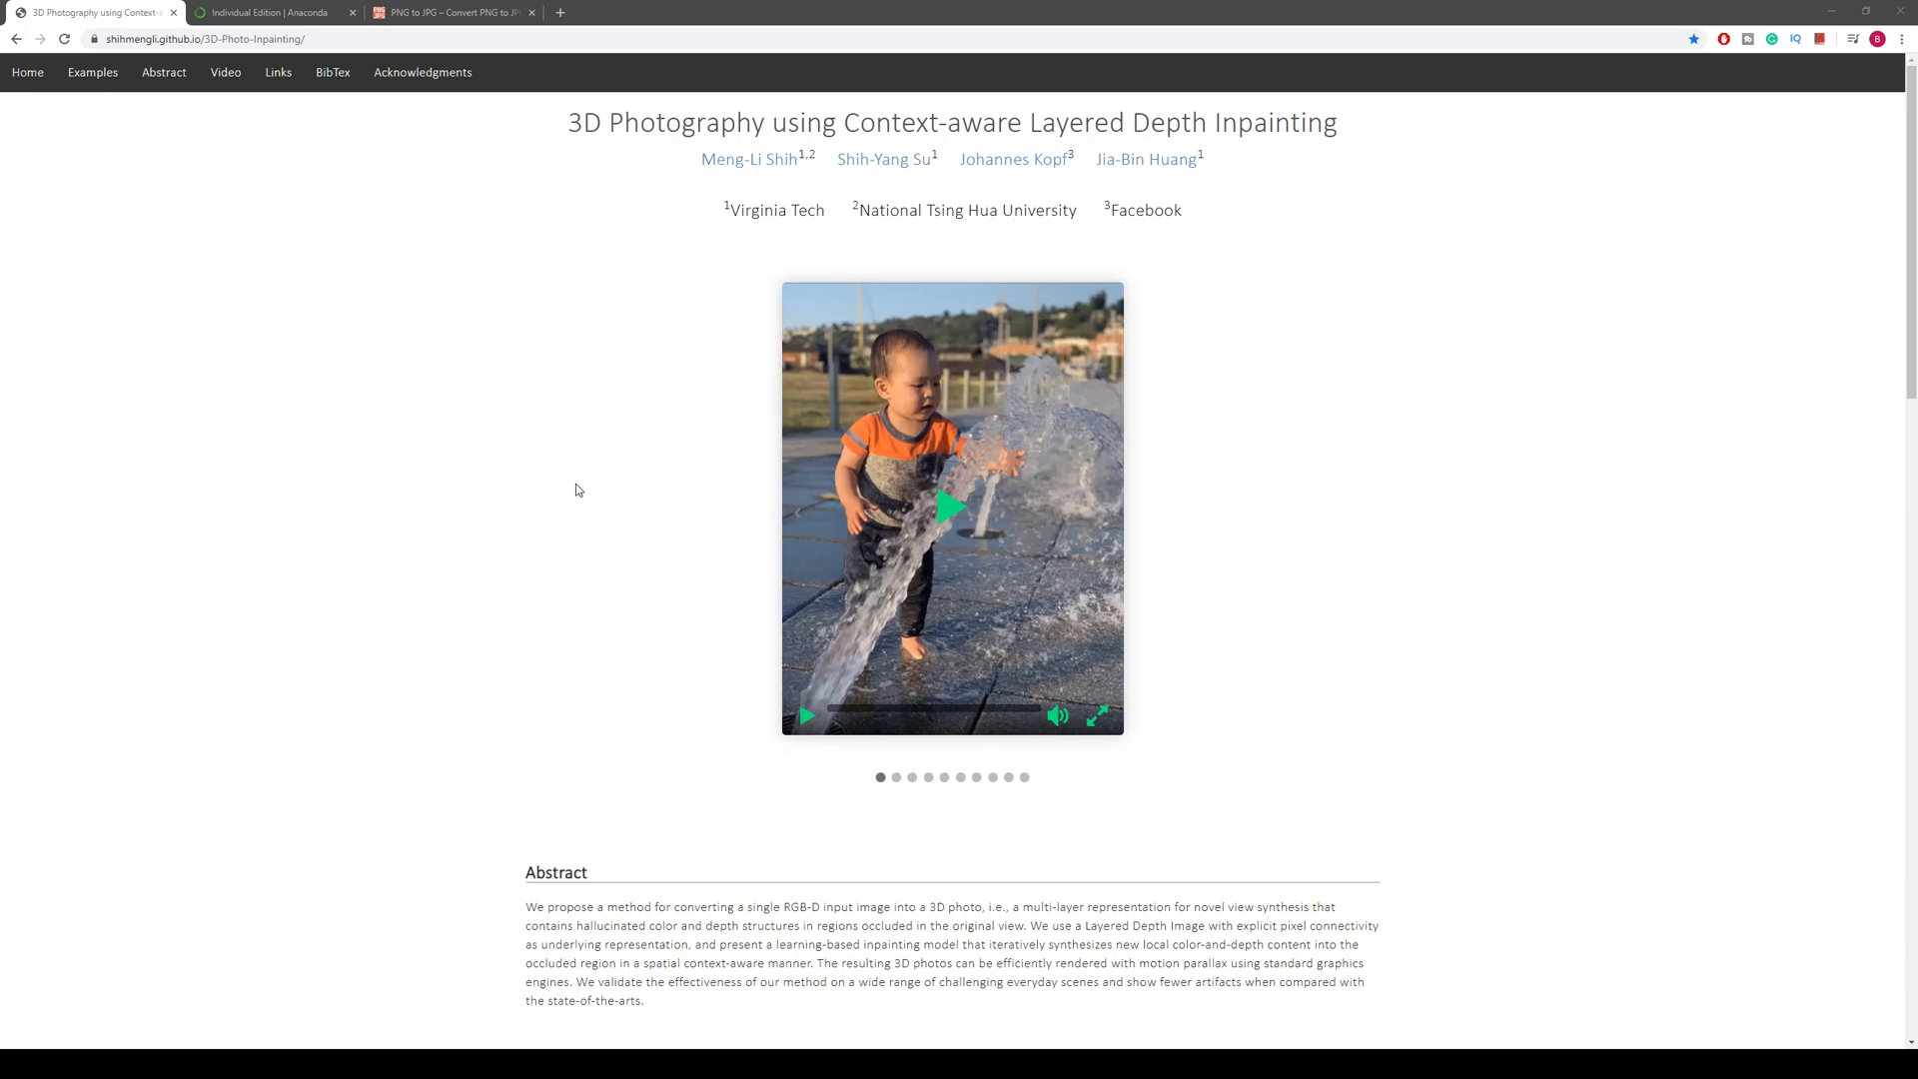
mouse_move(521, 178)
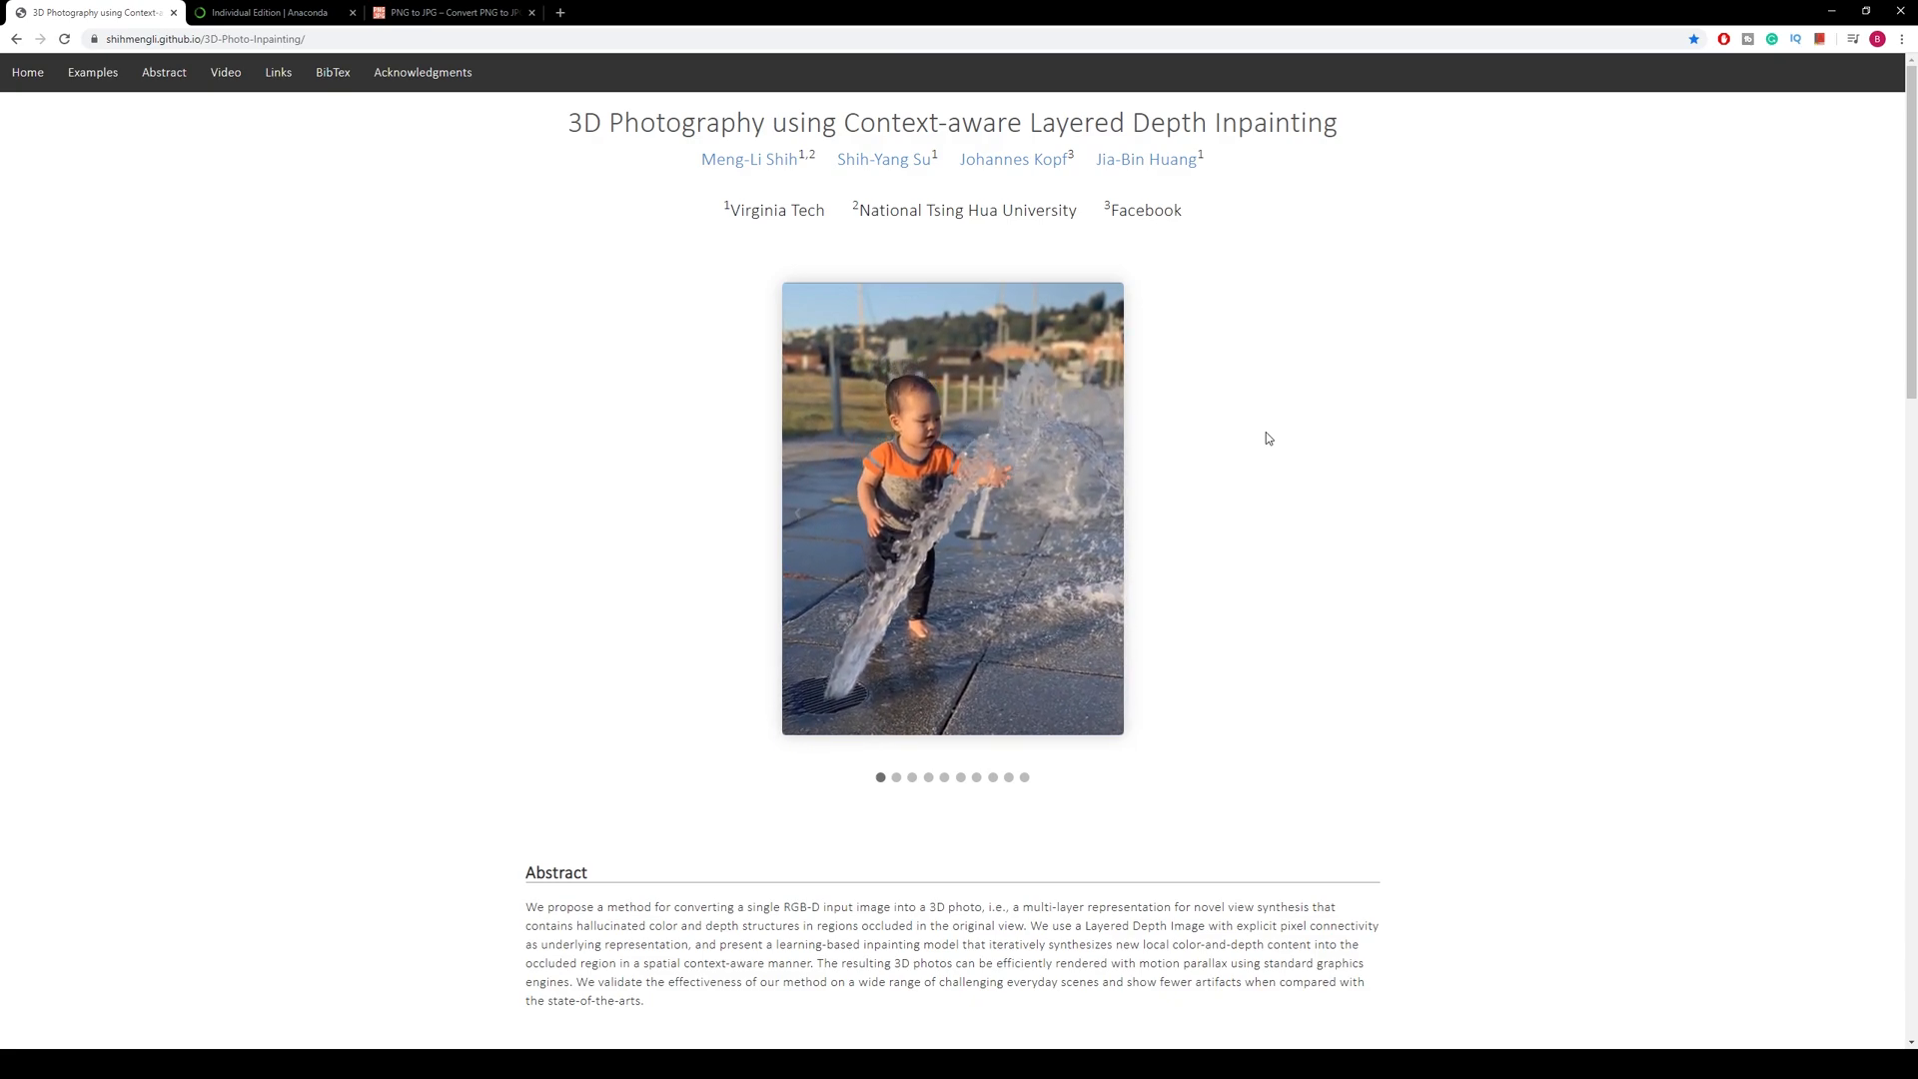
Step: Open the project's GitHub code link and download 3d-photo-inpainting as a ZIP
scroll(down, 3)
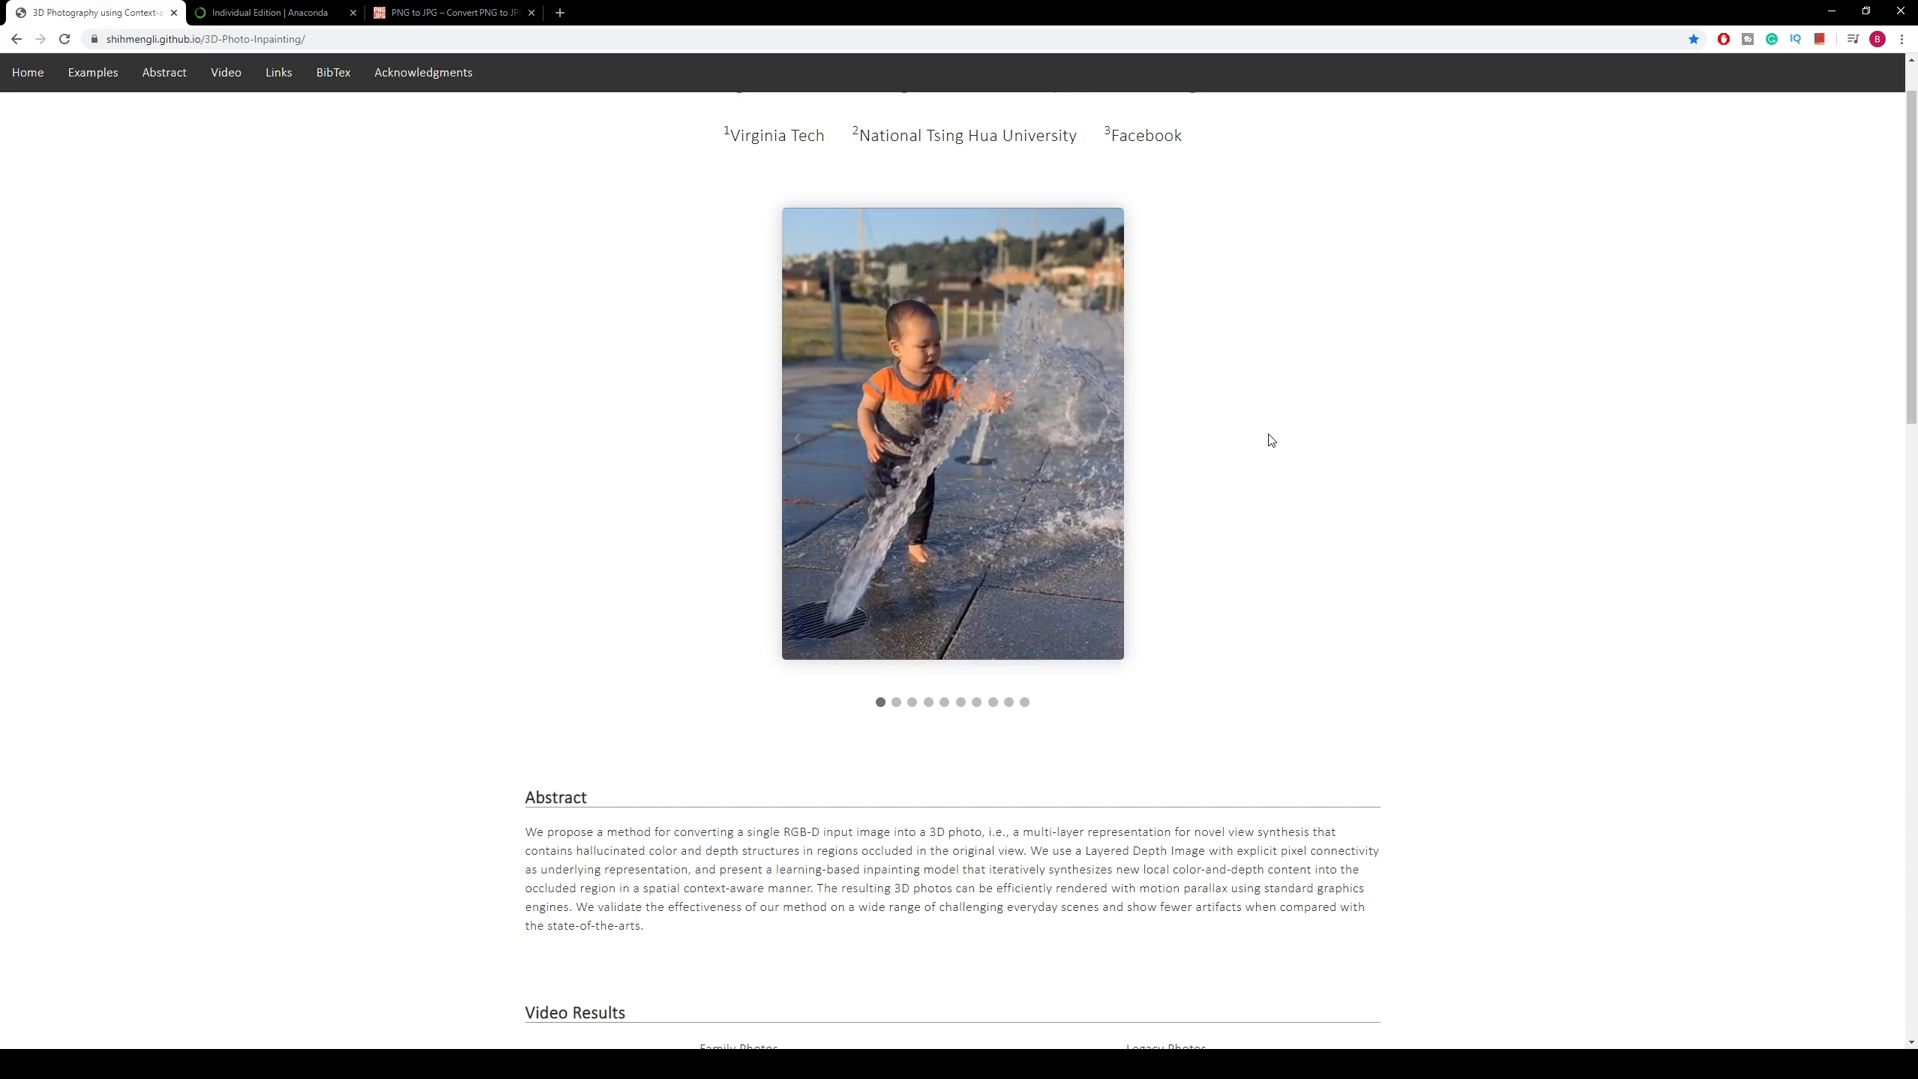
scroll(down, 3)
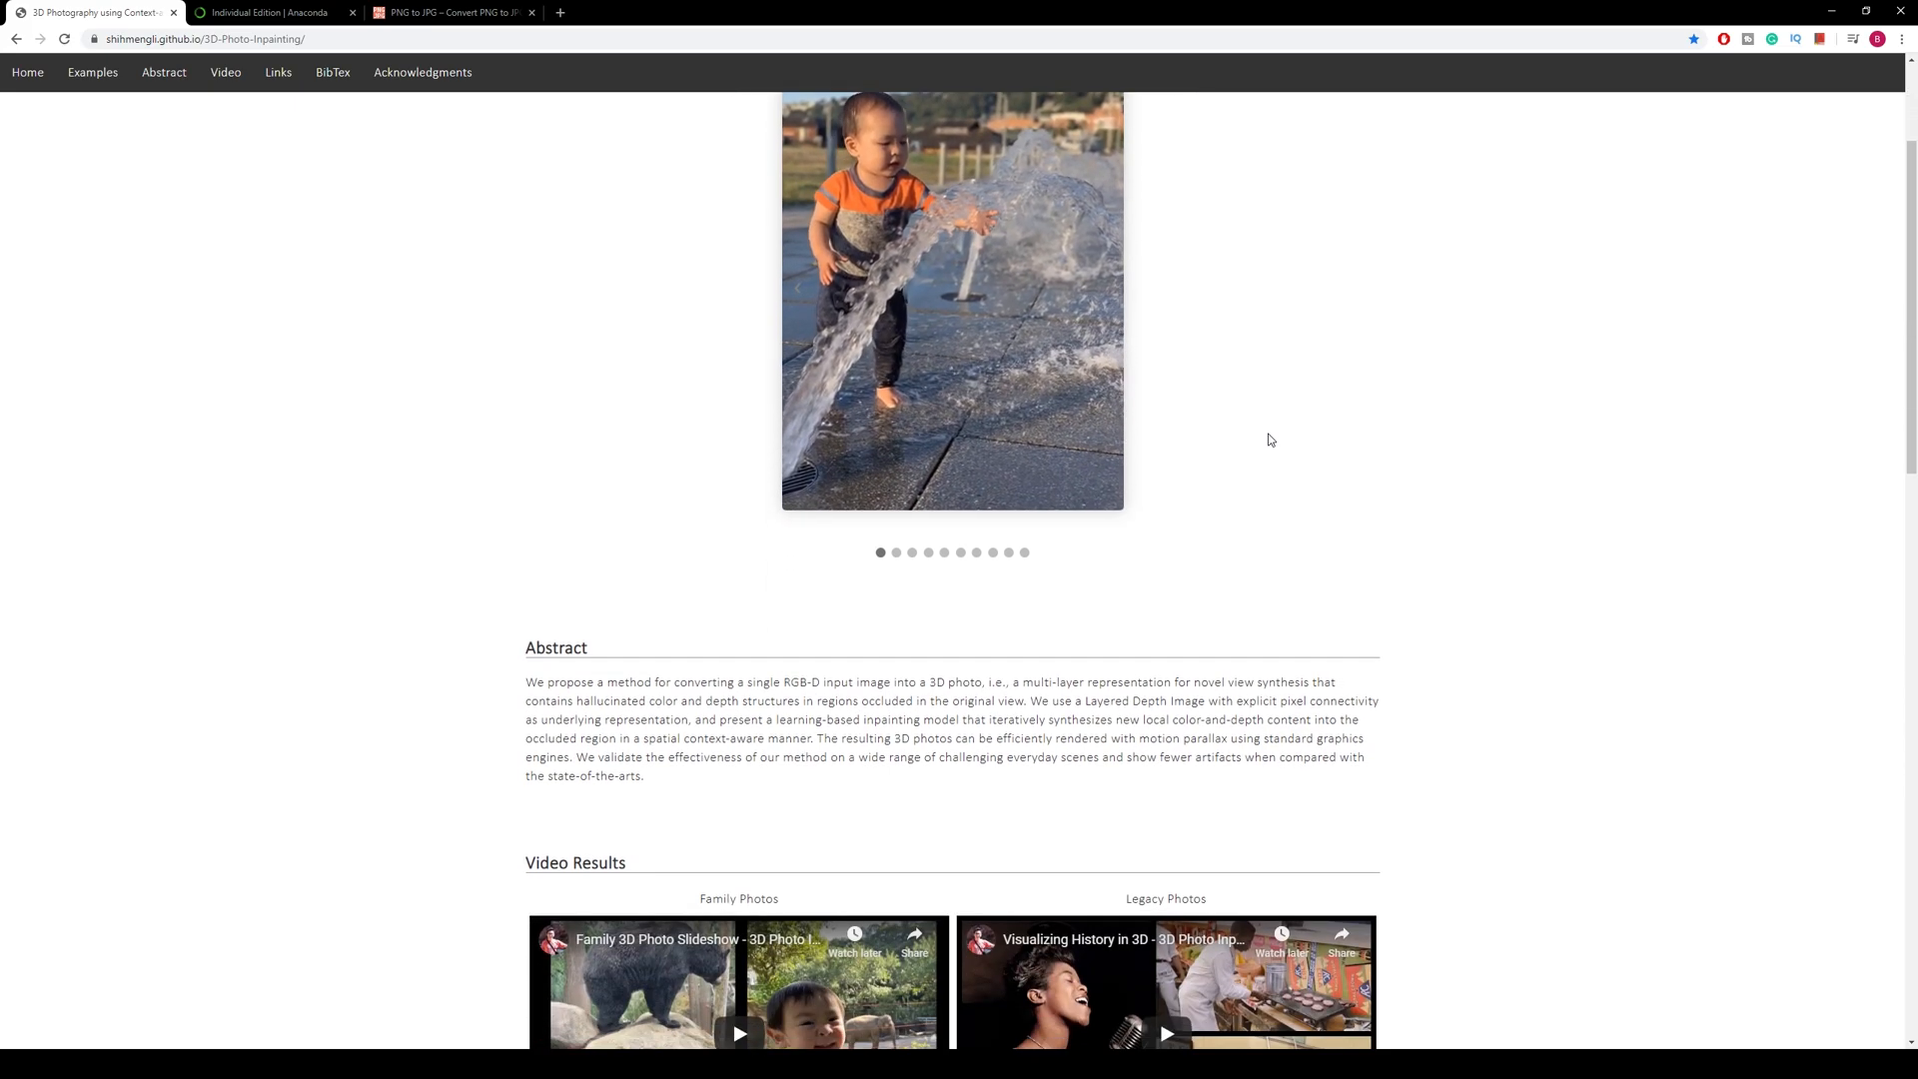
scroll(down, 3)
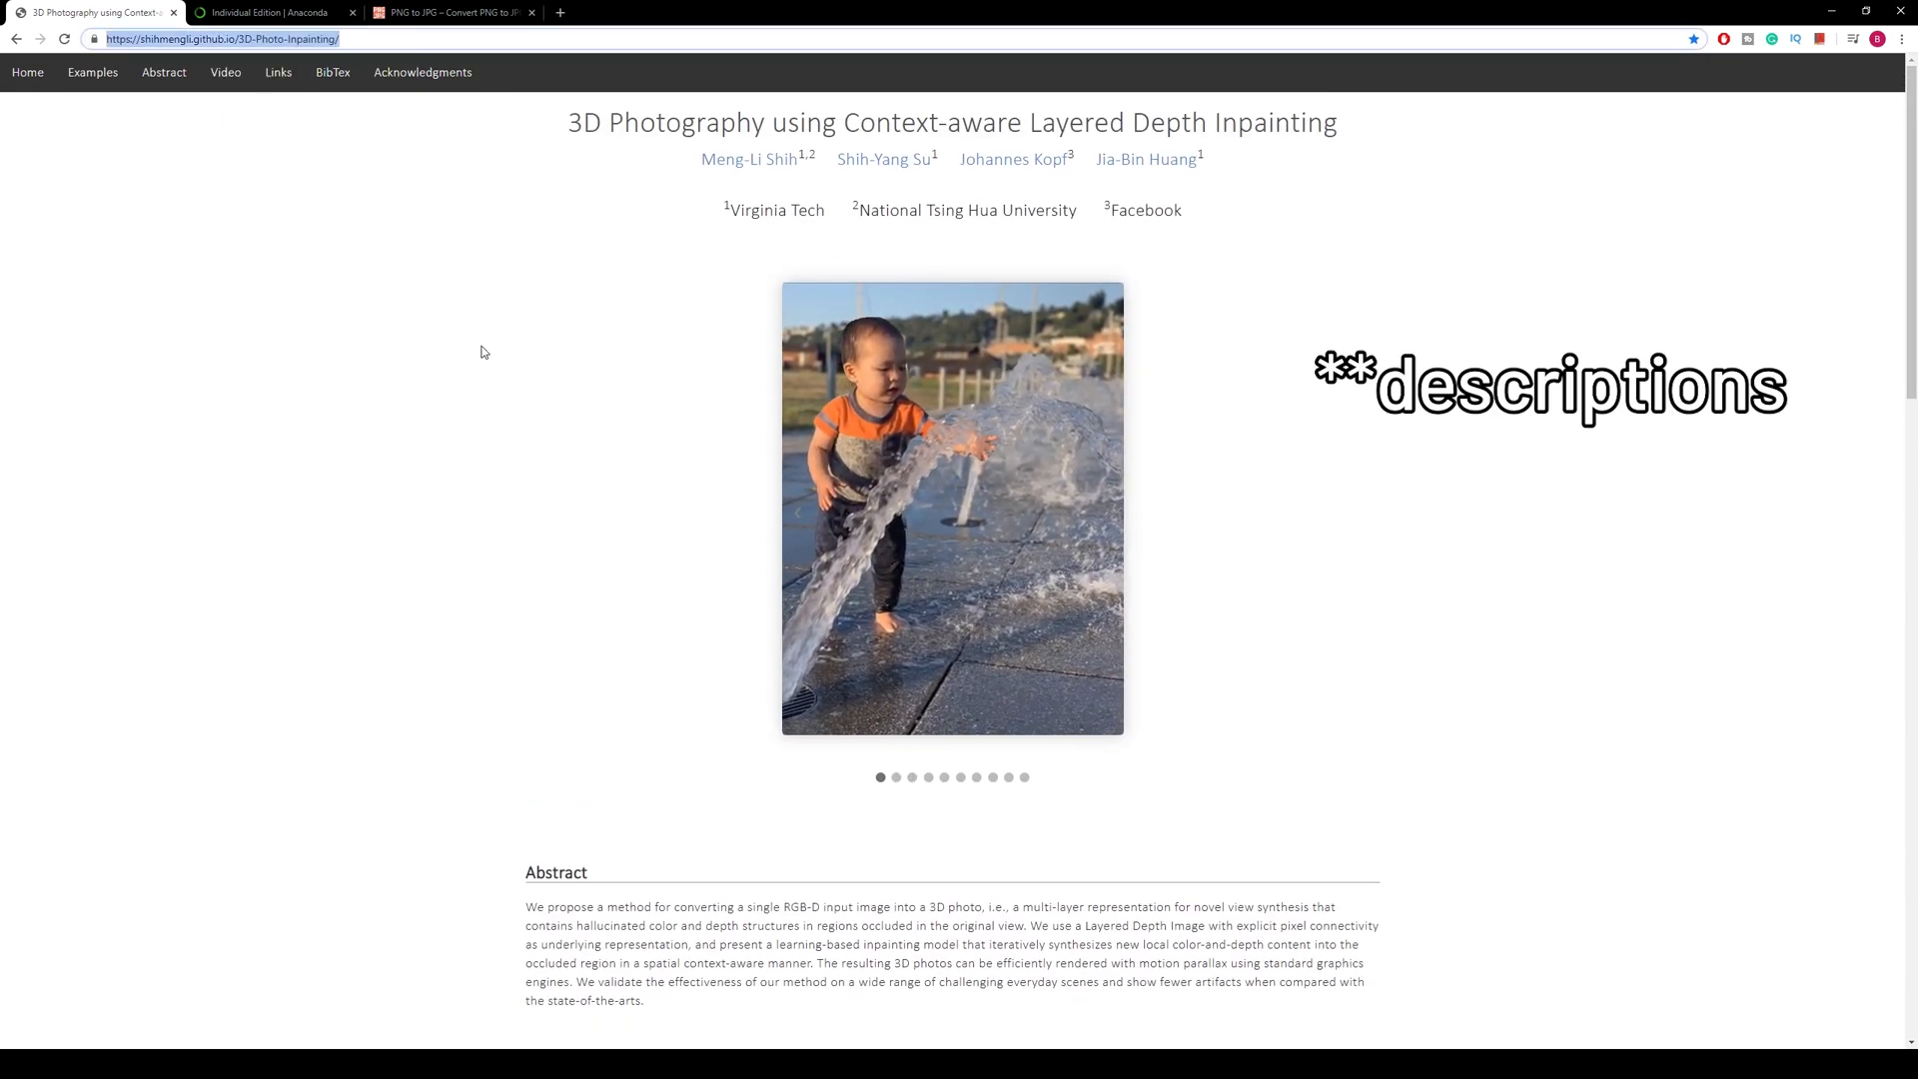
scroll(down, 3)
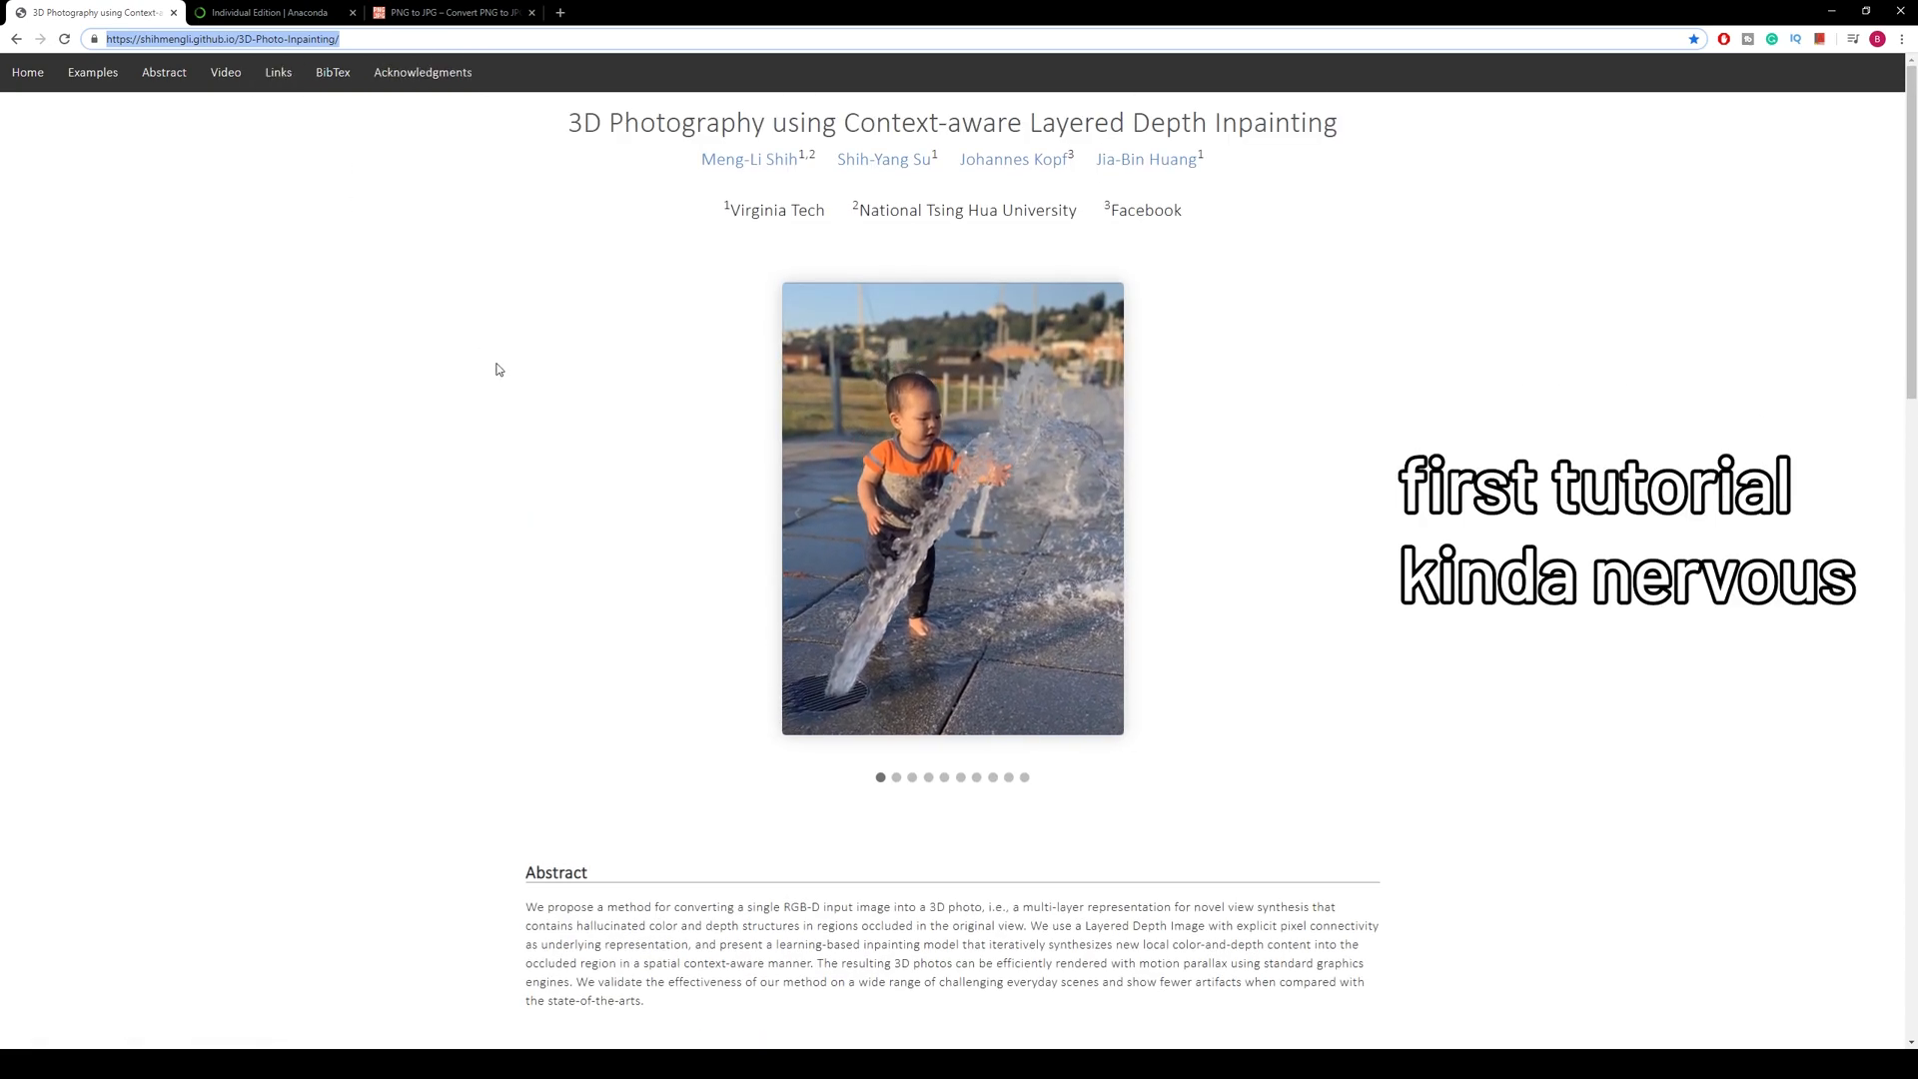
scroll(down, 3)
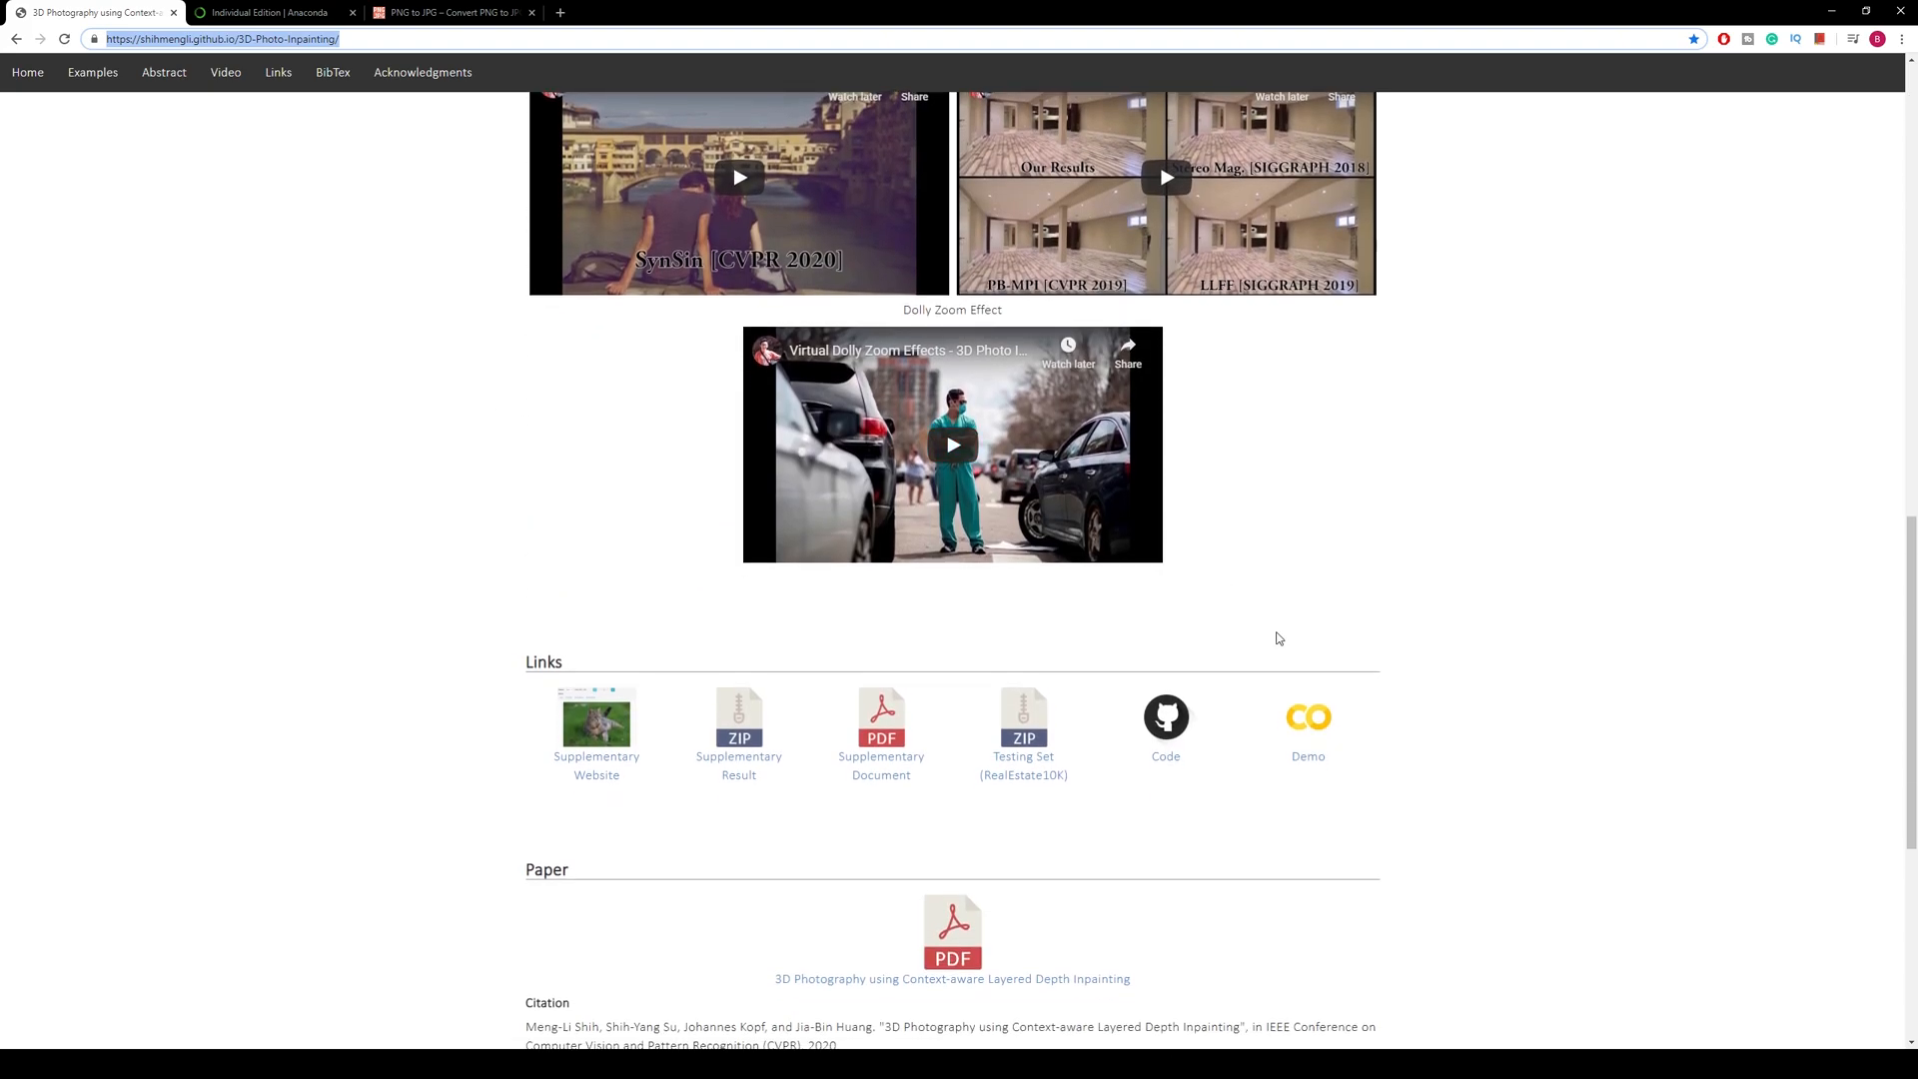
click(1165, 715)
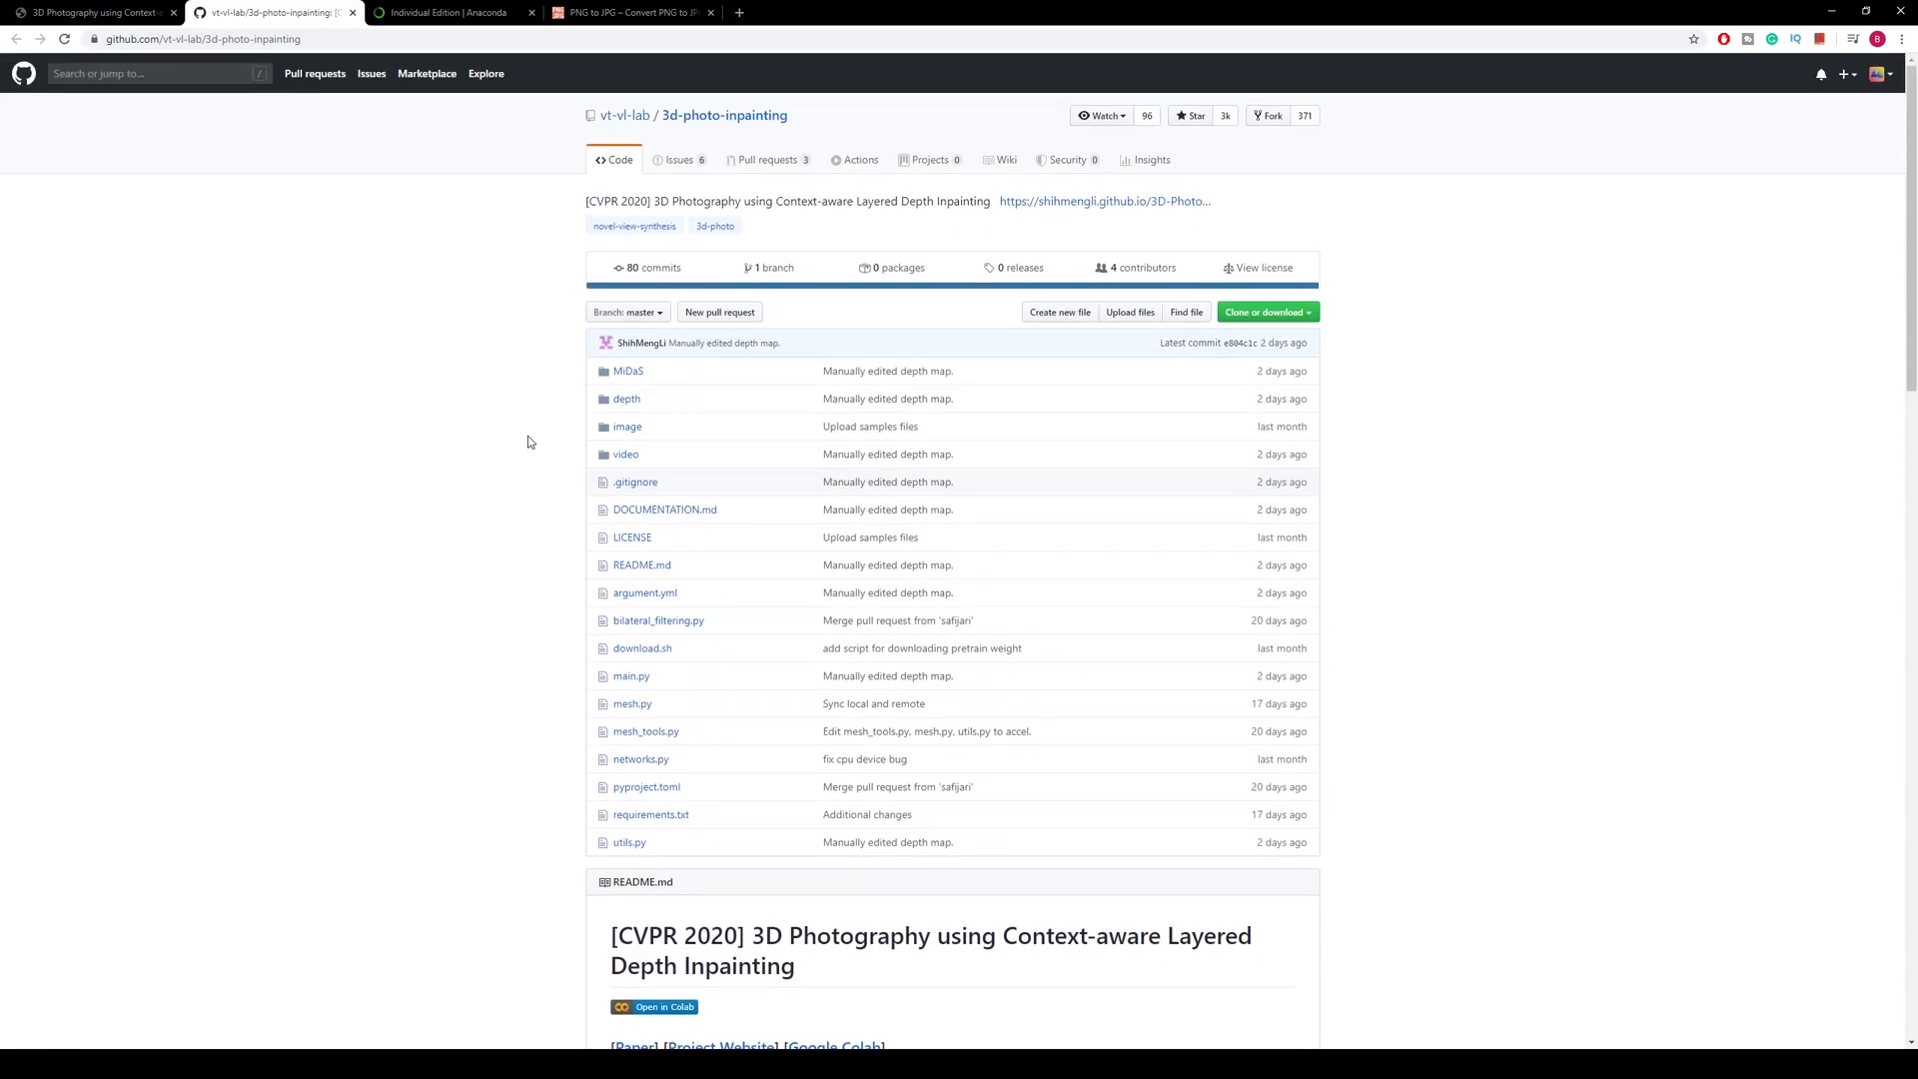
click(1266, 312)
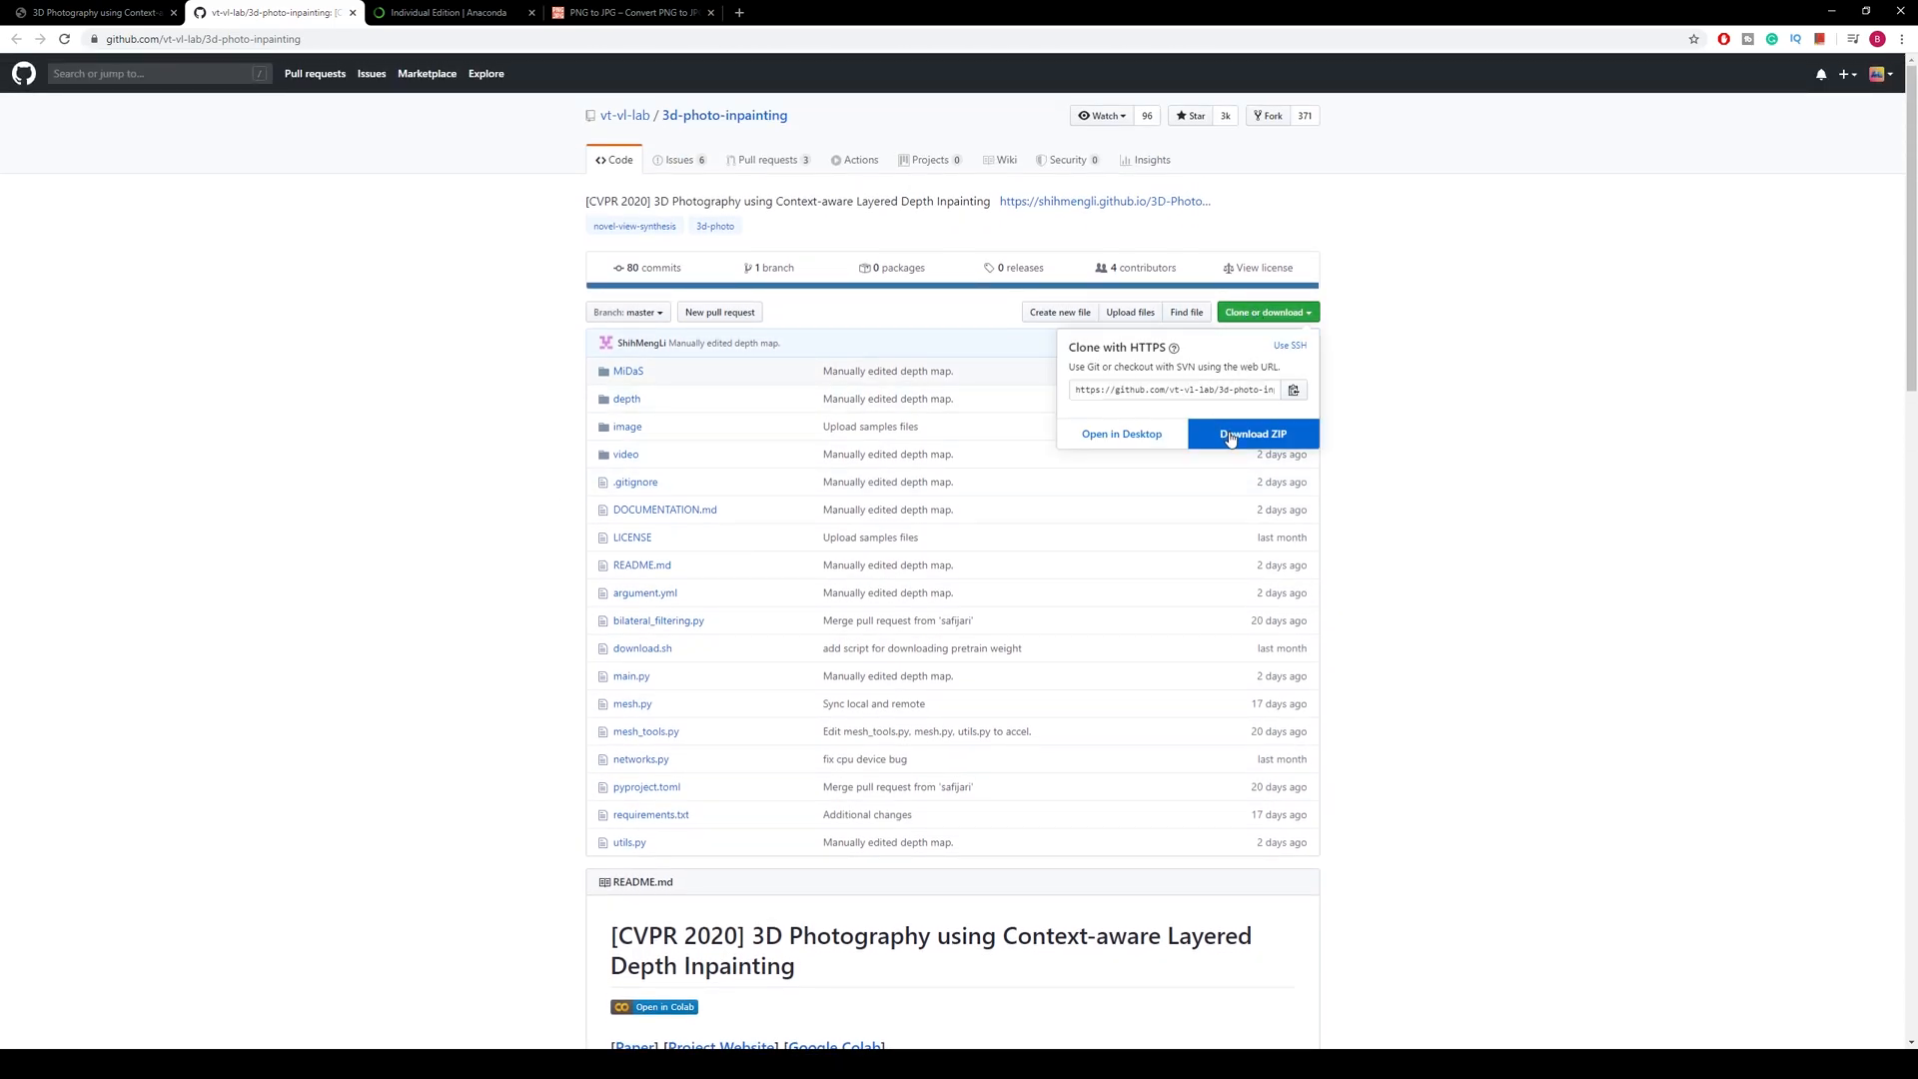
click(1252, 433)
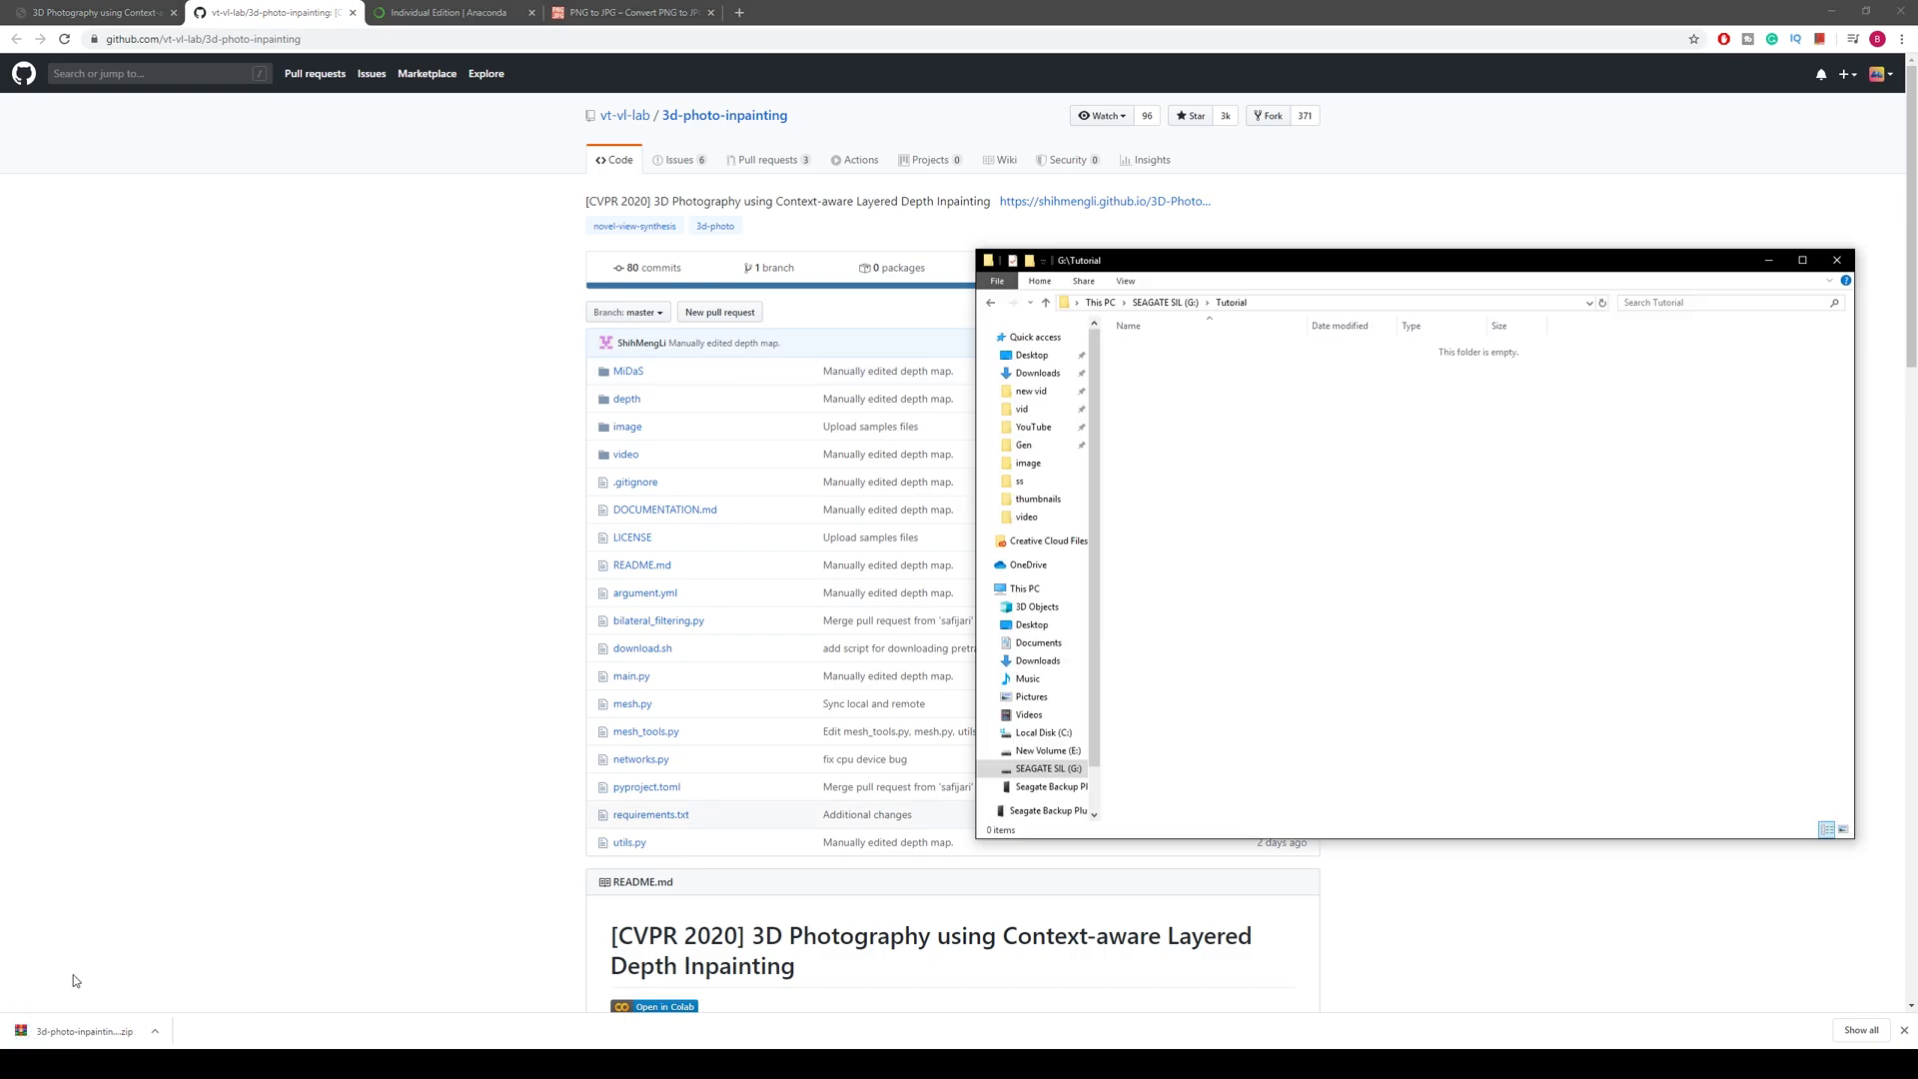
mouse_move(1426, 484)
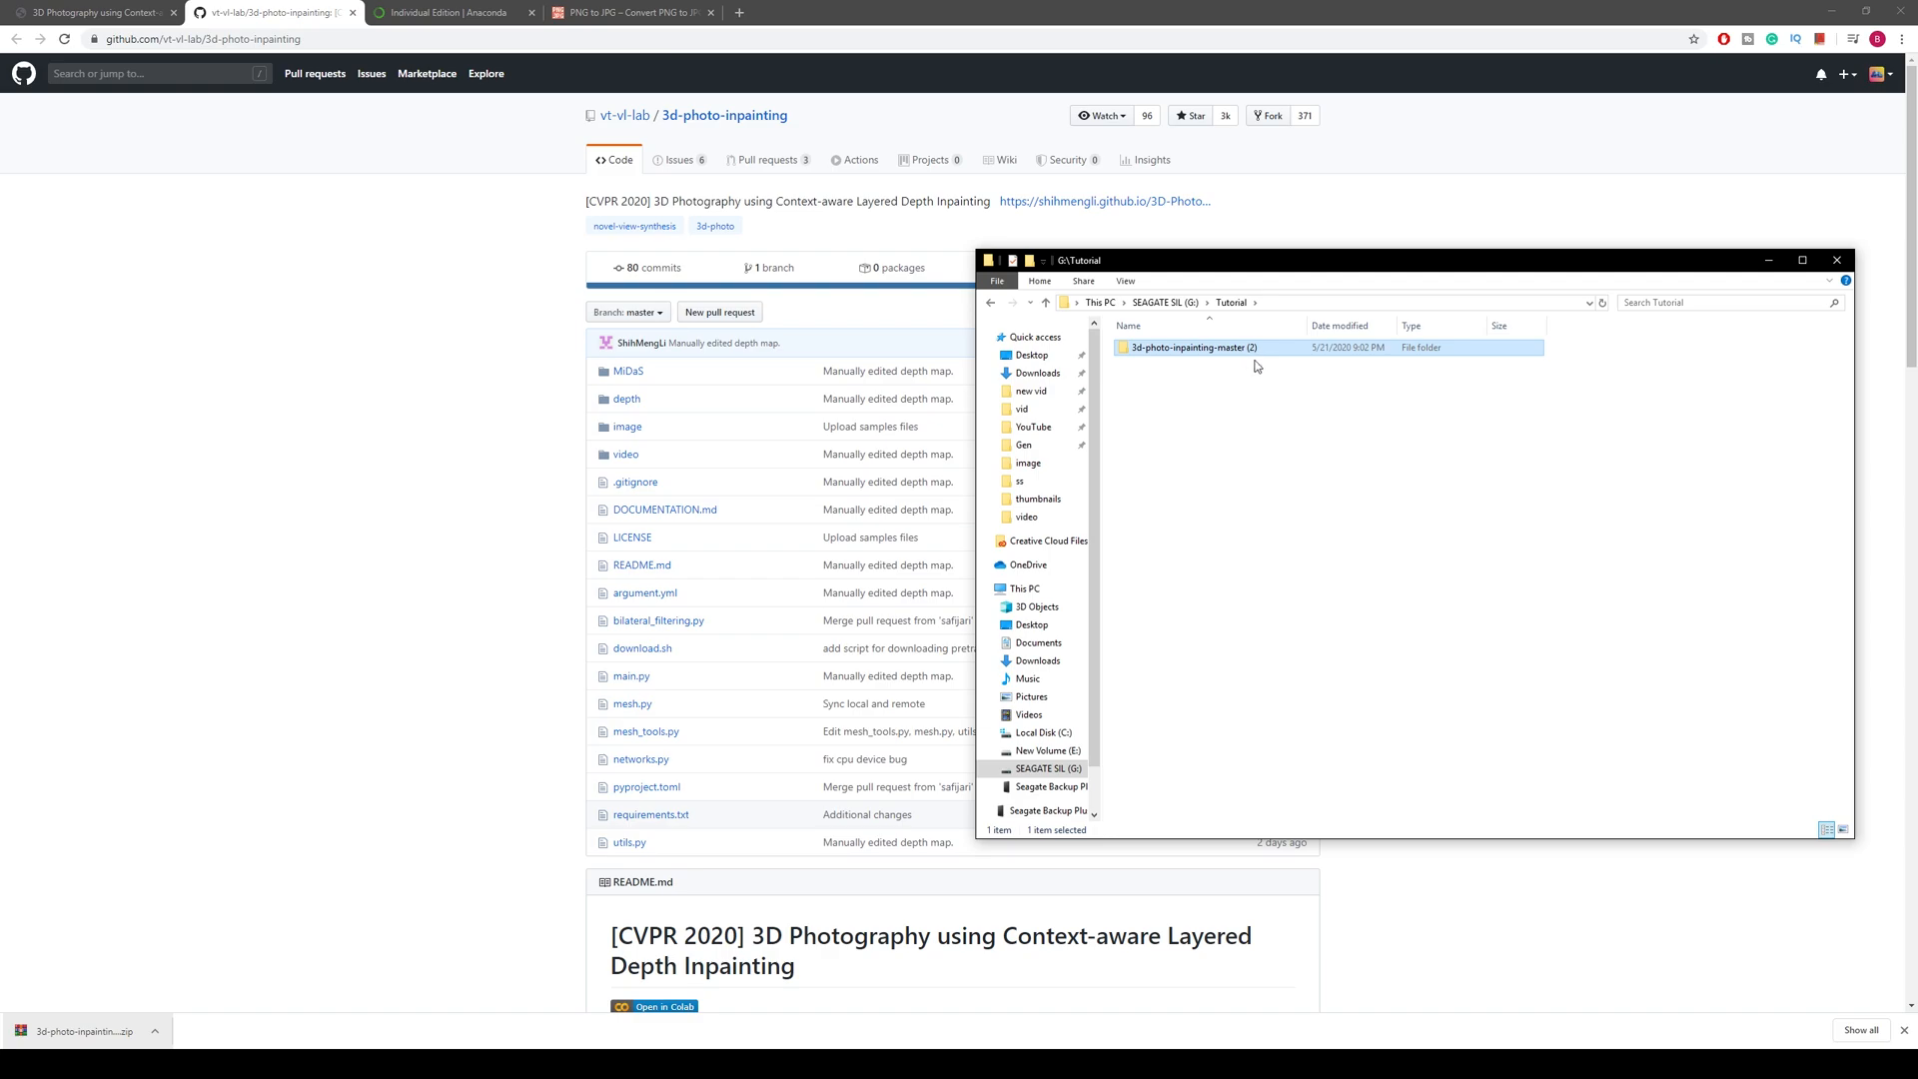
Step: Move the inner 3d-photo-inpainting-master folder up into Tutorial and open it
double_click(1189, 348)
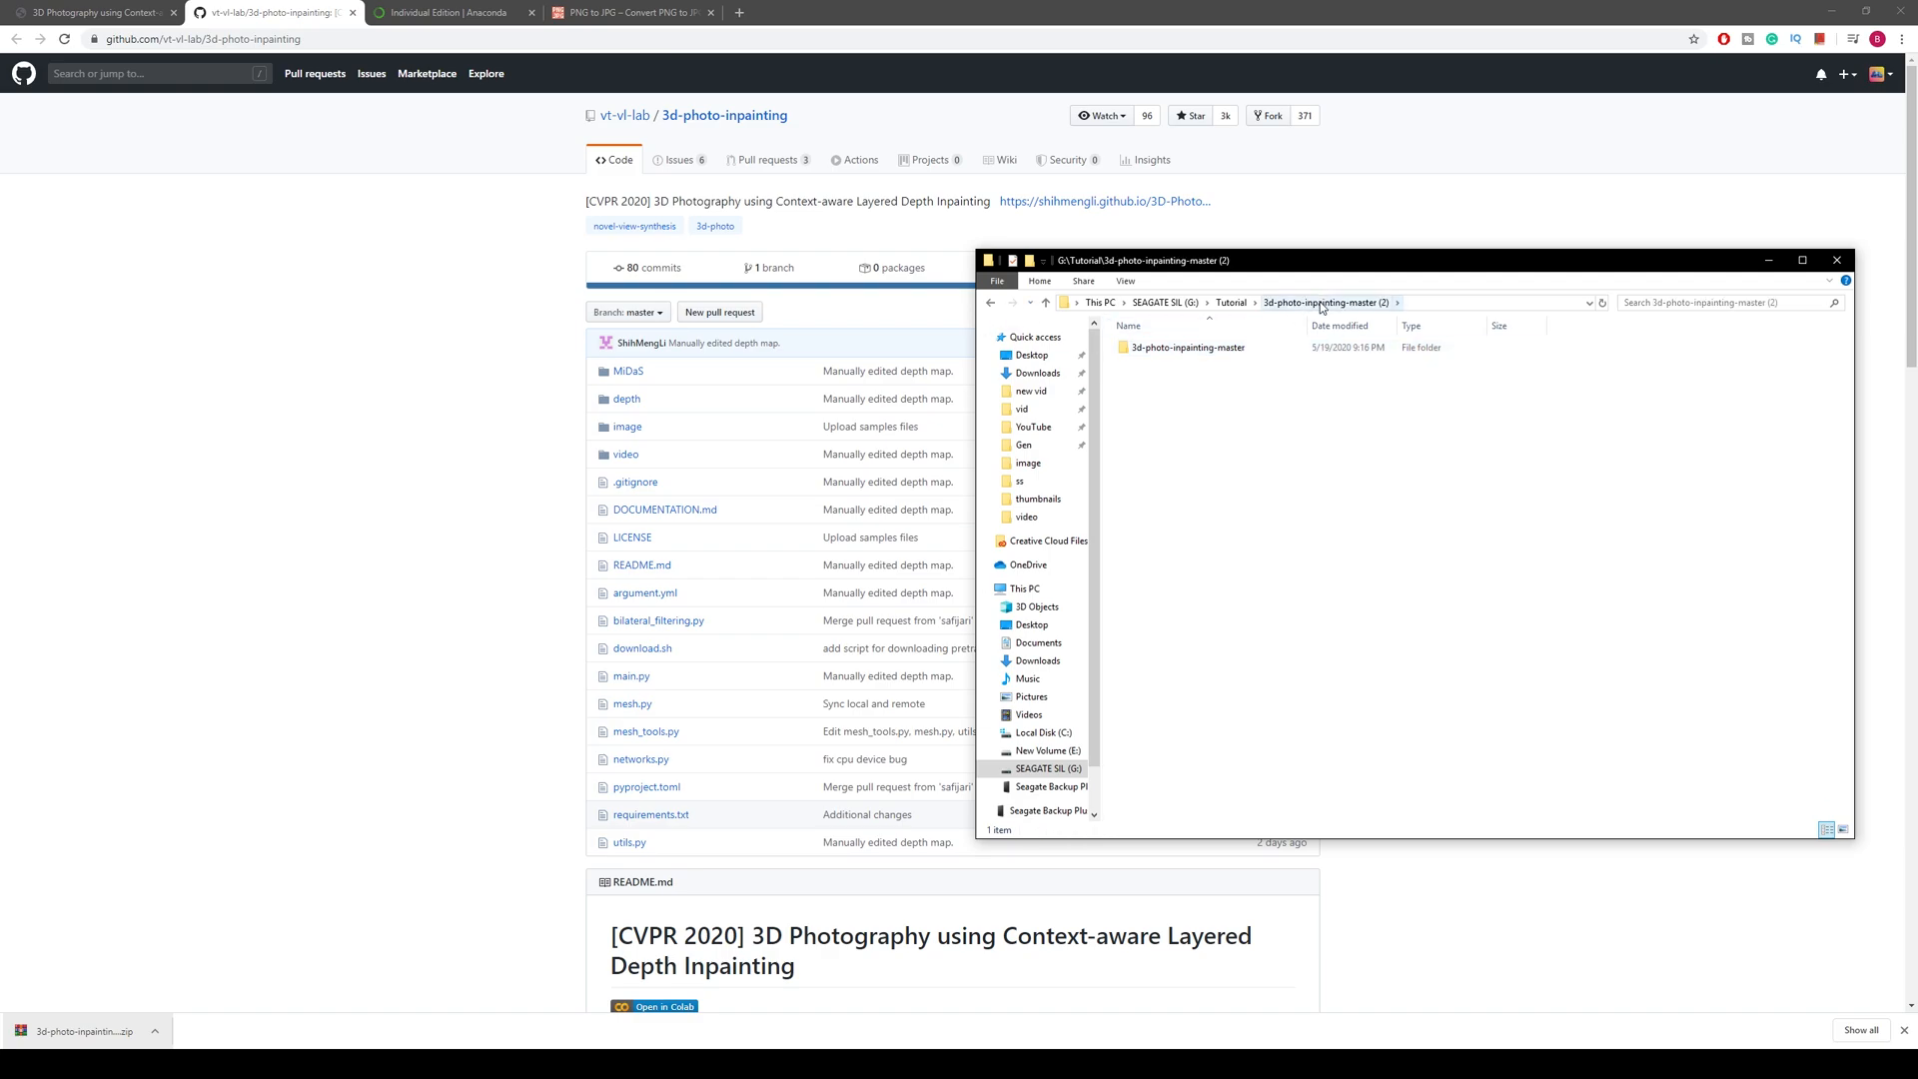
click(1186, 348)
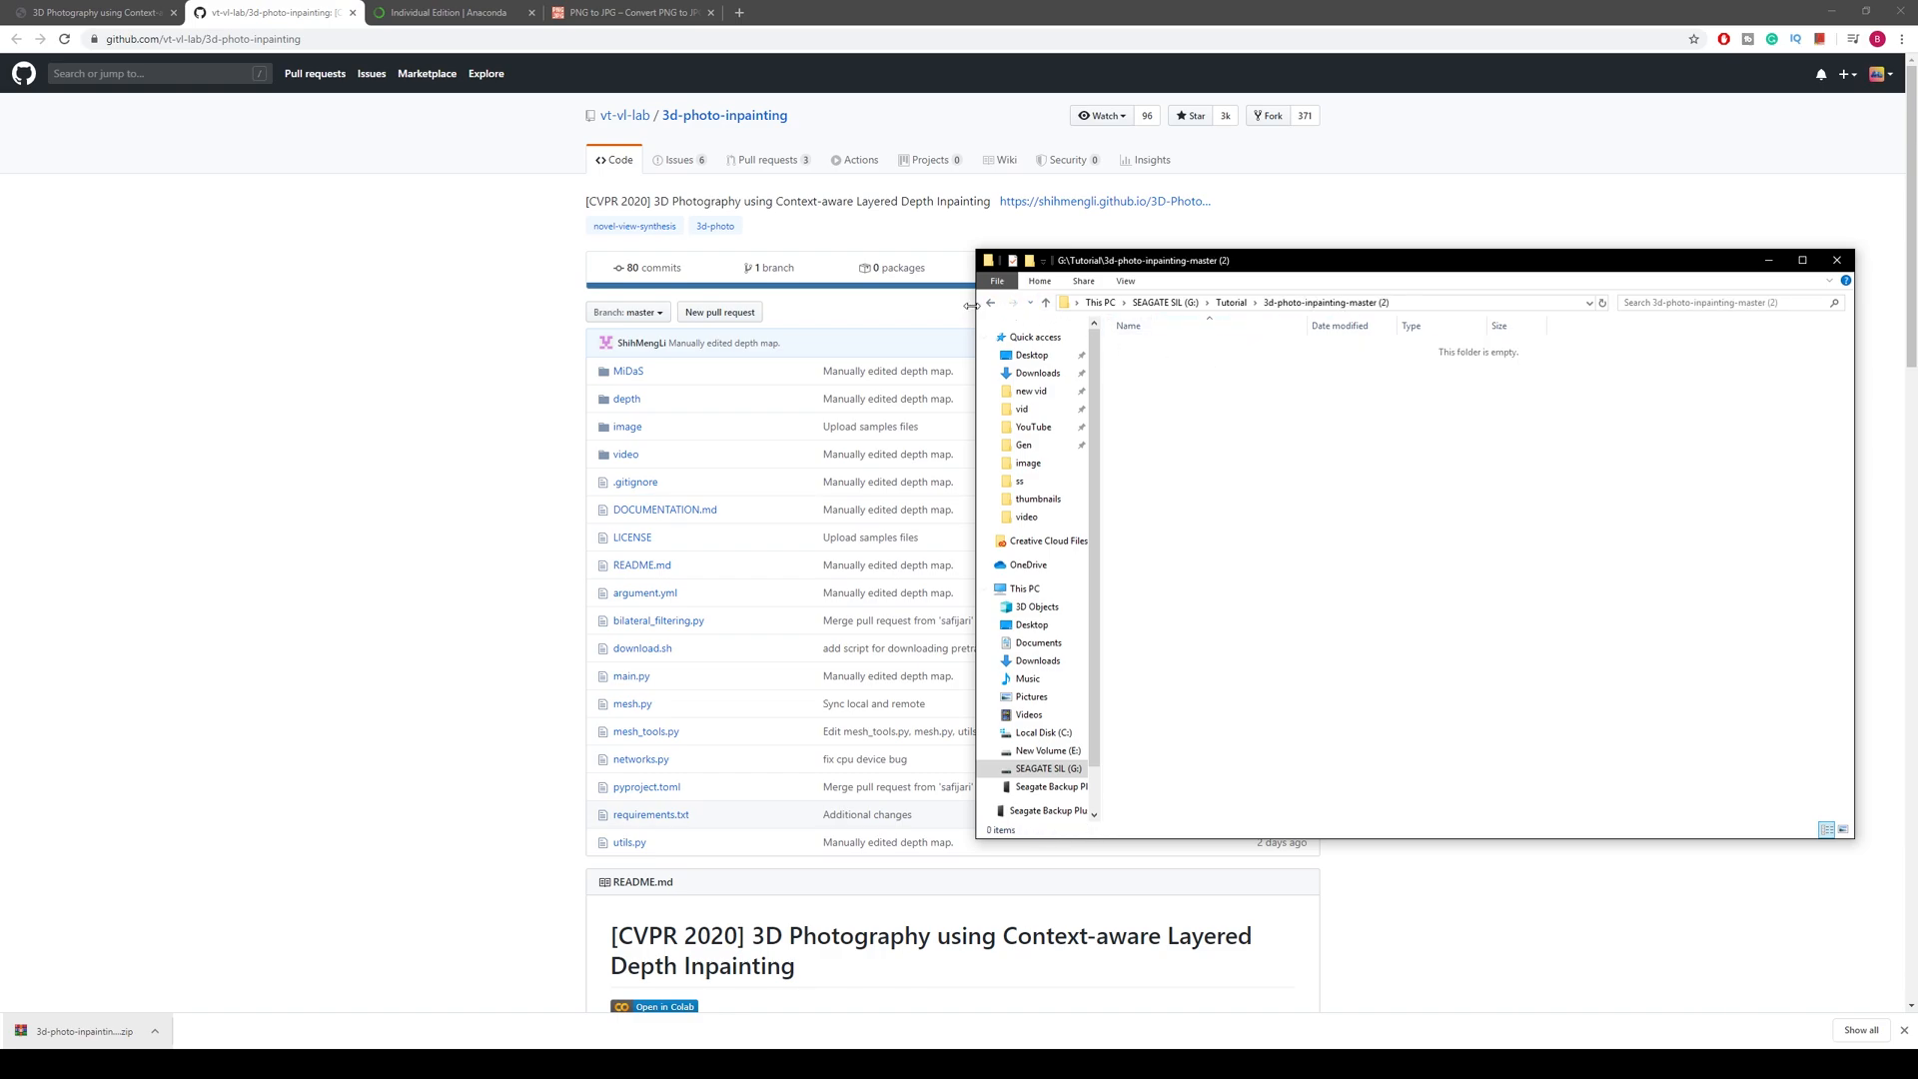
click(990, 302)
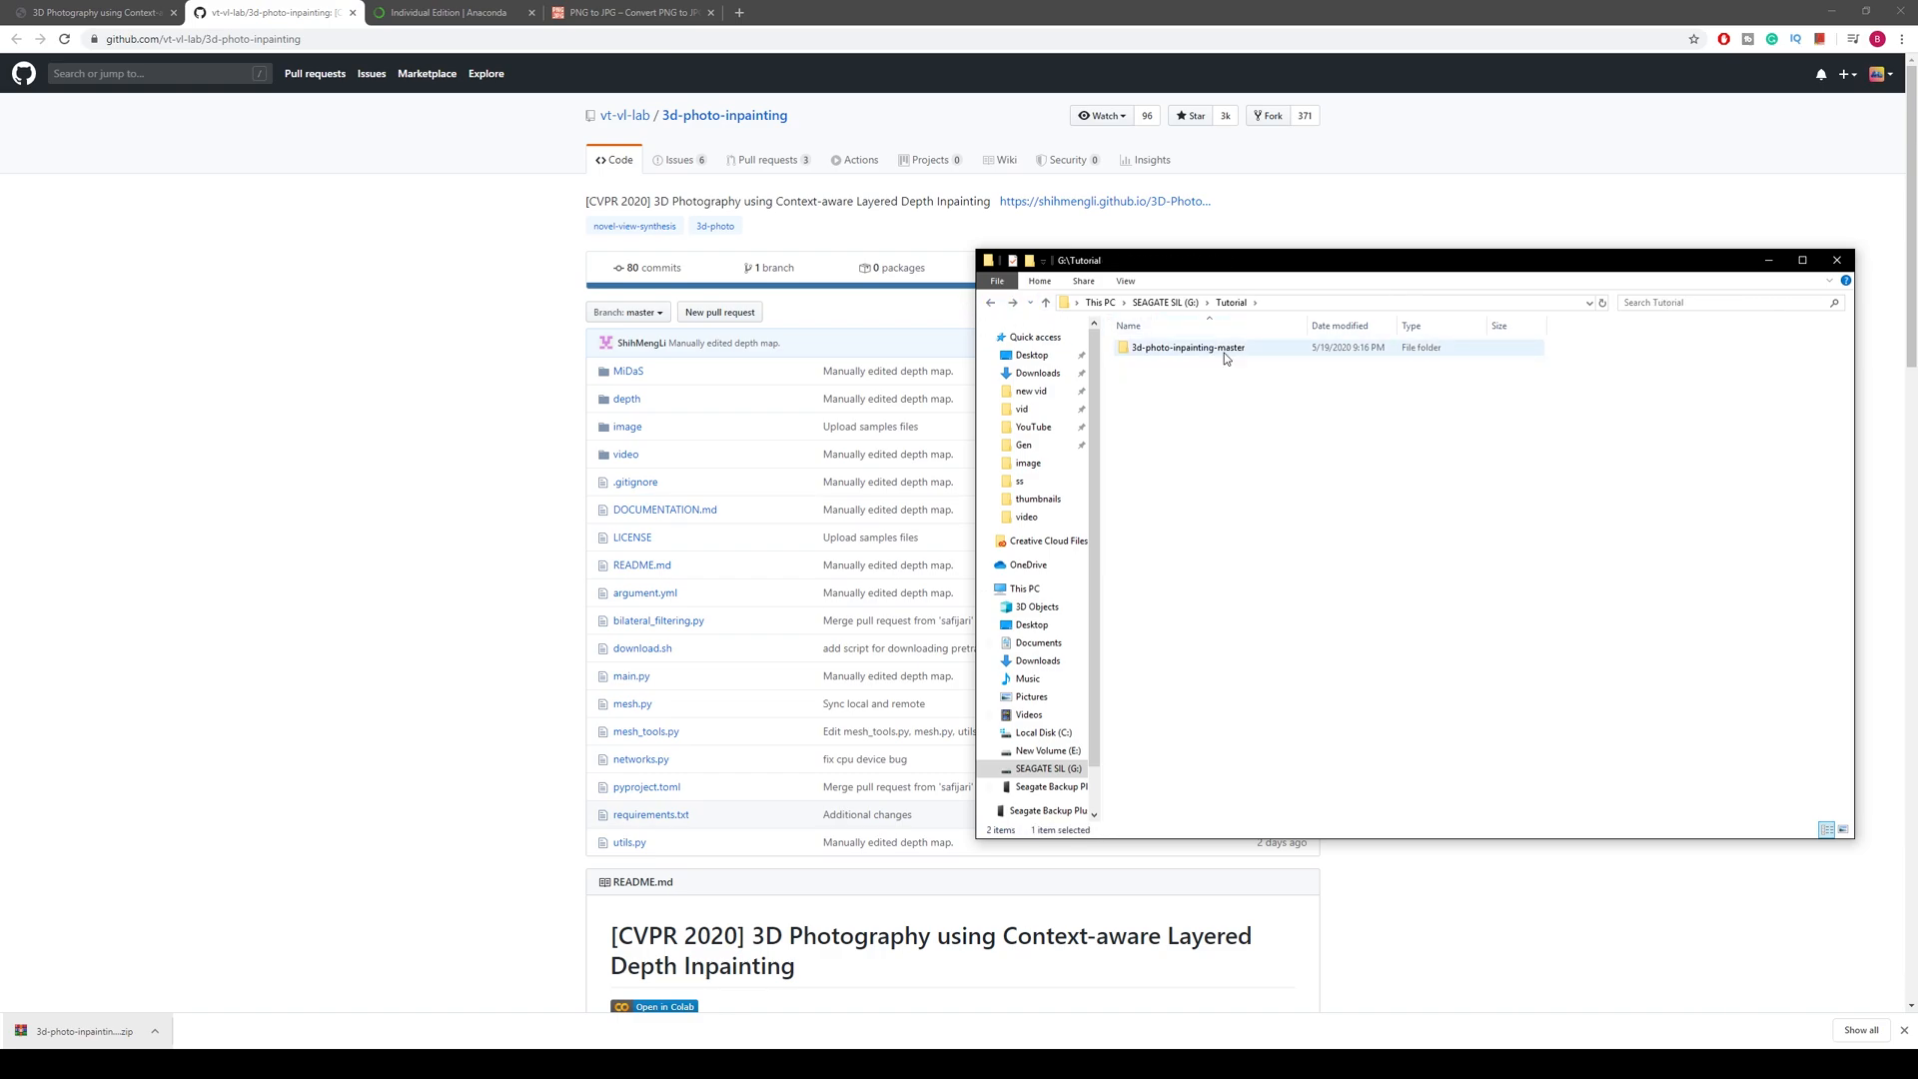
double_click(1187, 348)
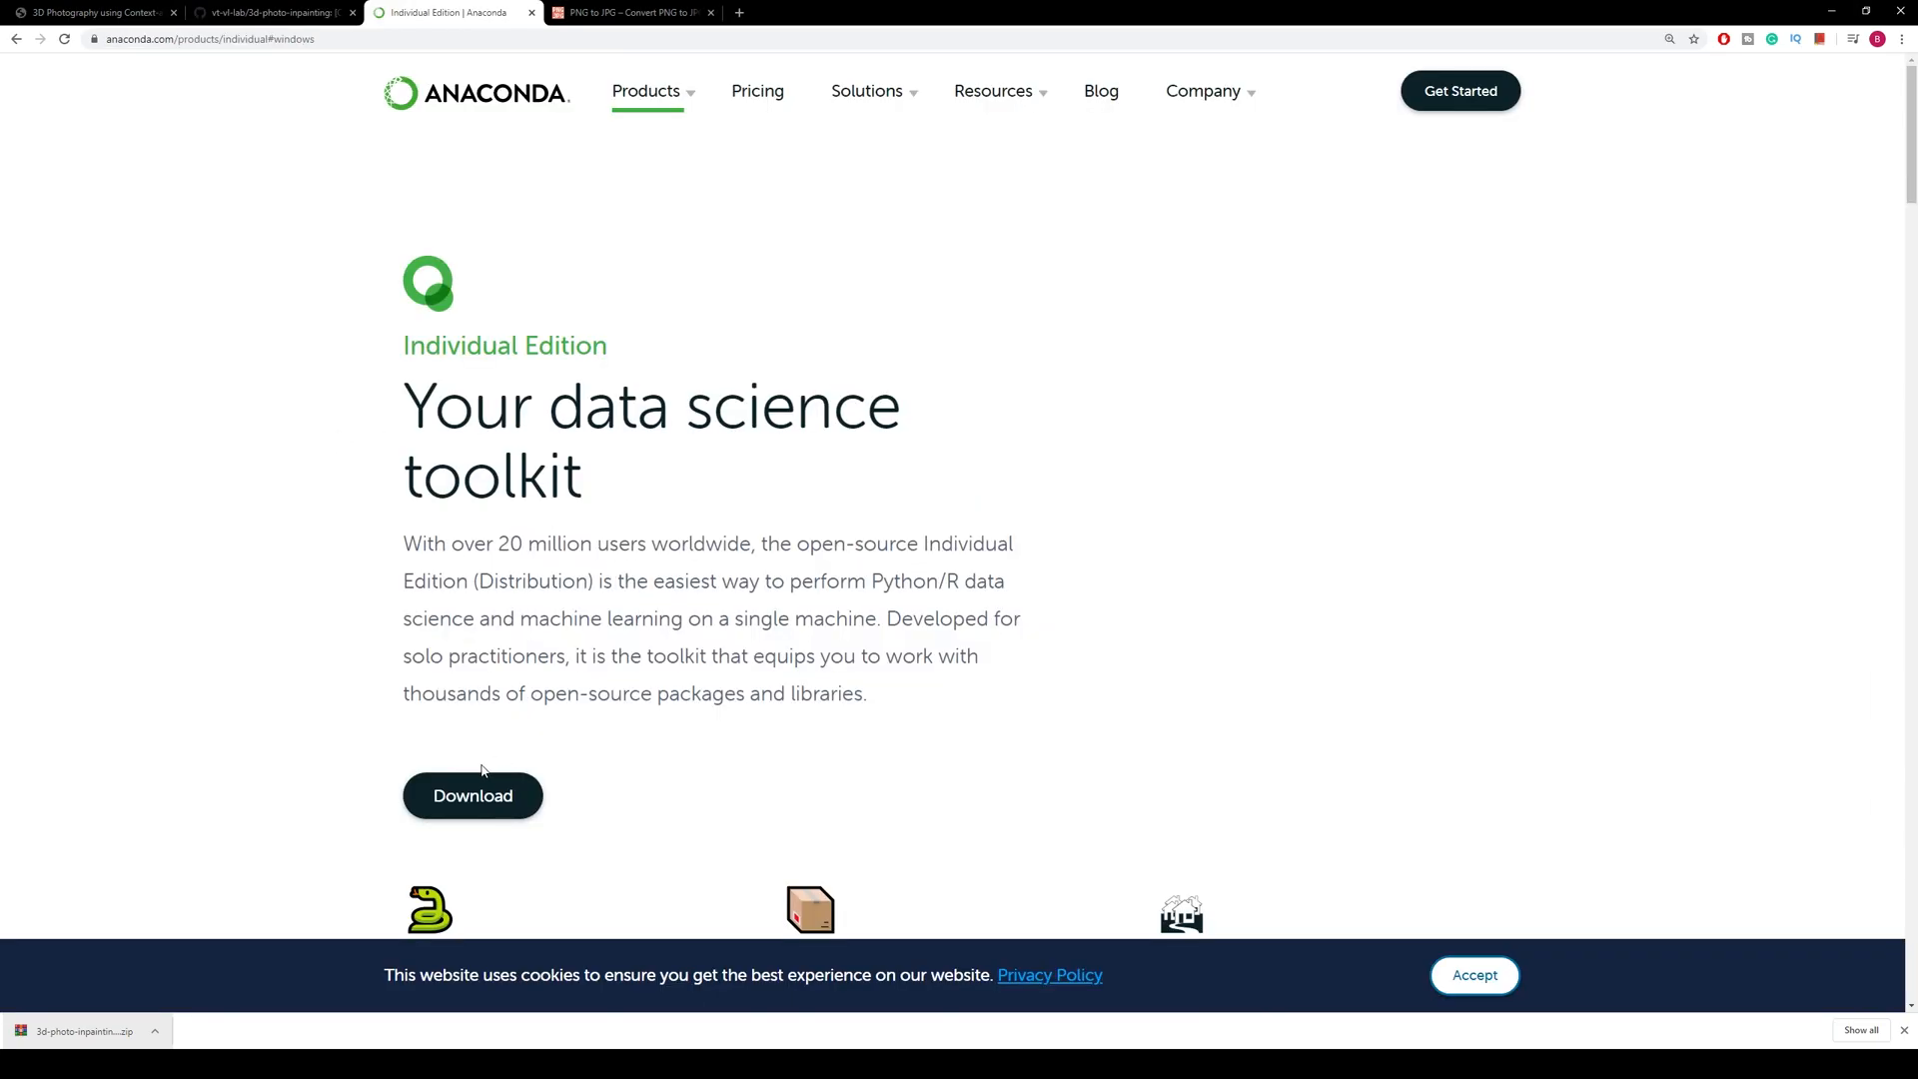
mouse_move(483, 766)
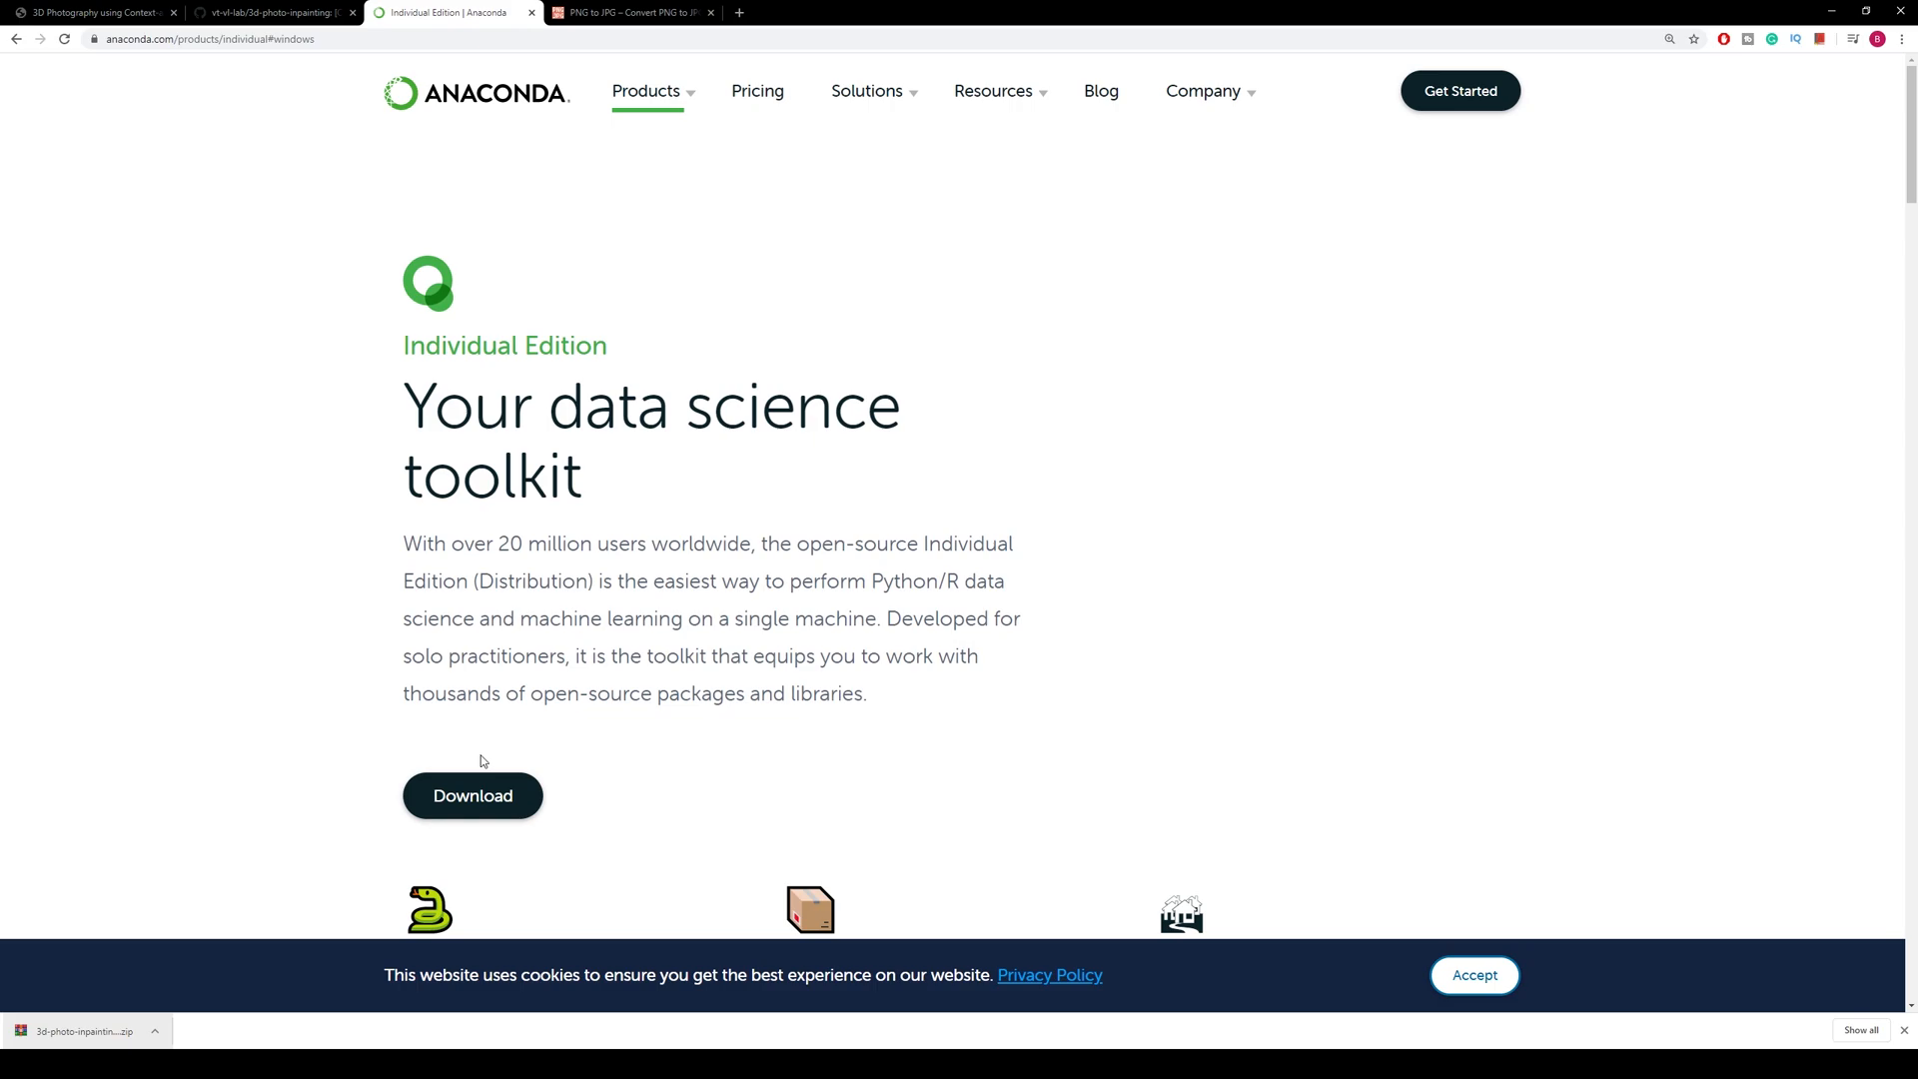
mouse_move(530, 775)
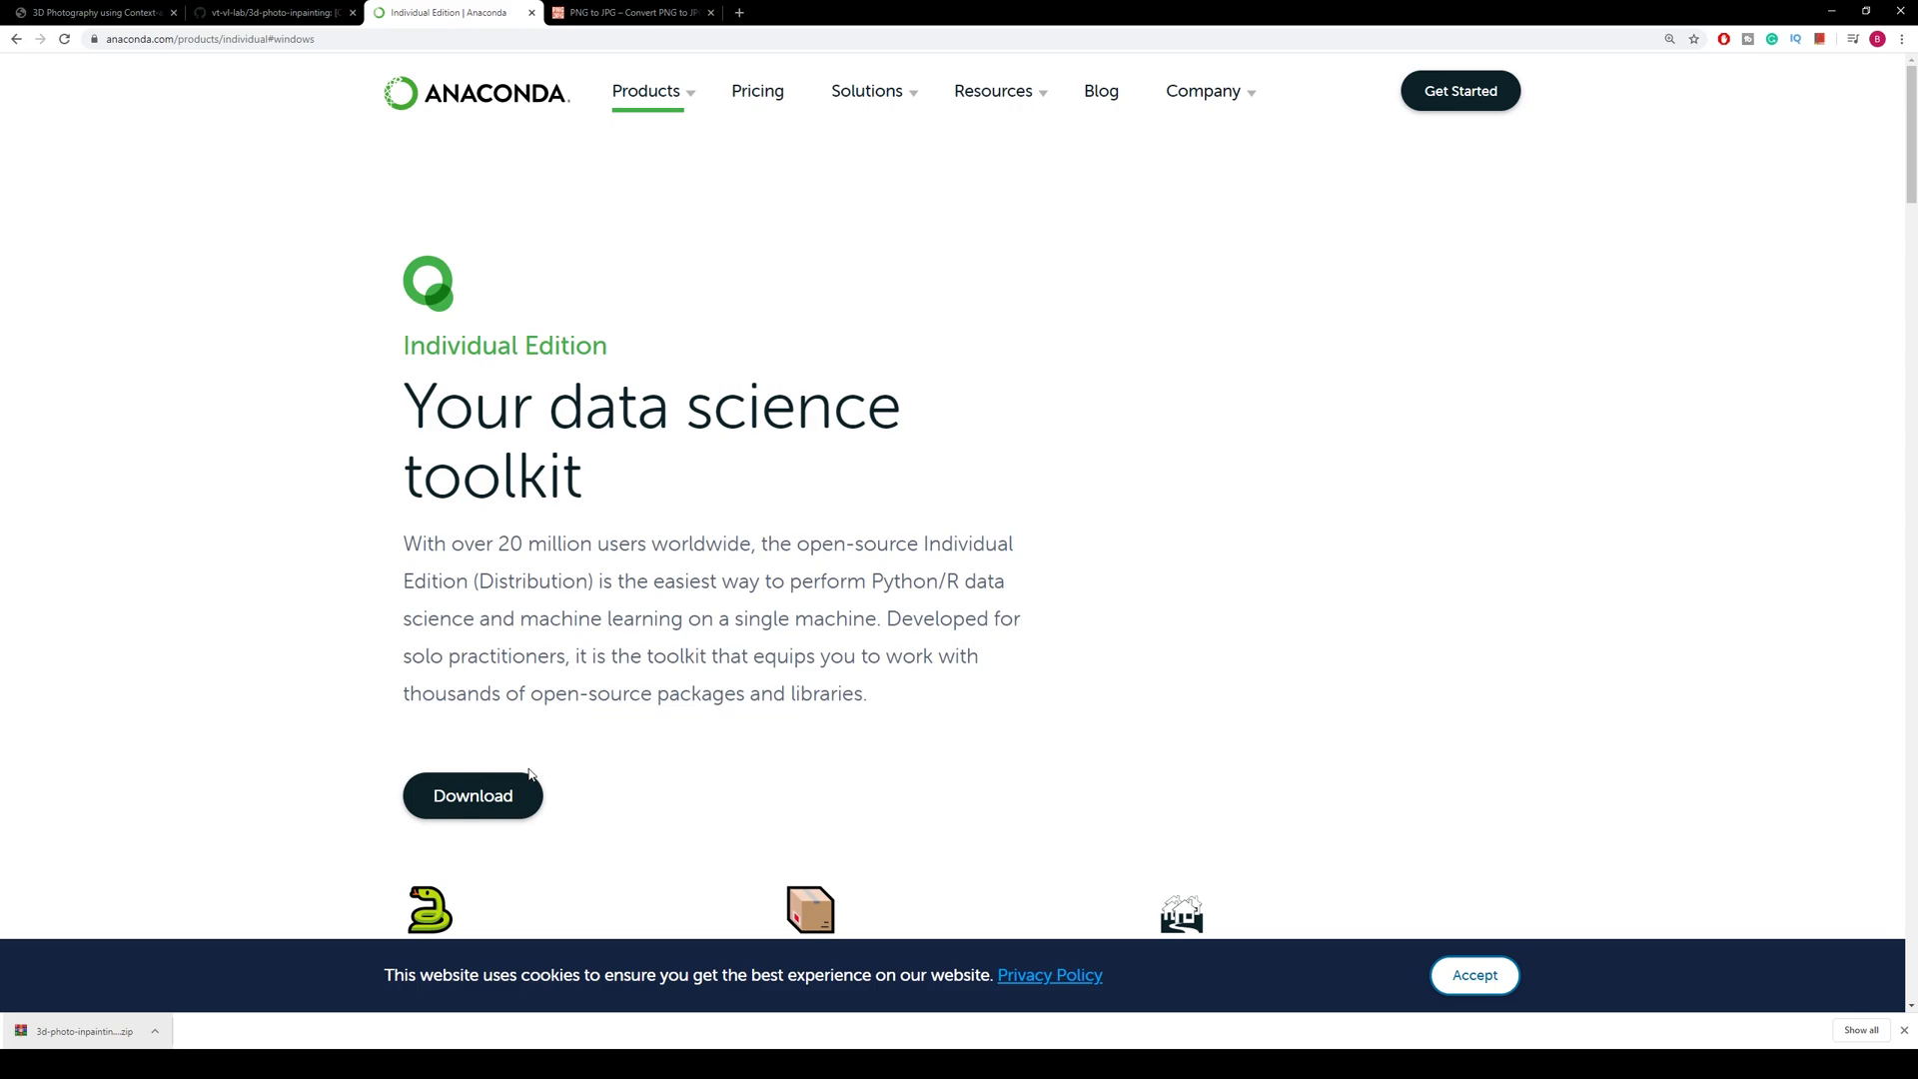
Step: Download the Windows Python 3.7 64-bit Anaconda graphical installer and run it
scroll(down, 3)
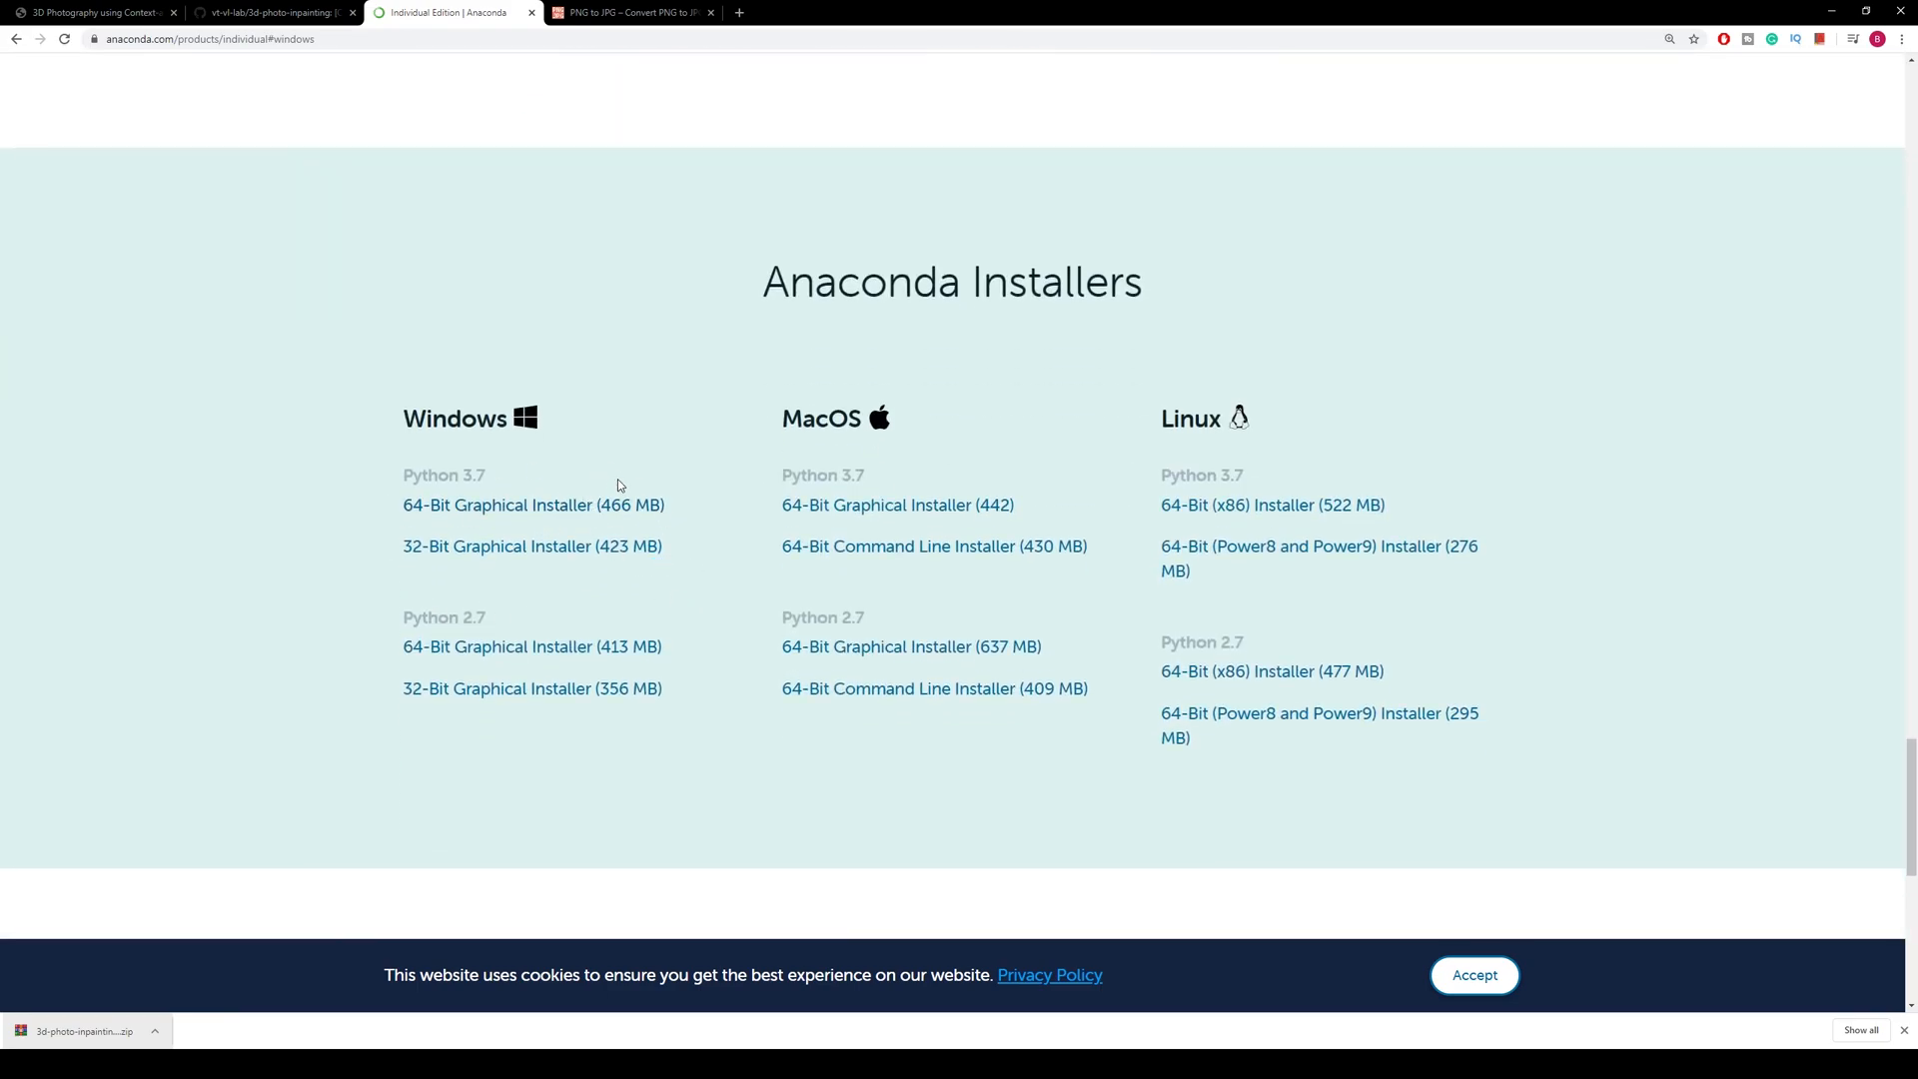
double_click(443, 475)
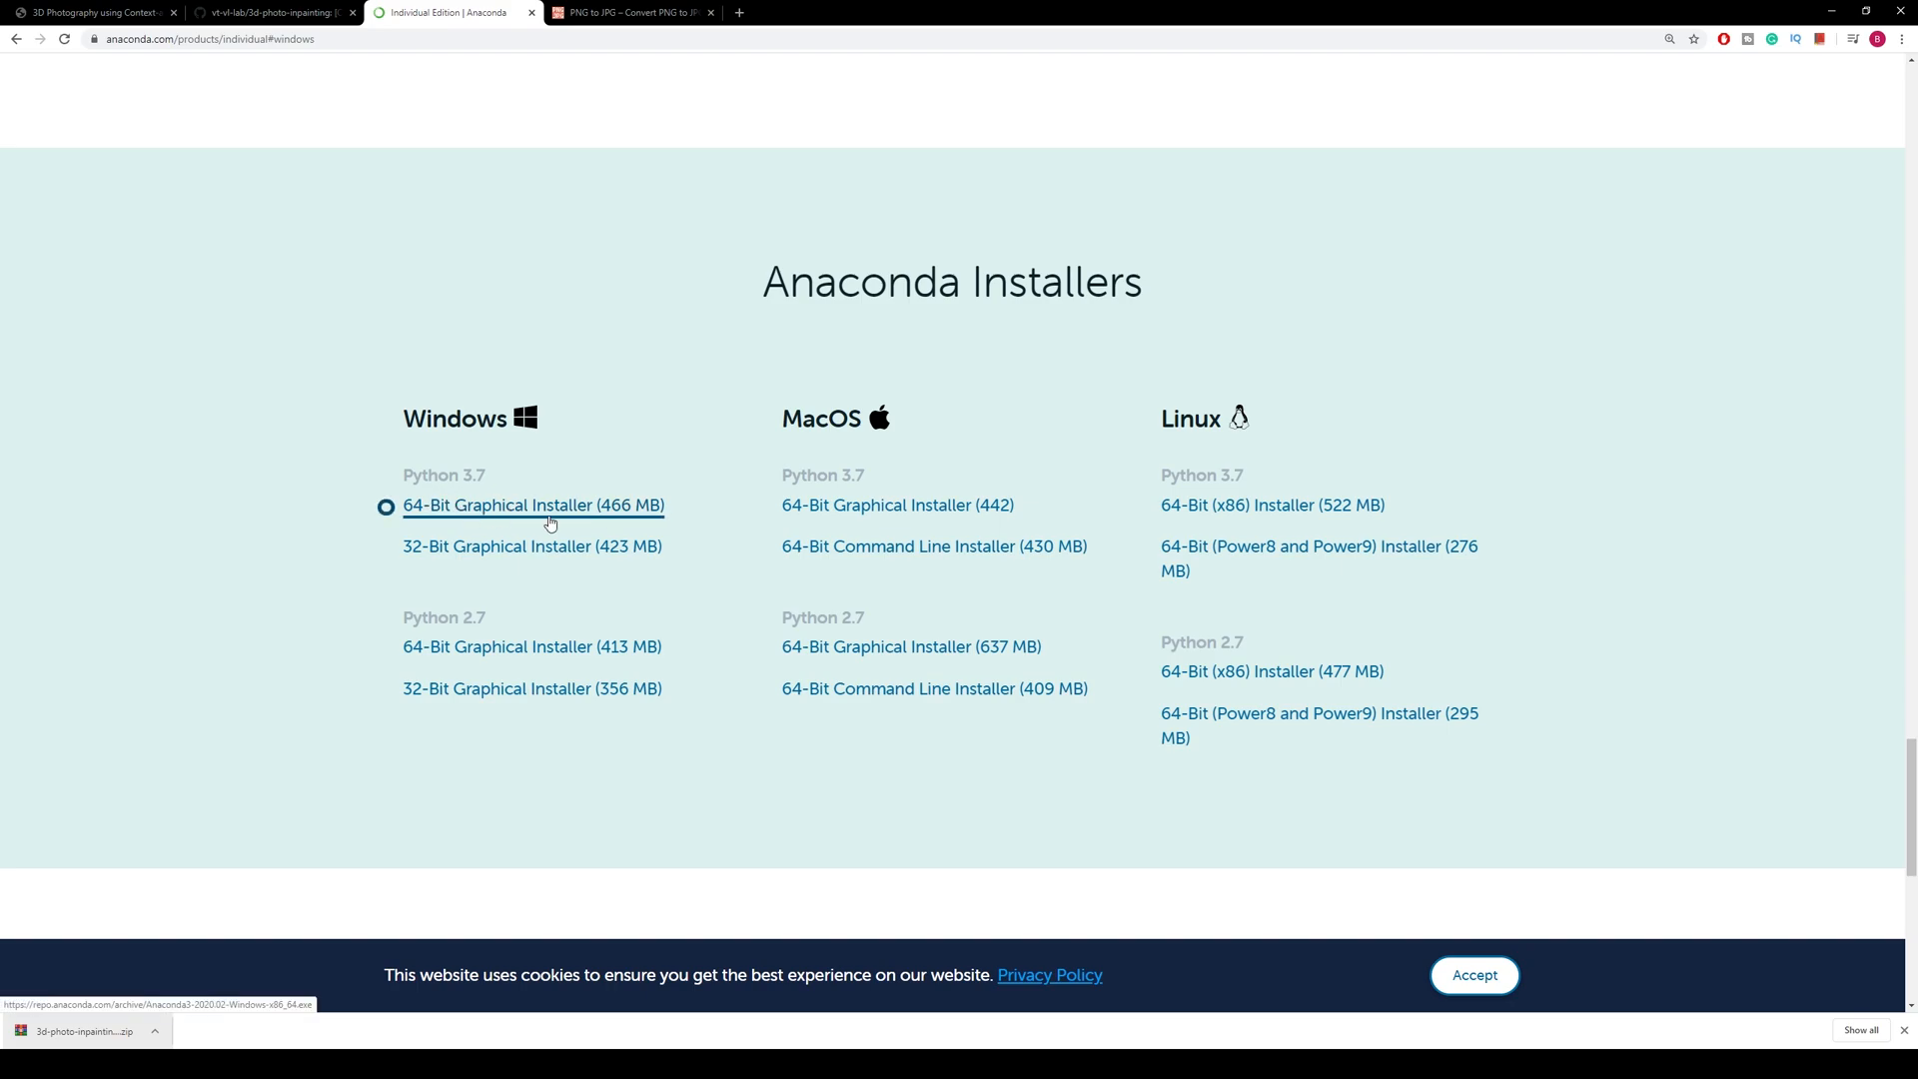
mouse_move(688, 539)
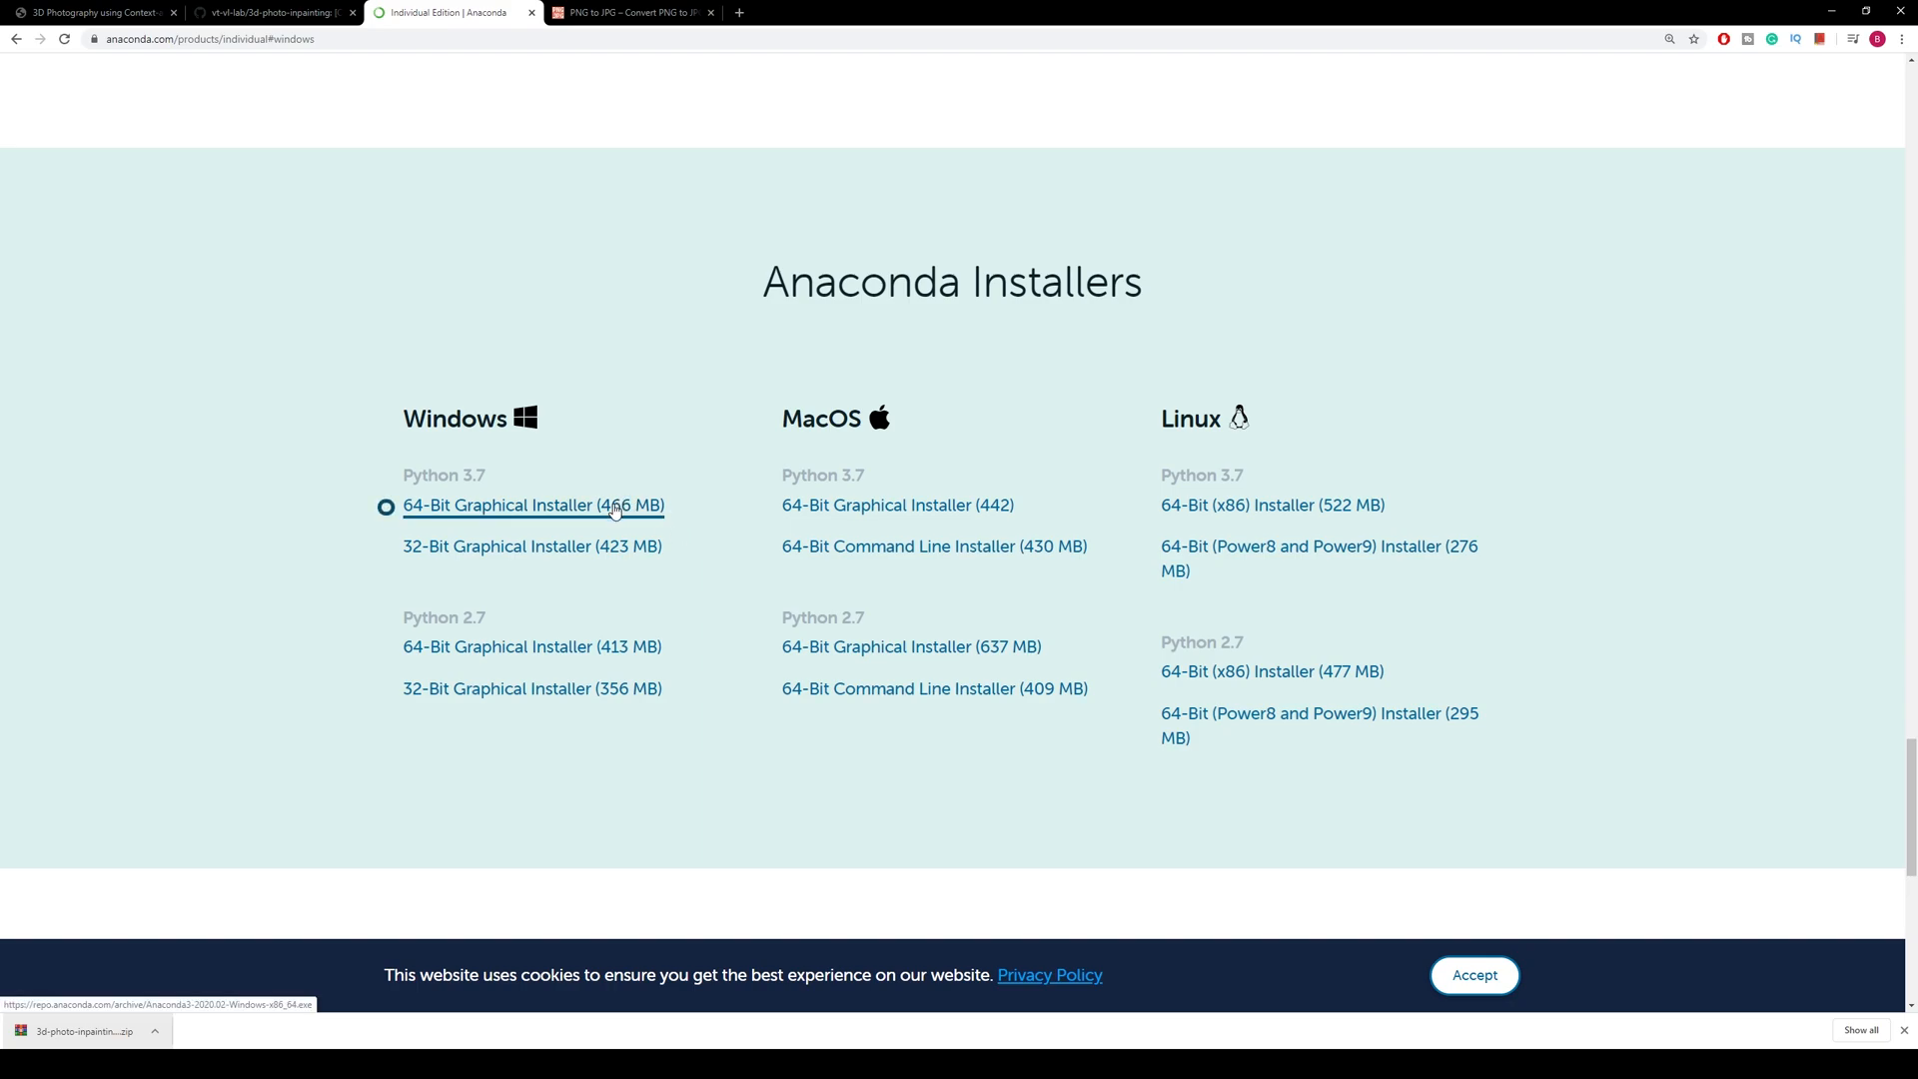
click(533, 506)
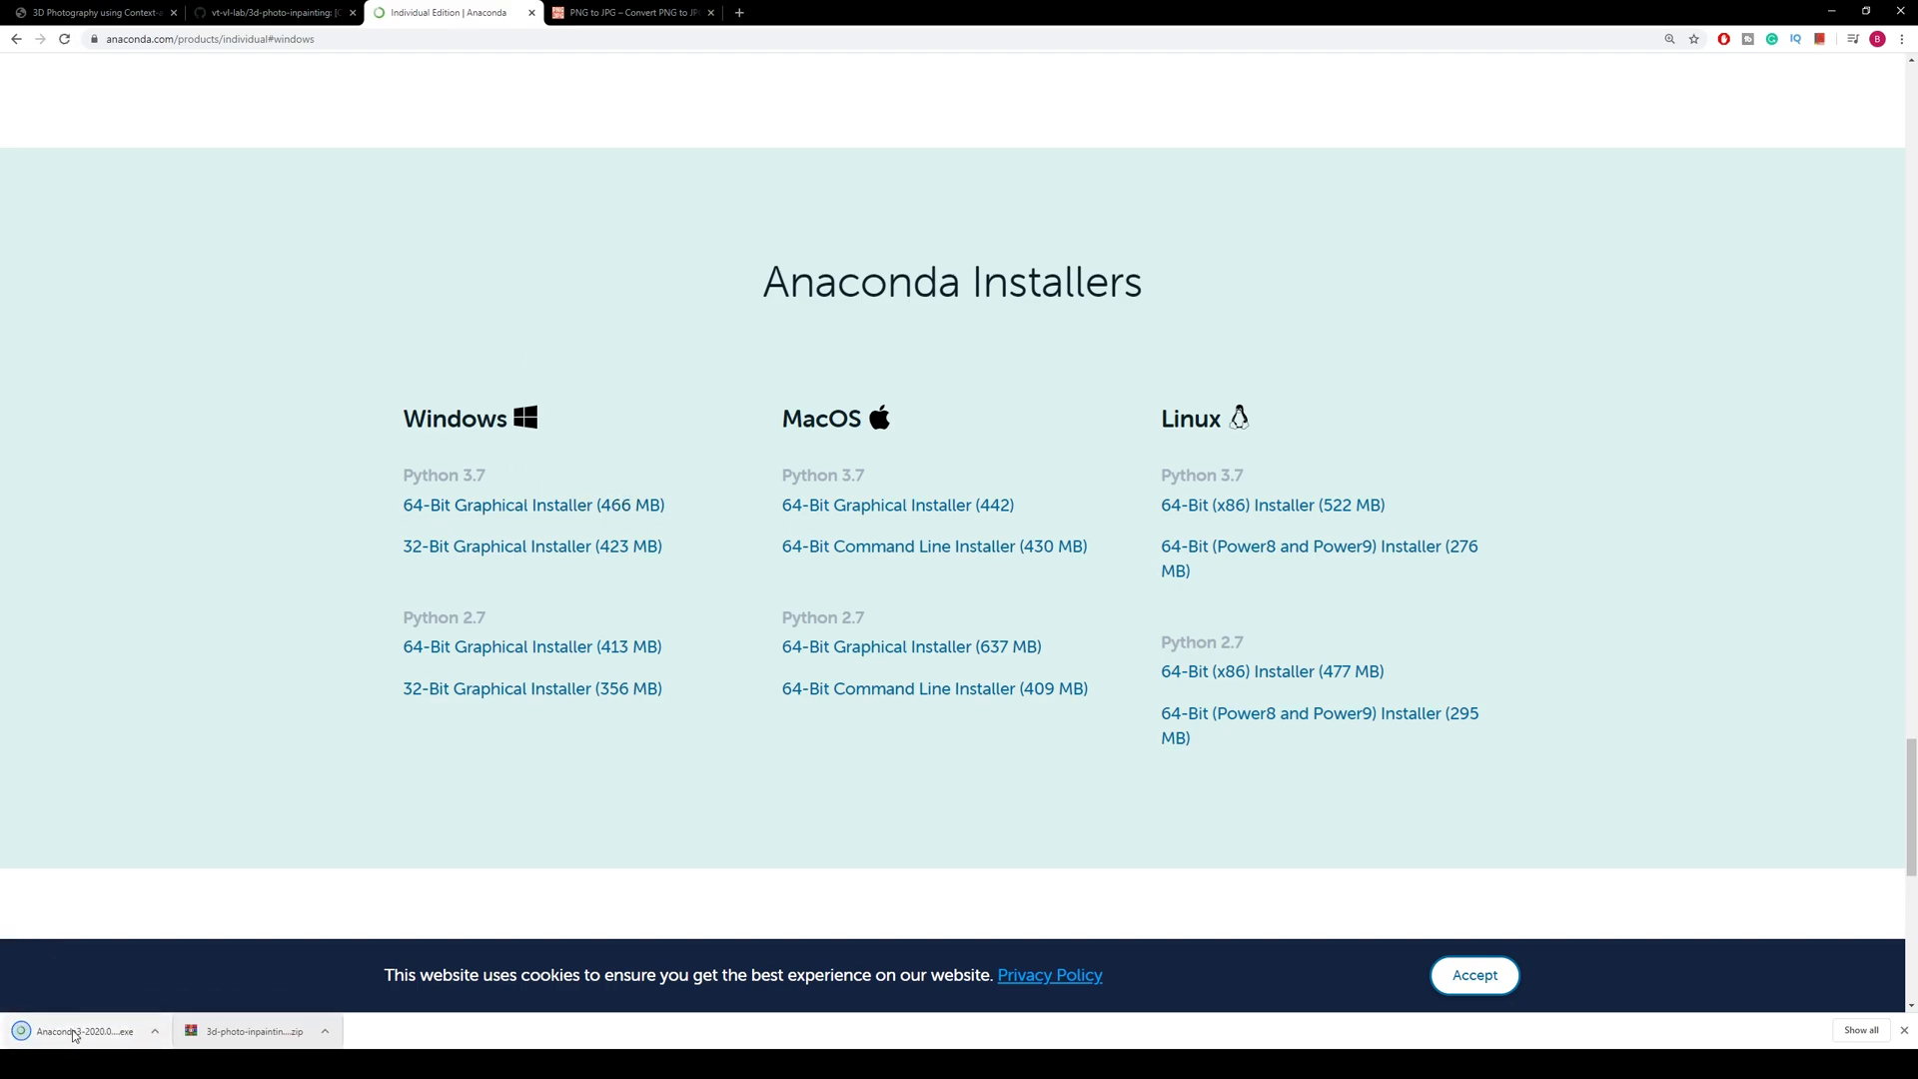
click(80, 1031)
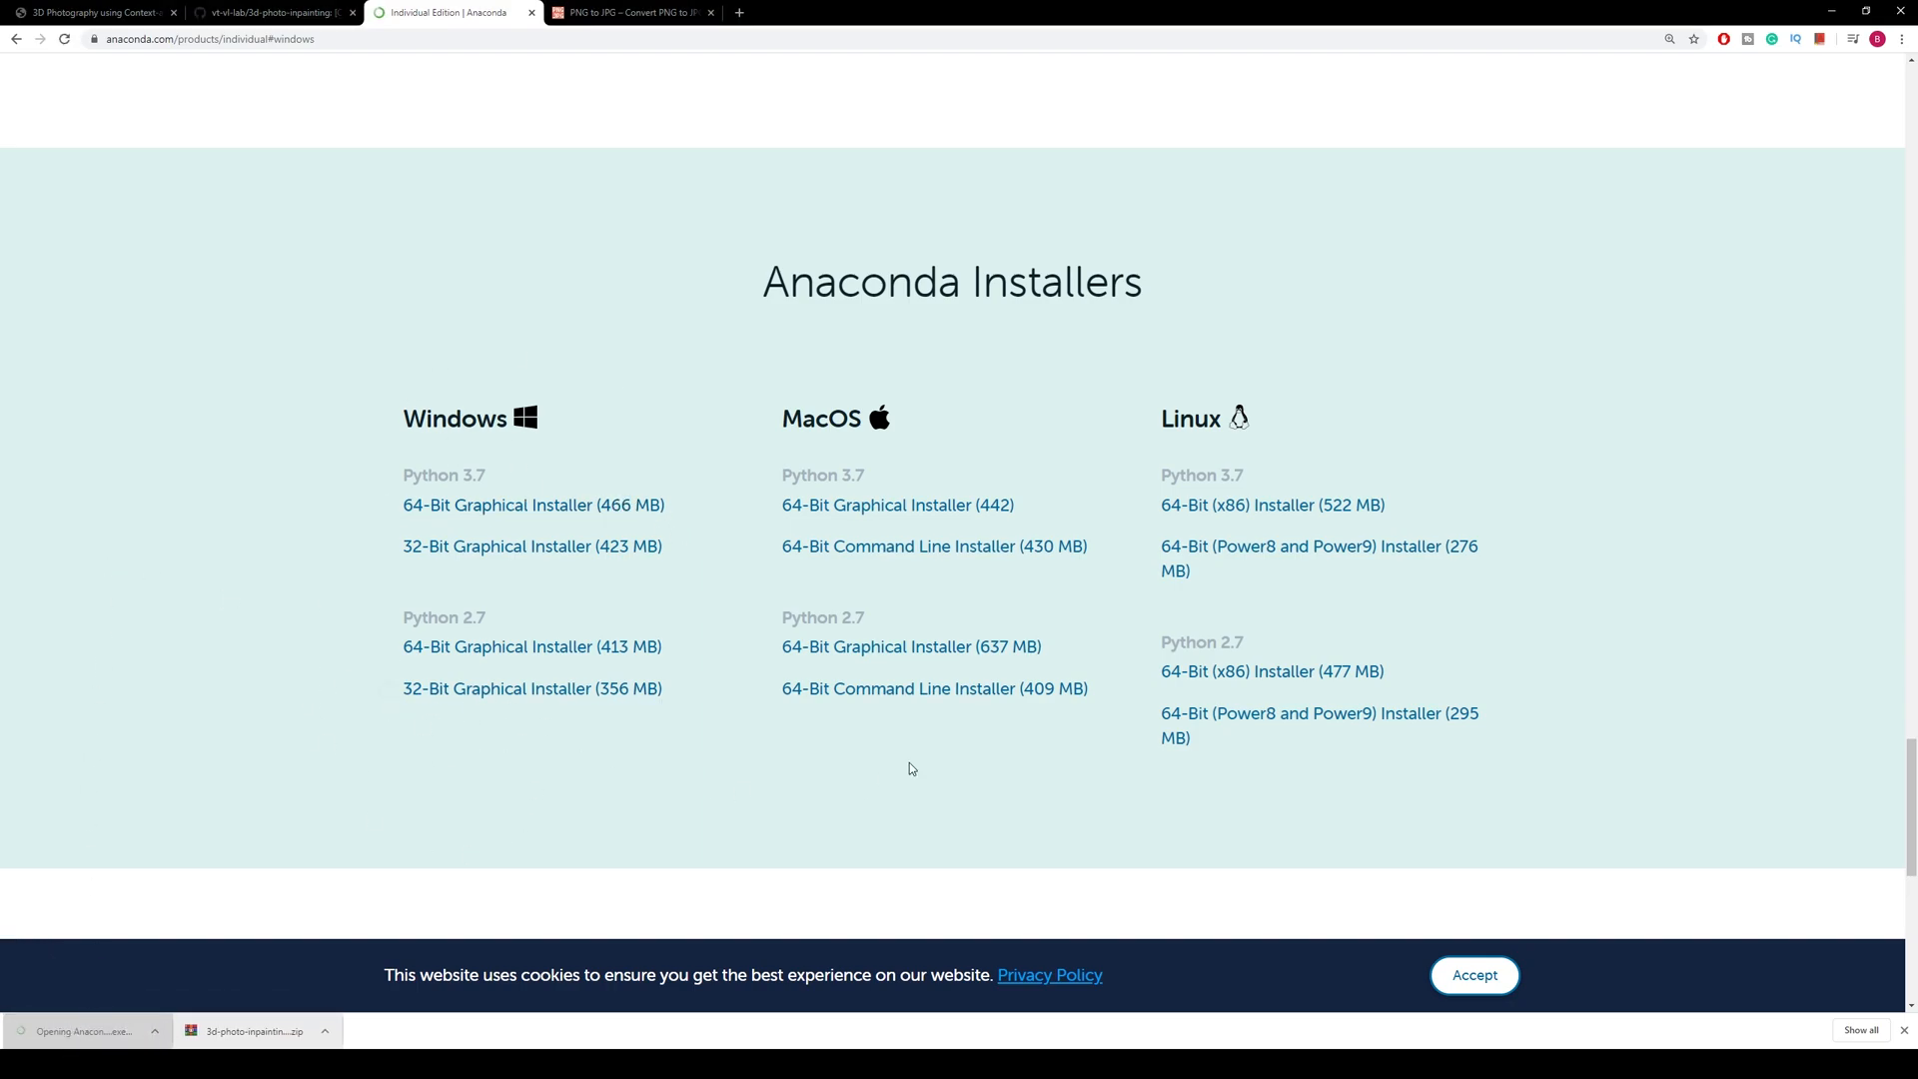
Step: Go through Anaconda3 Setup, agreeing to the license and keeping the default install folder
click(81, 1031)
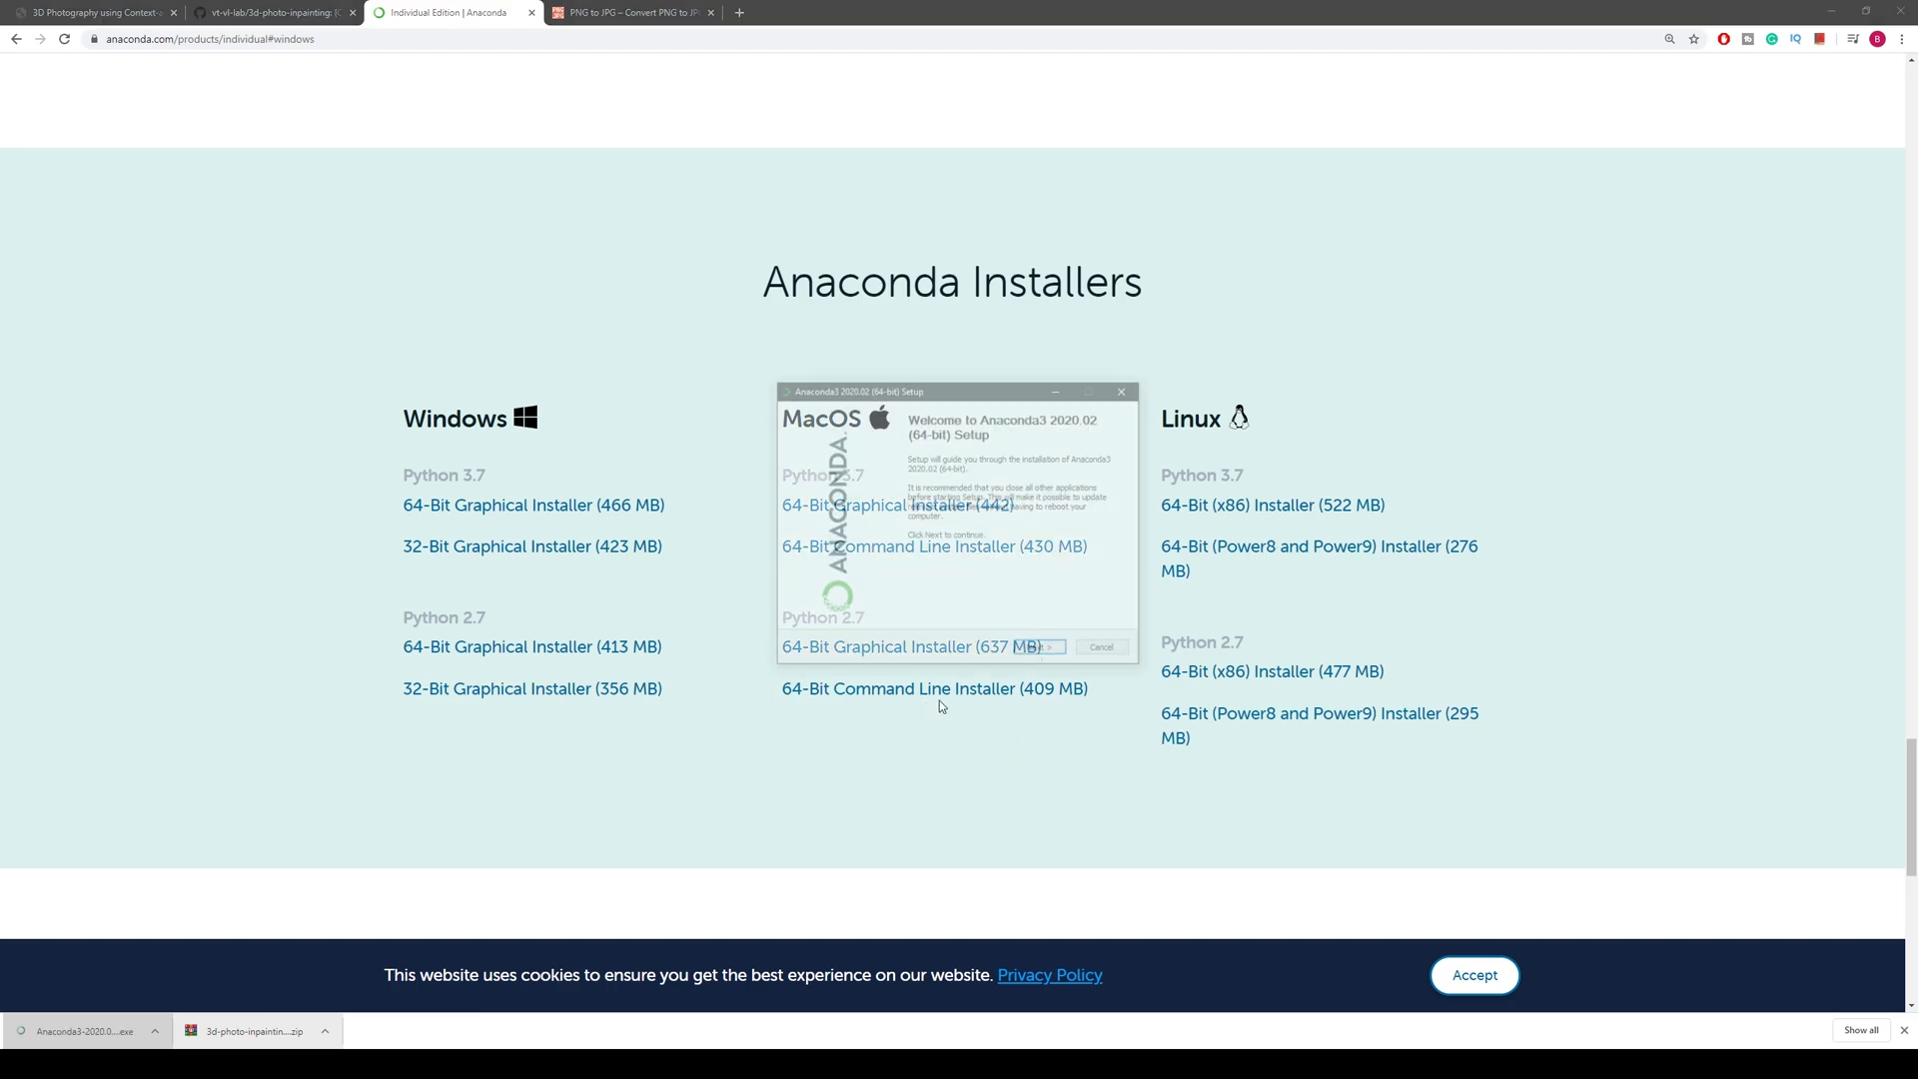
click(1043, 648)
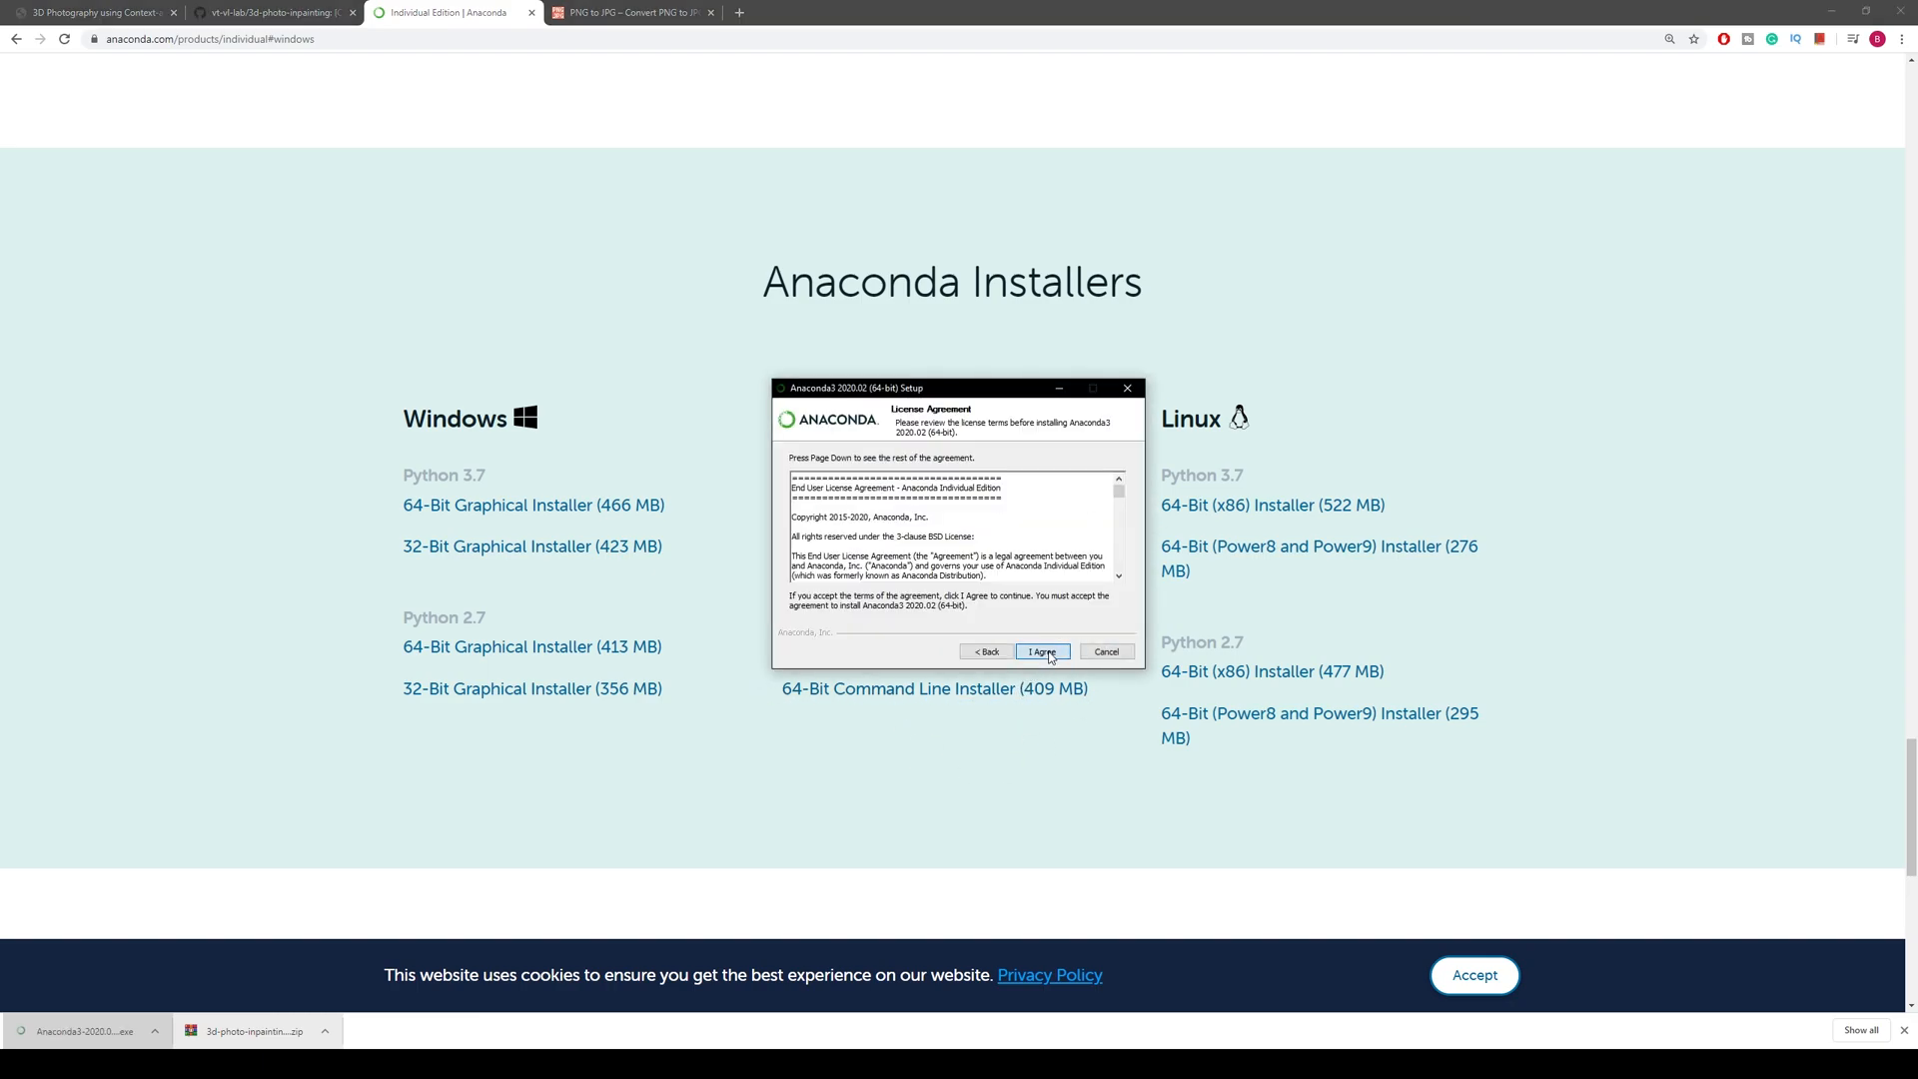
click(1039, 650)
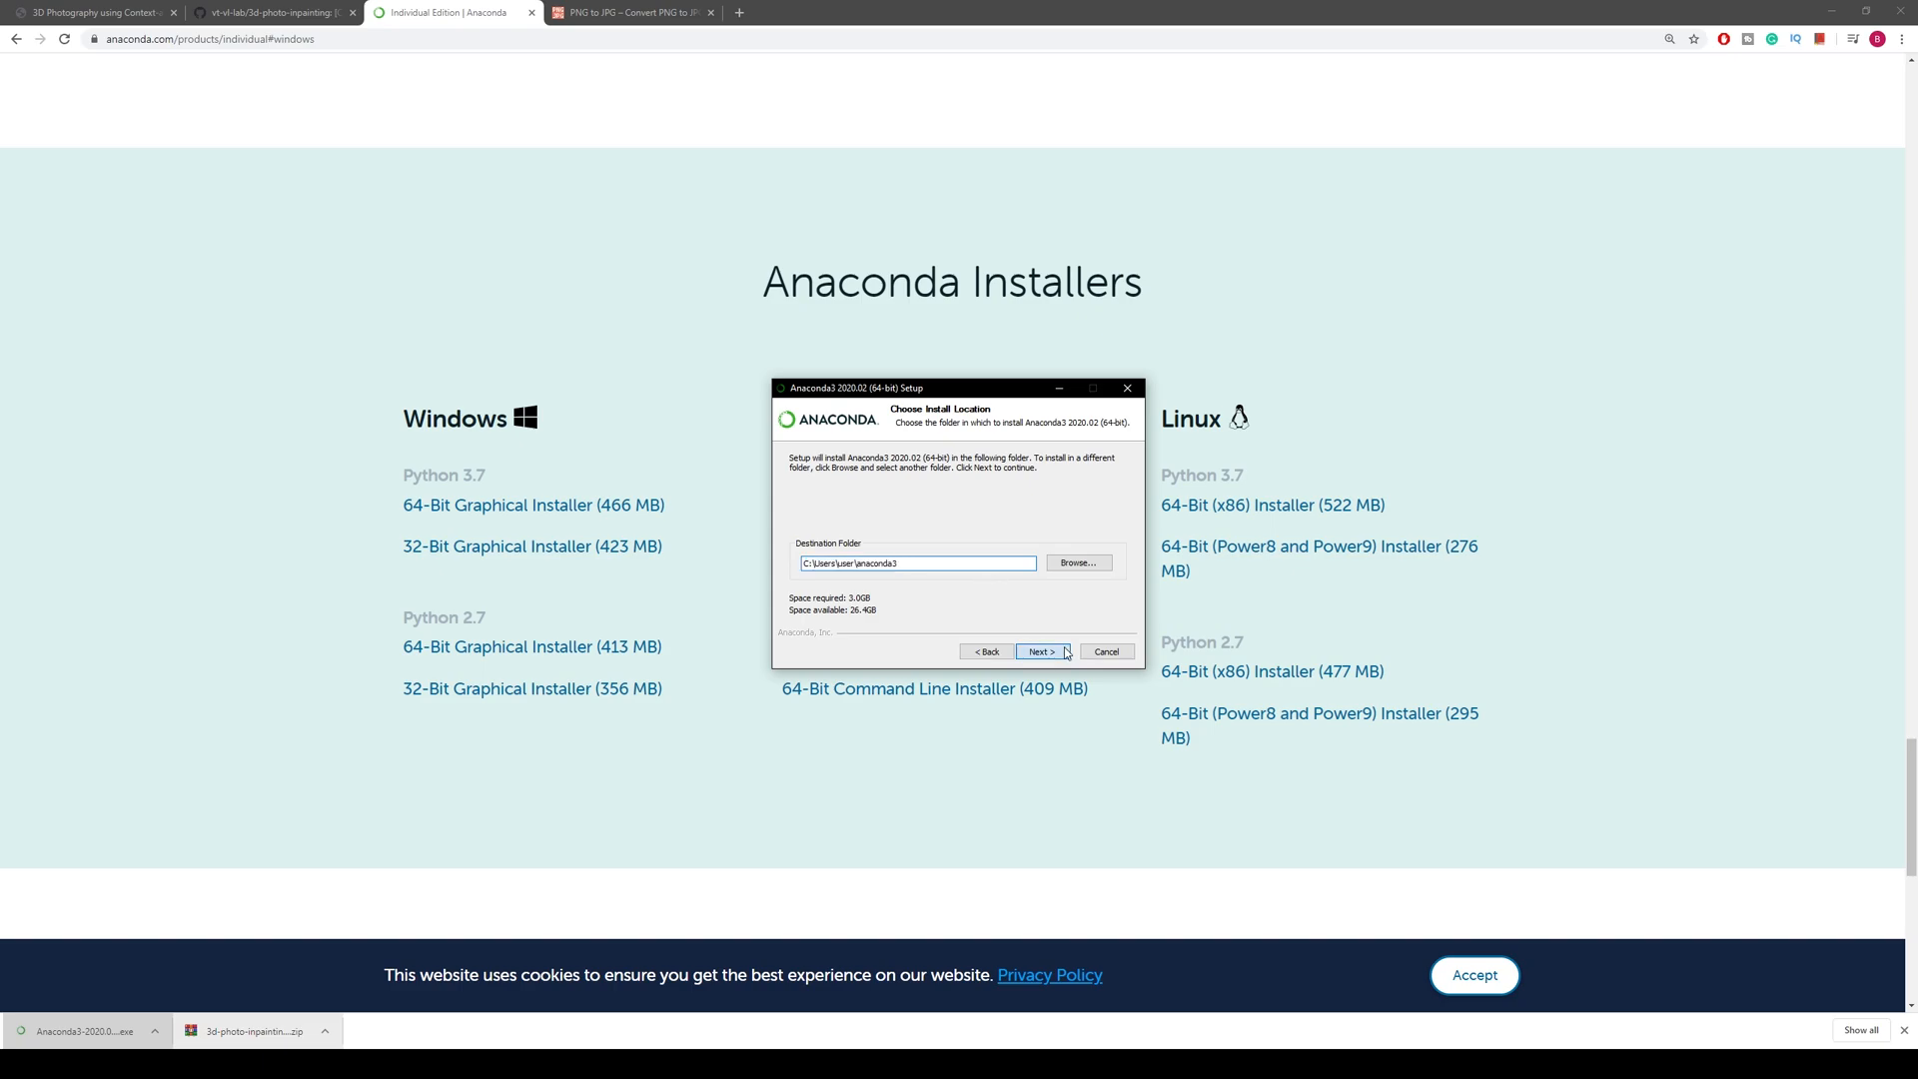
click(1039, 650)
text(a)
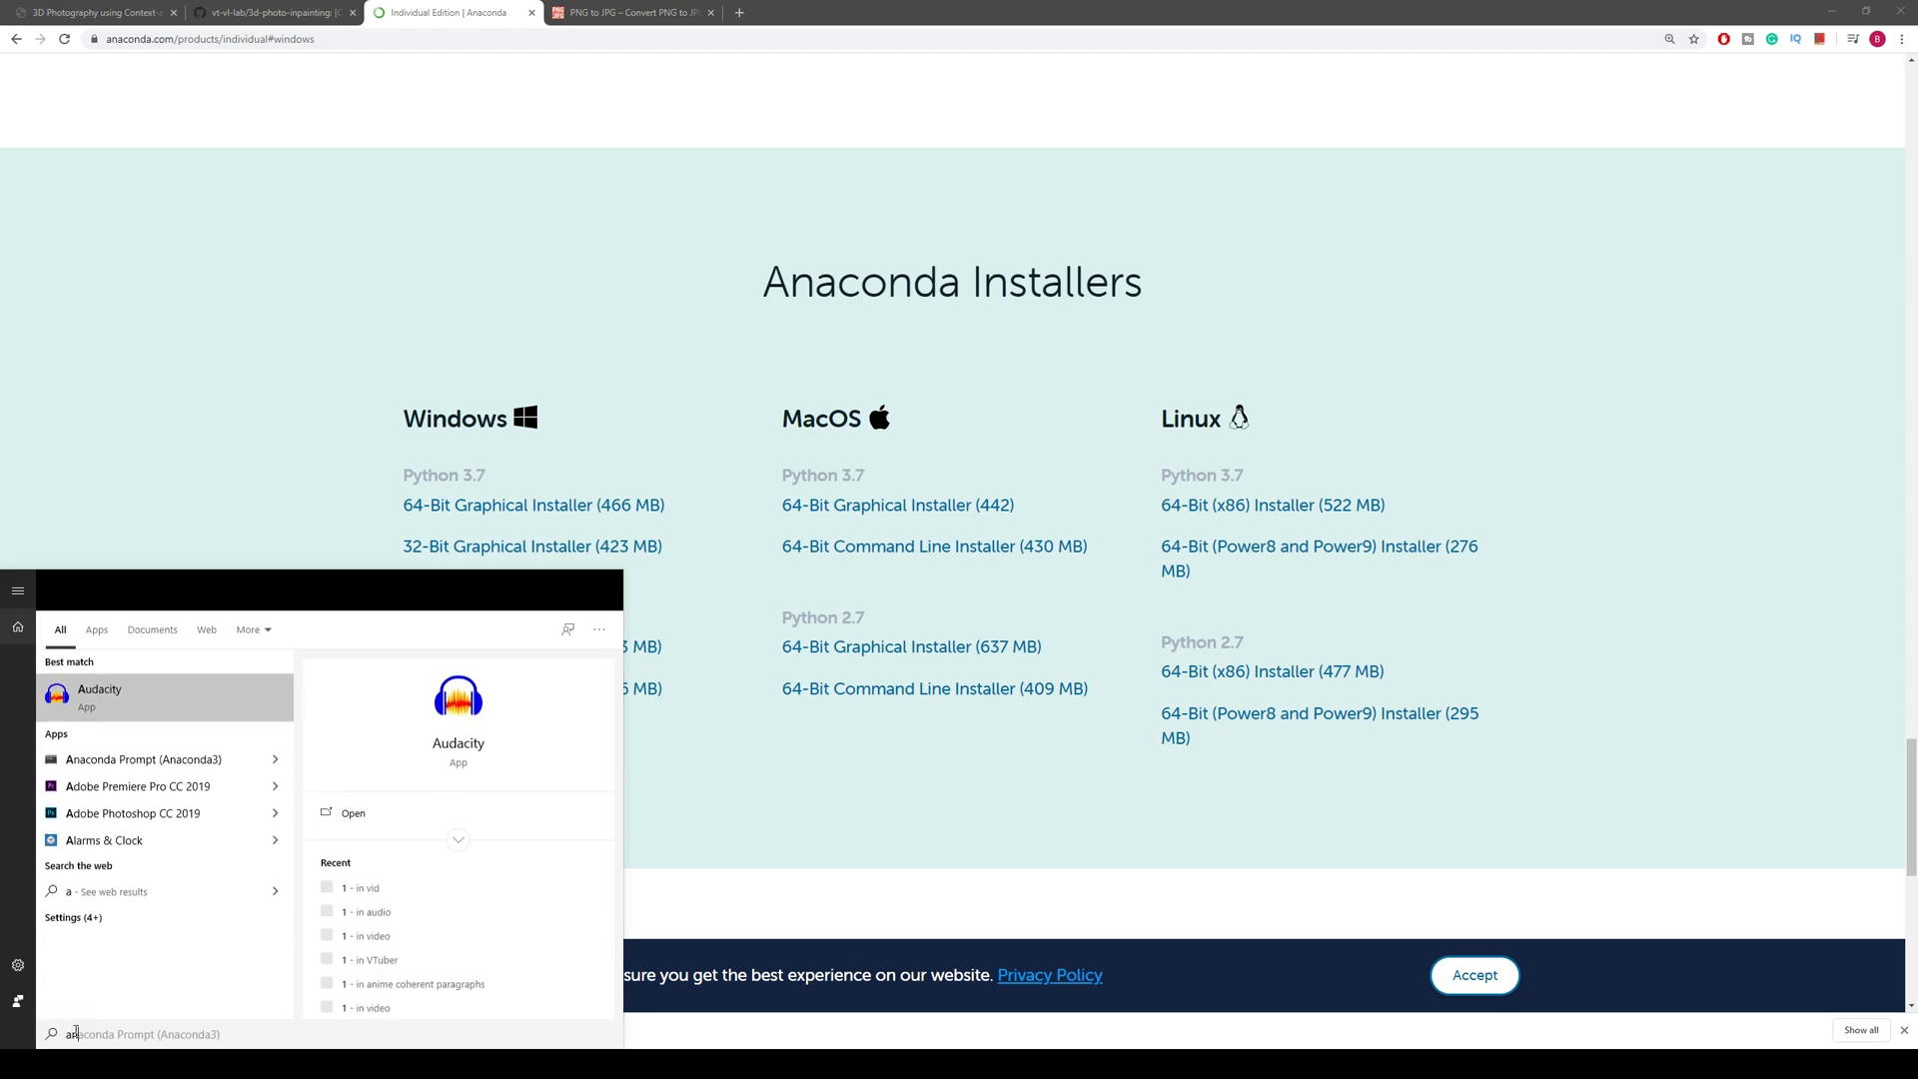
Step: Search the Start menu for Anaconda Prompt (Anaconda3) and launch it
text(na)
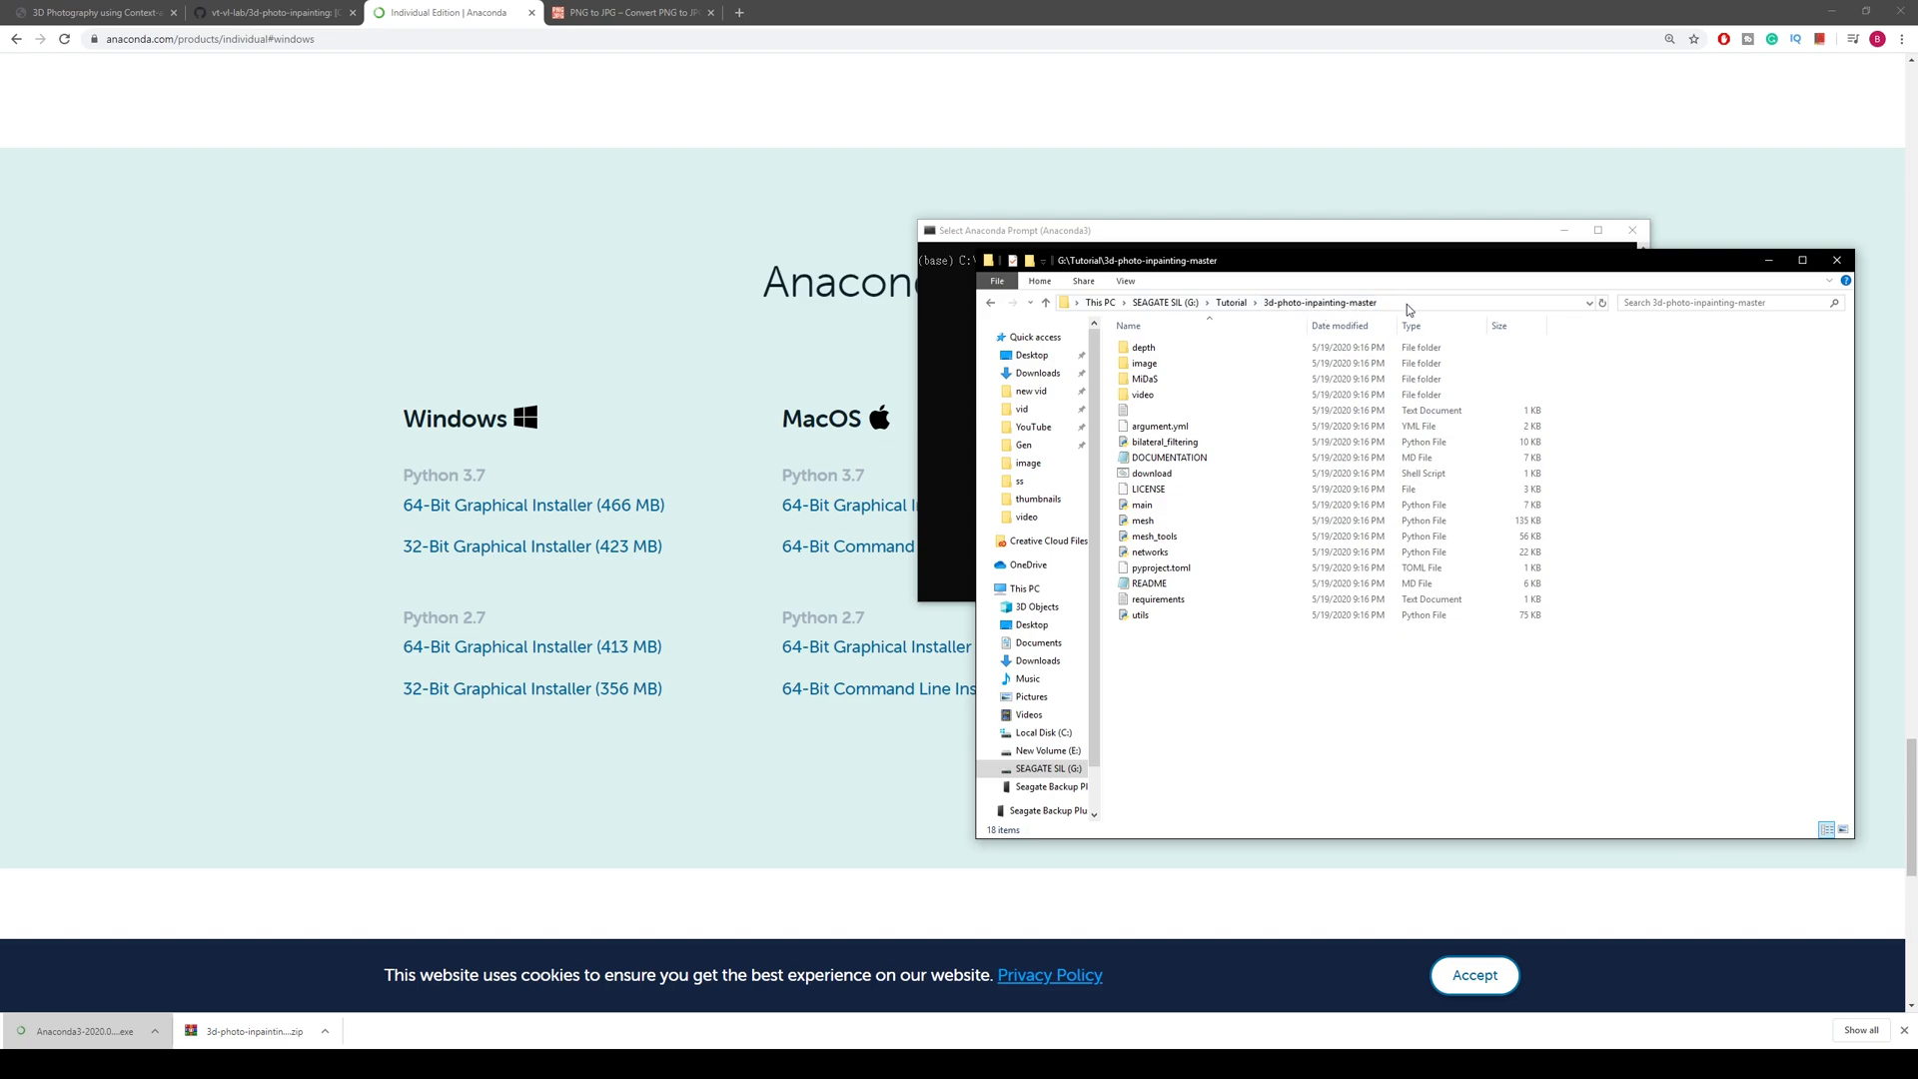
Step: Change the prompt to G:\Tutorial\3d-photo-inpainting-master, using the path from File Explorer
click(1346, 301)
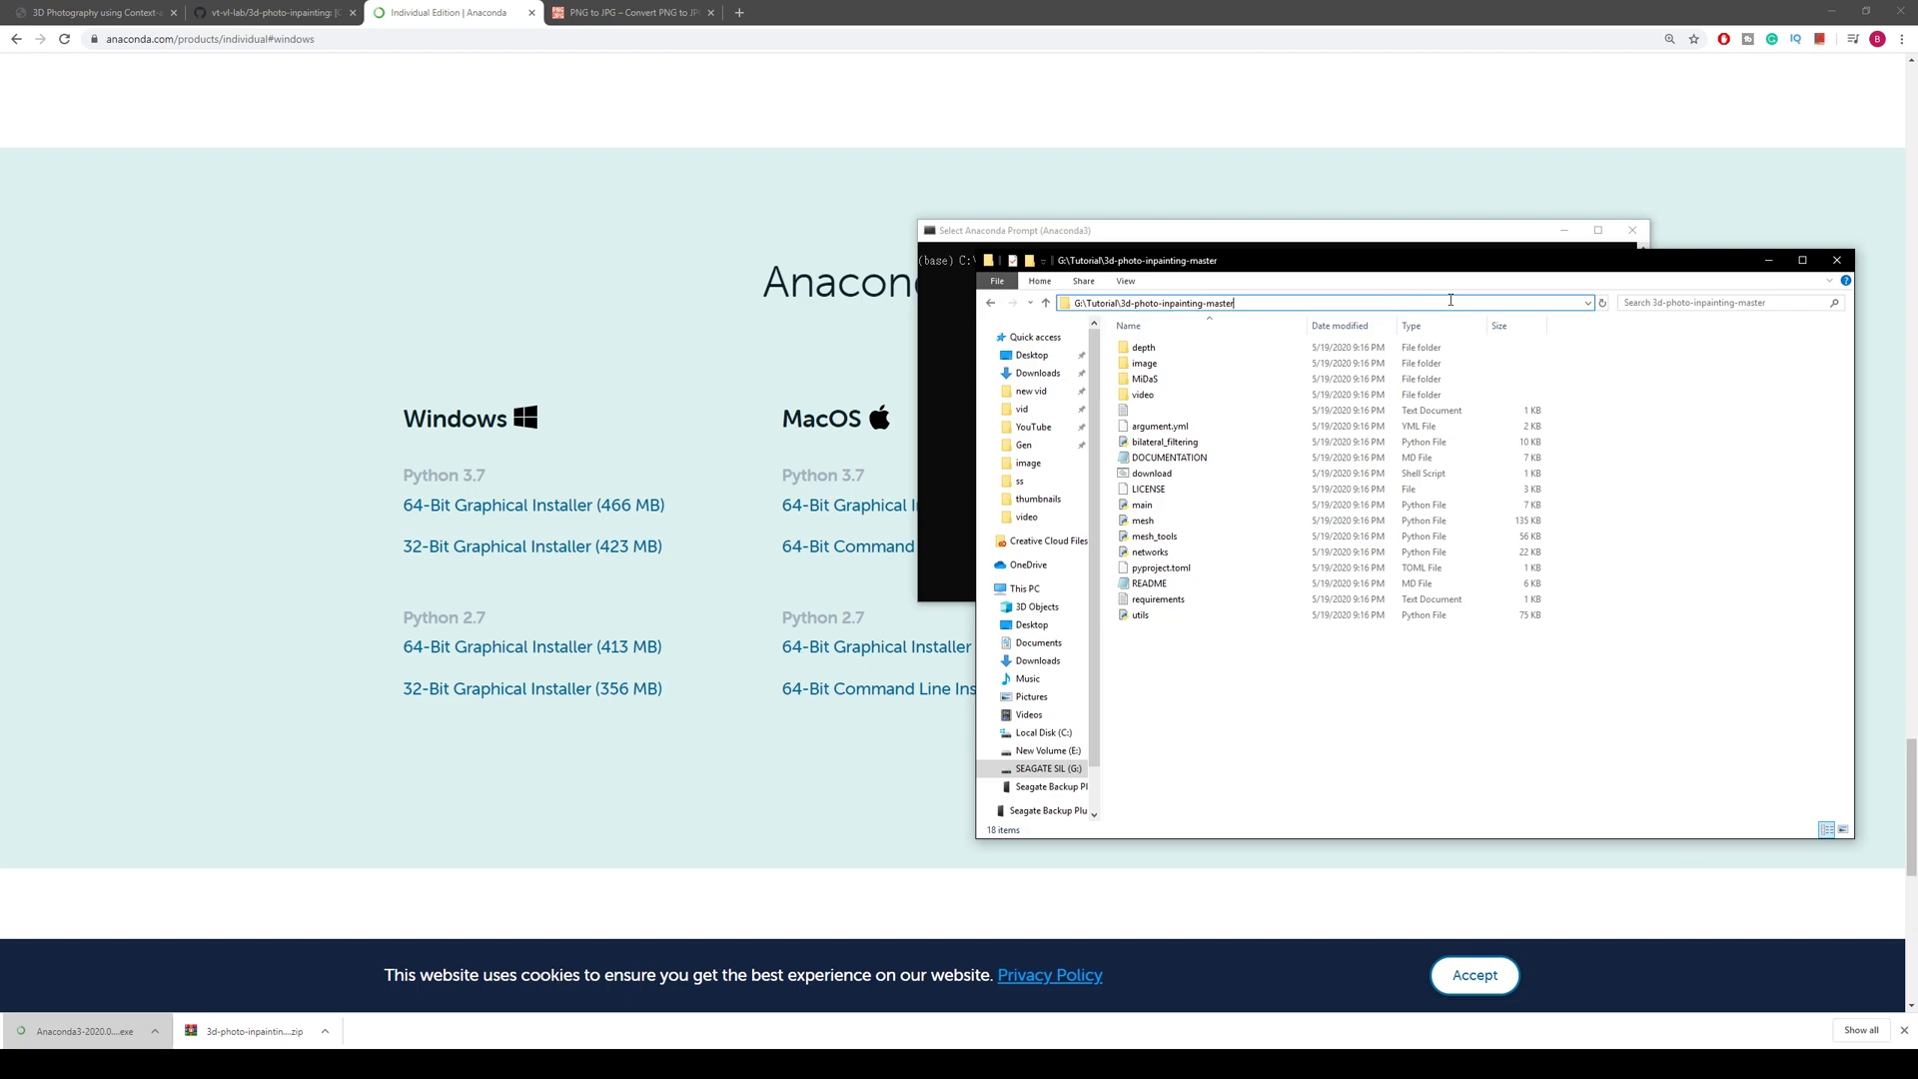
click(1150, 302)
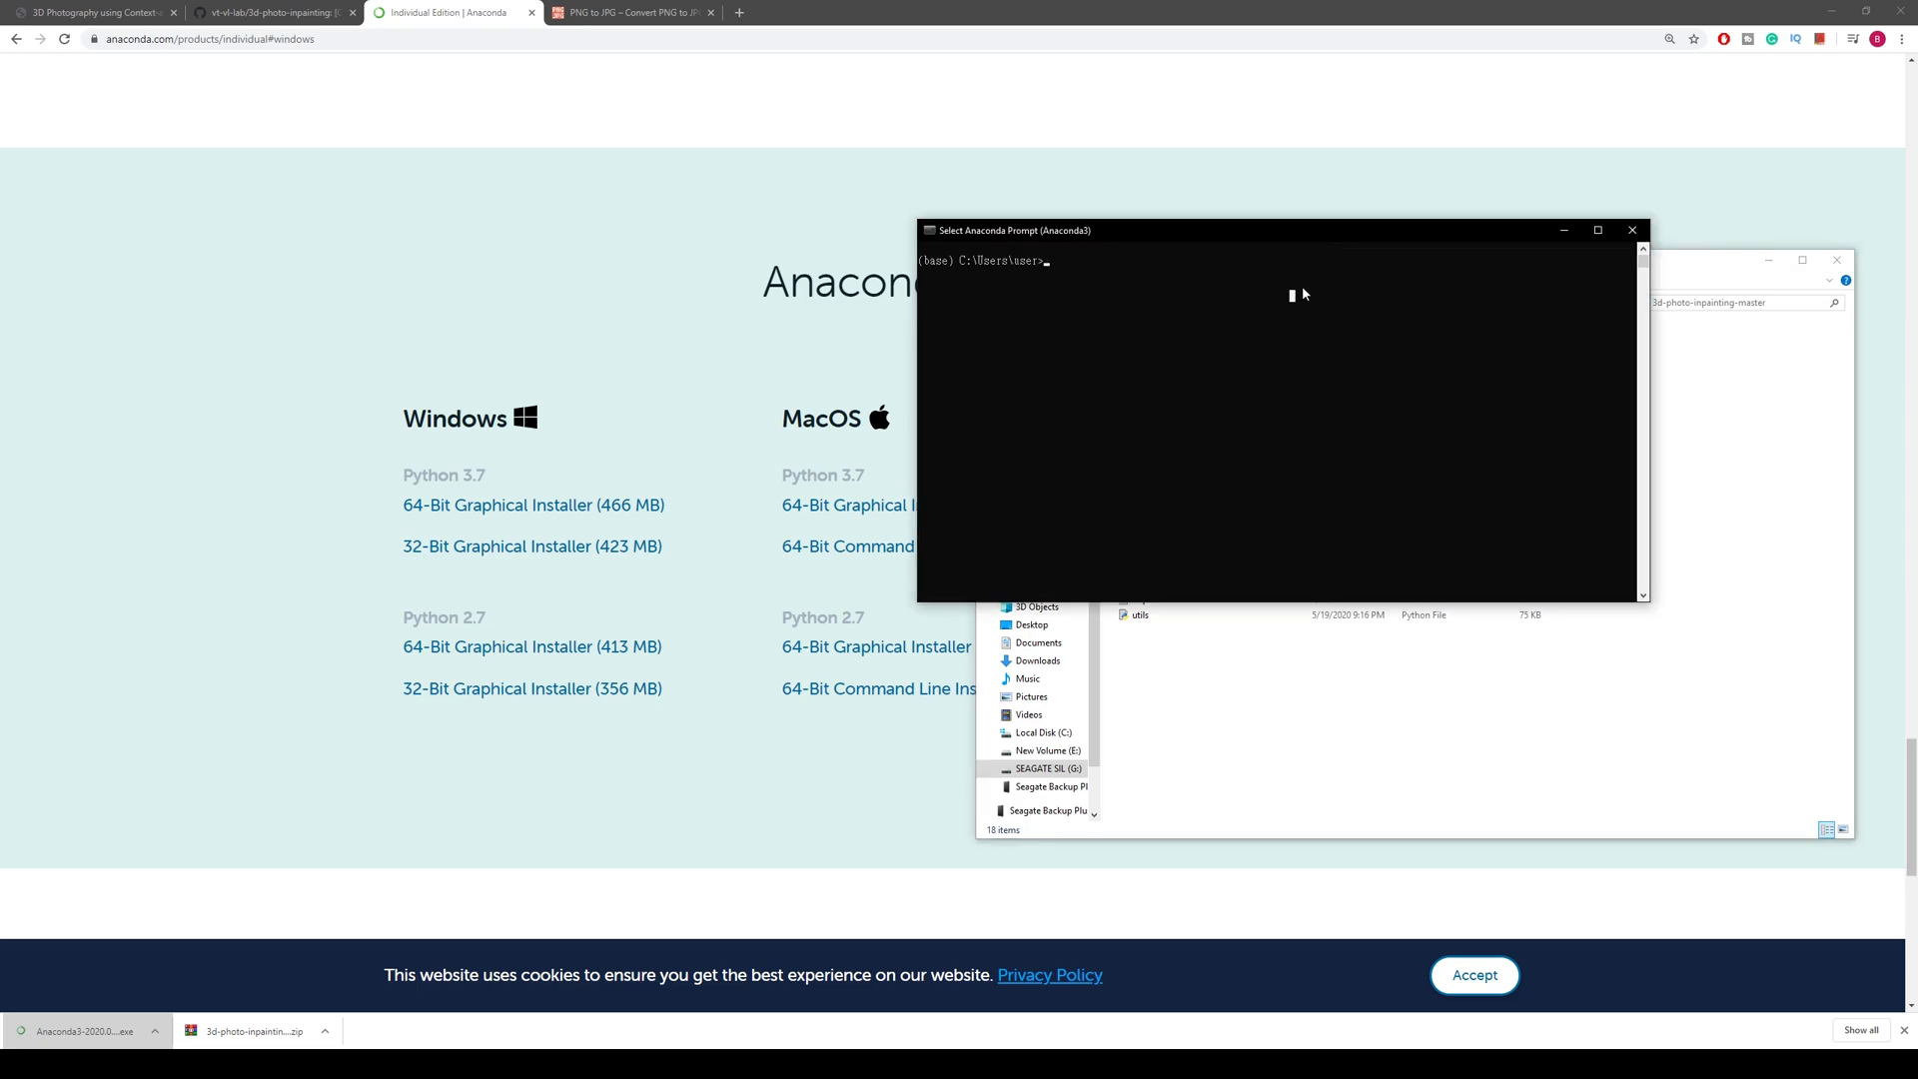
text(cd)
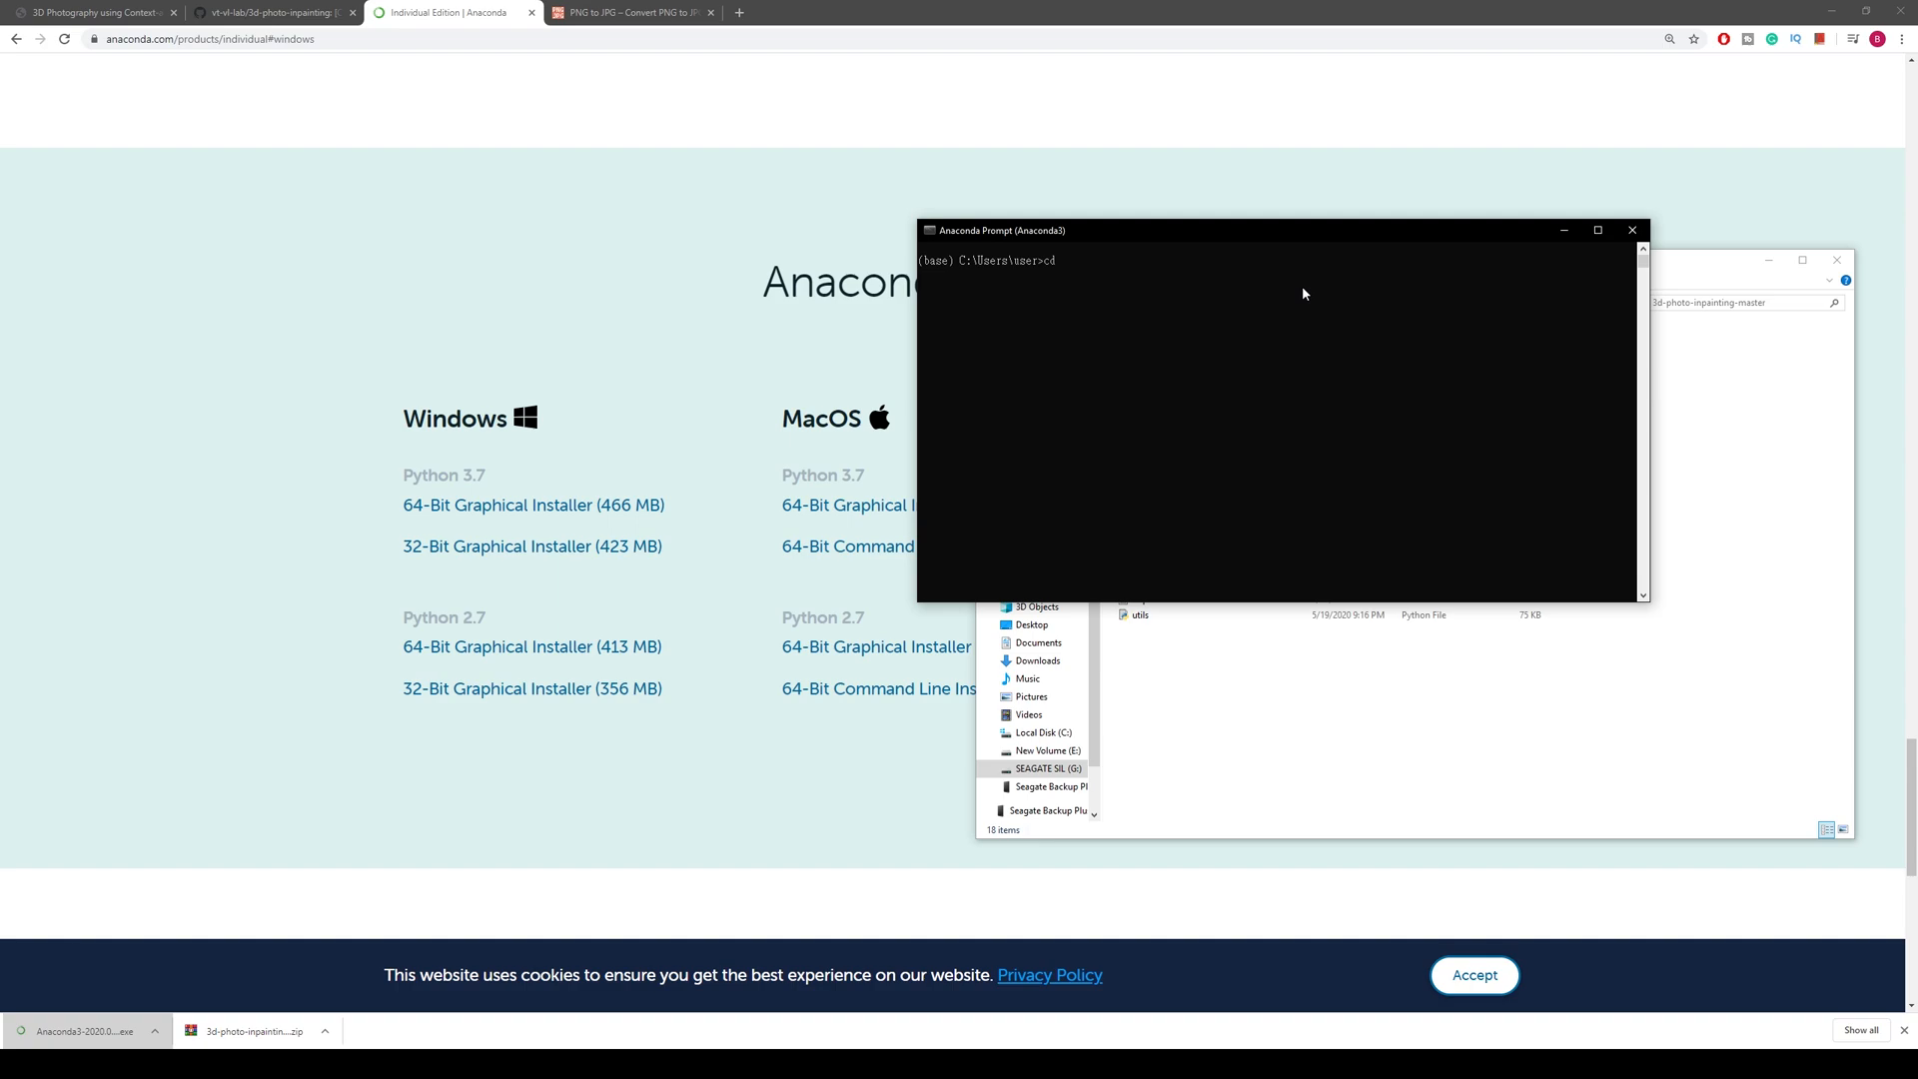
text(G:\Tutorial\3d-photo-inpainting-master)
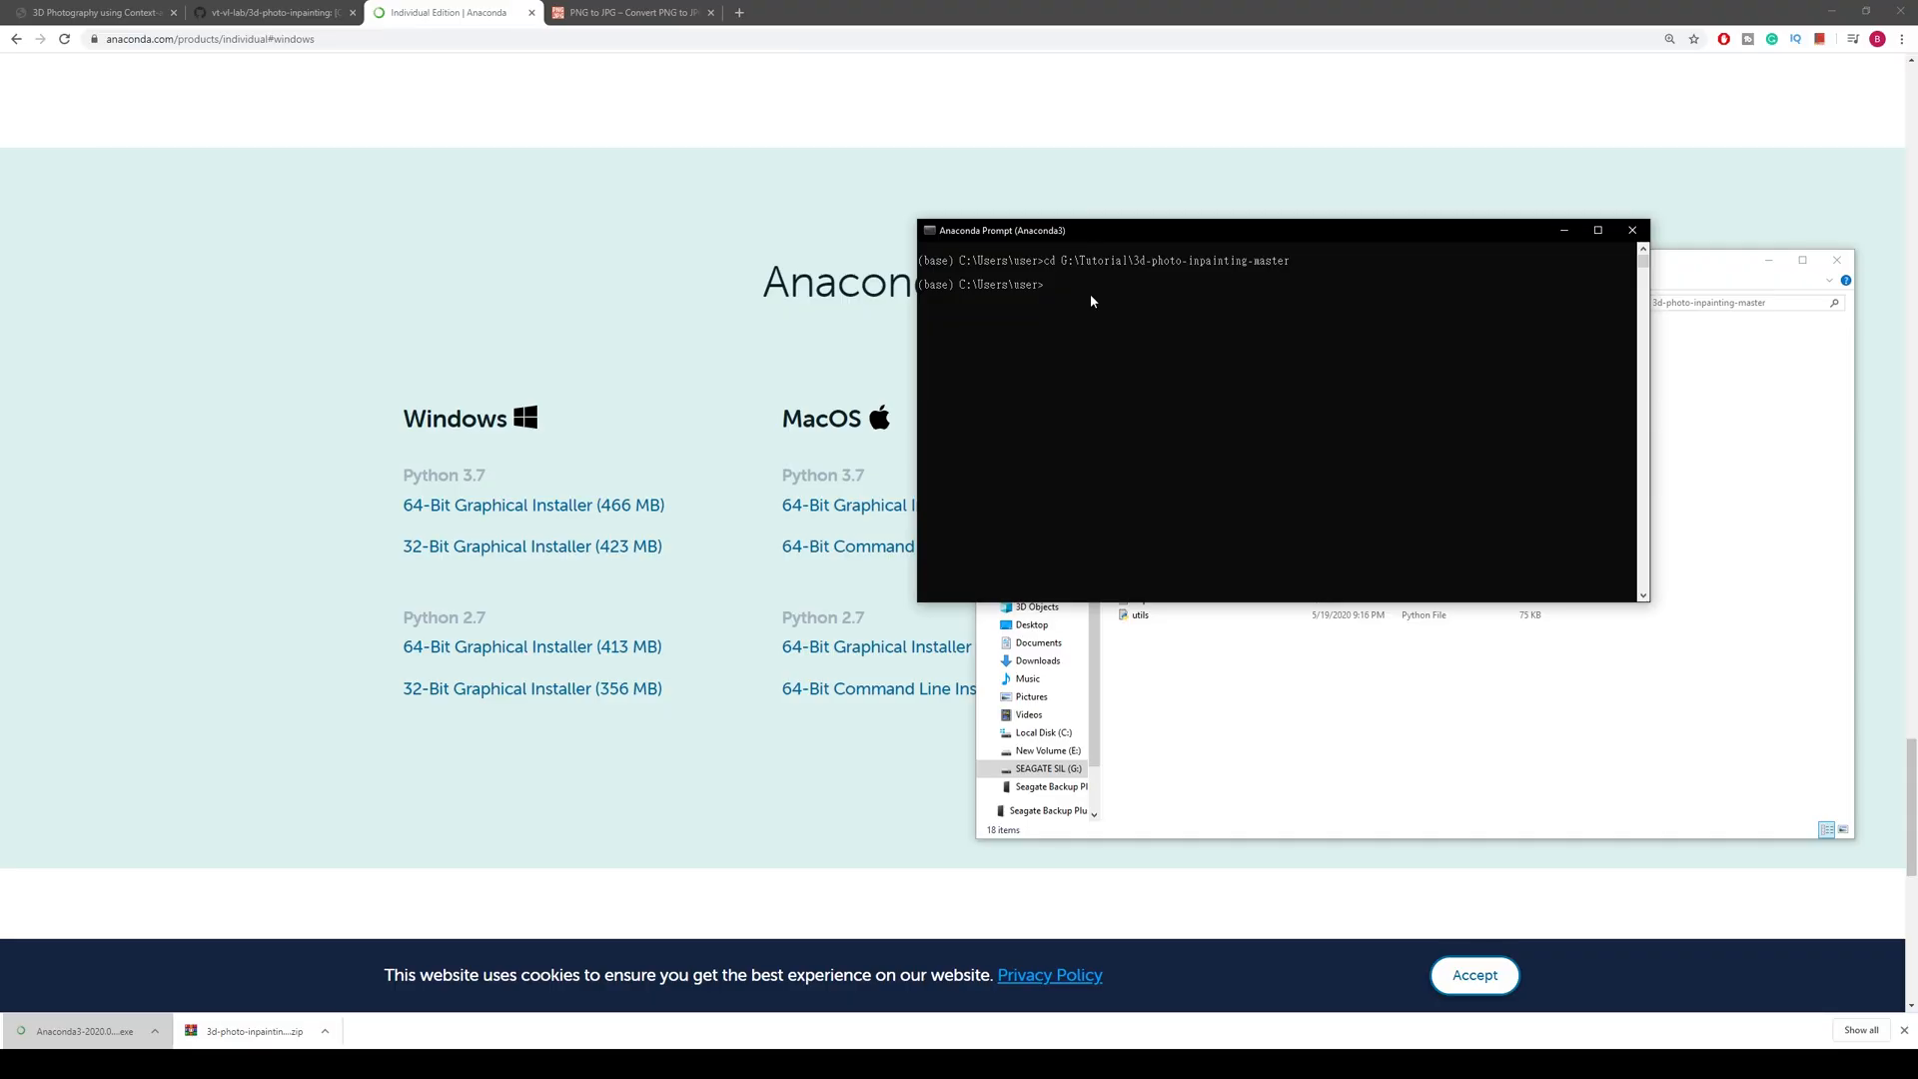
click(993, 284)
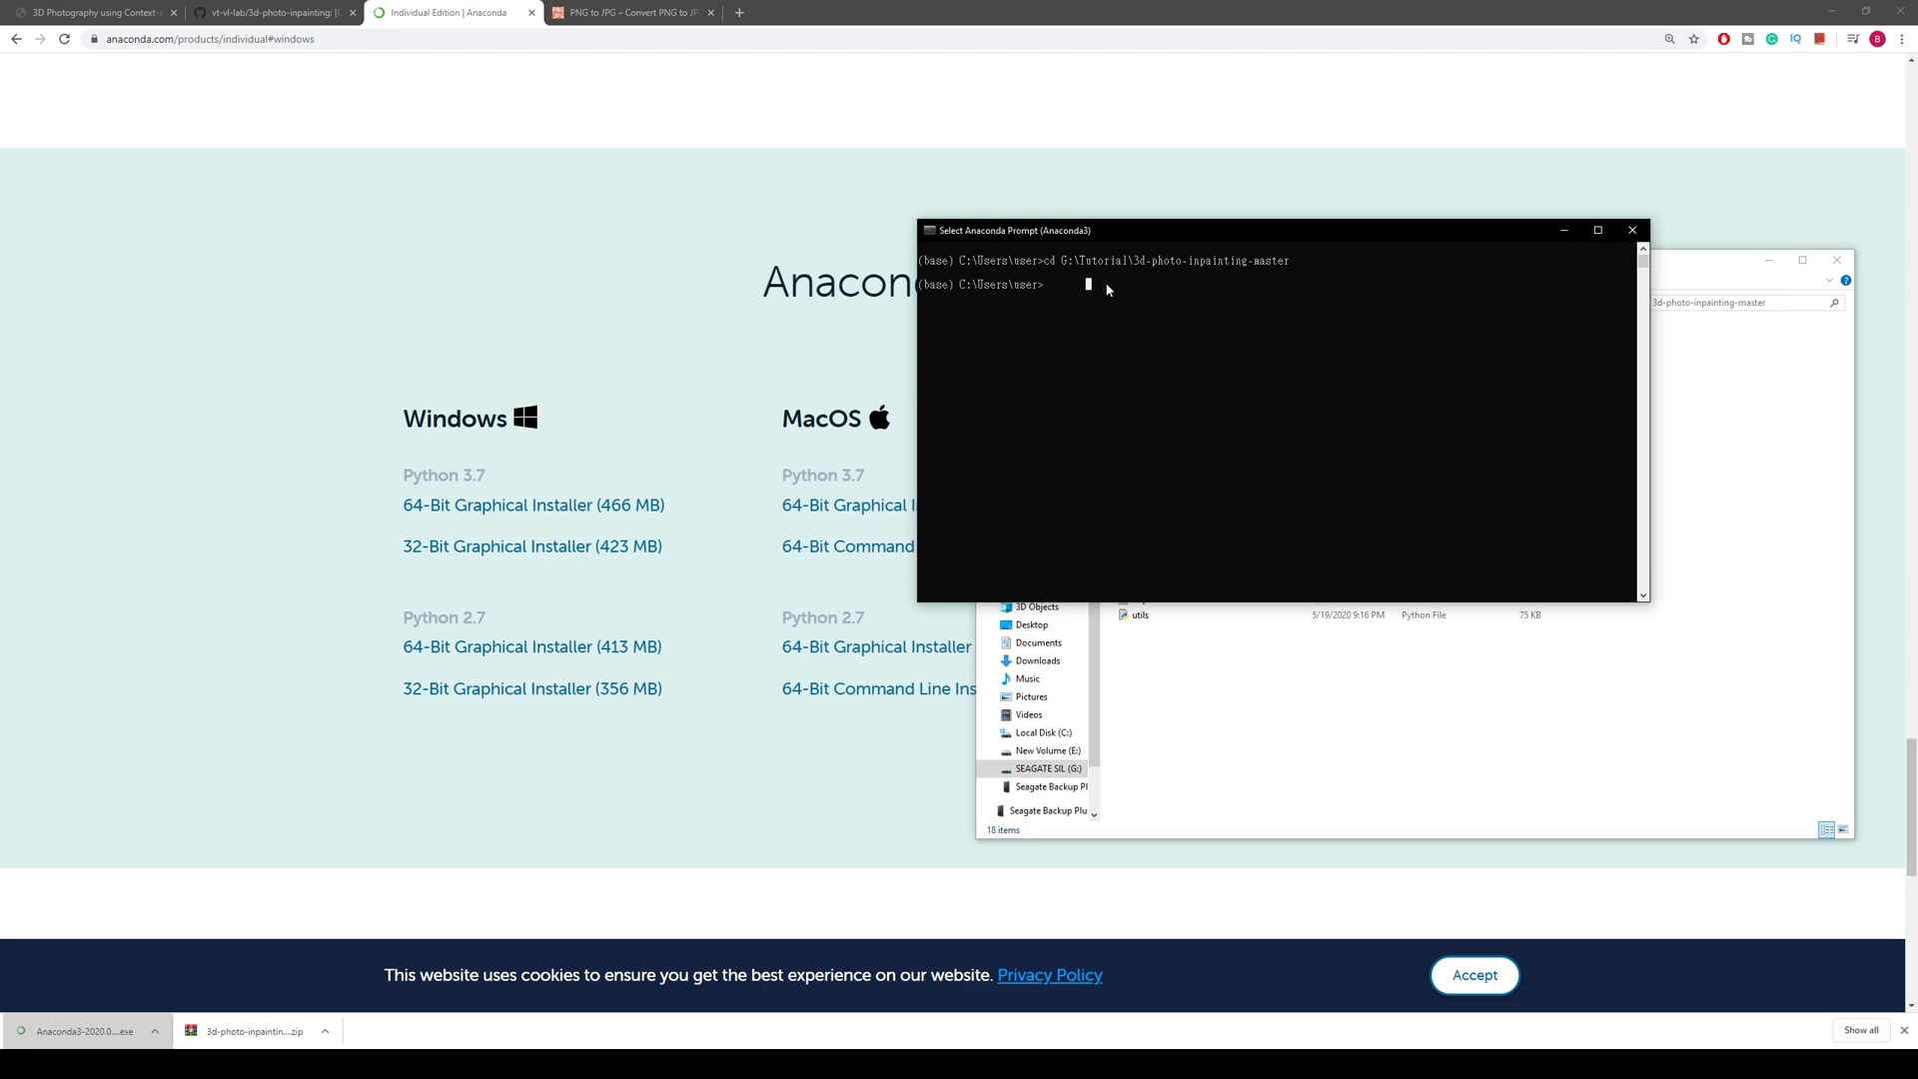
text(G:)
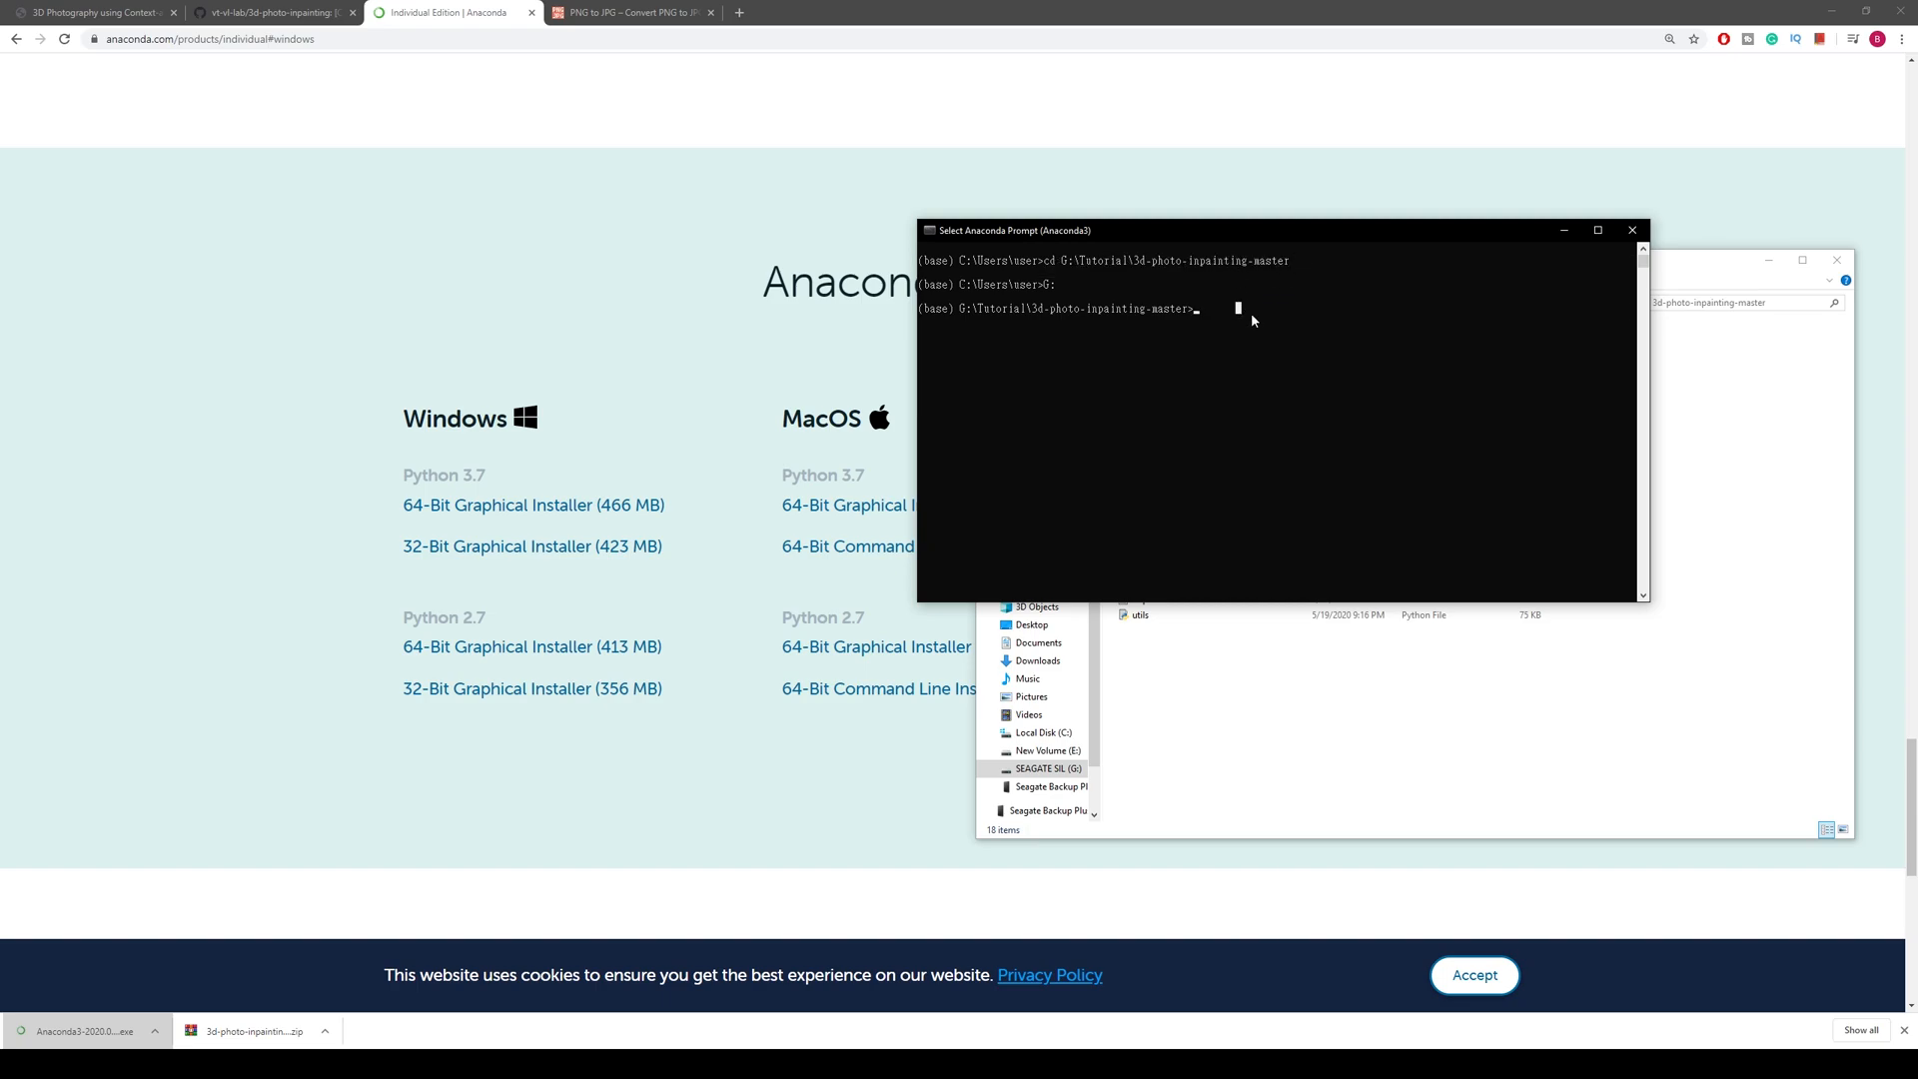
click(269, 12)
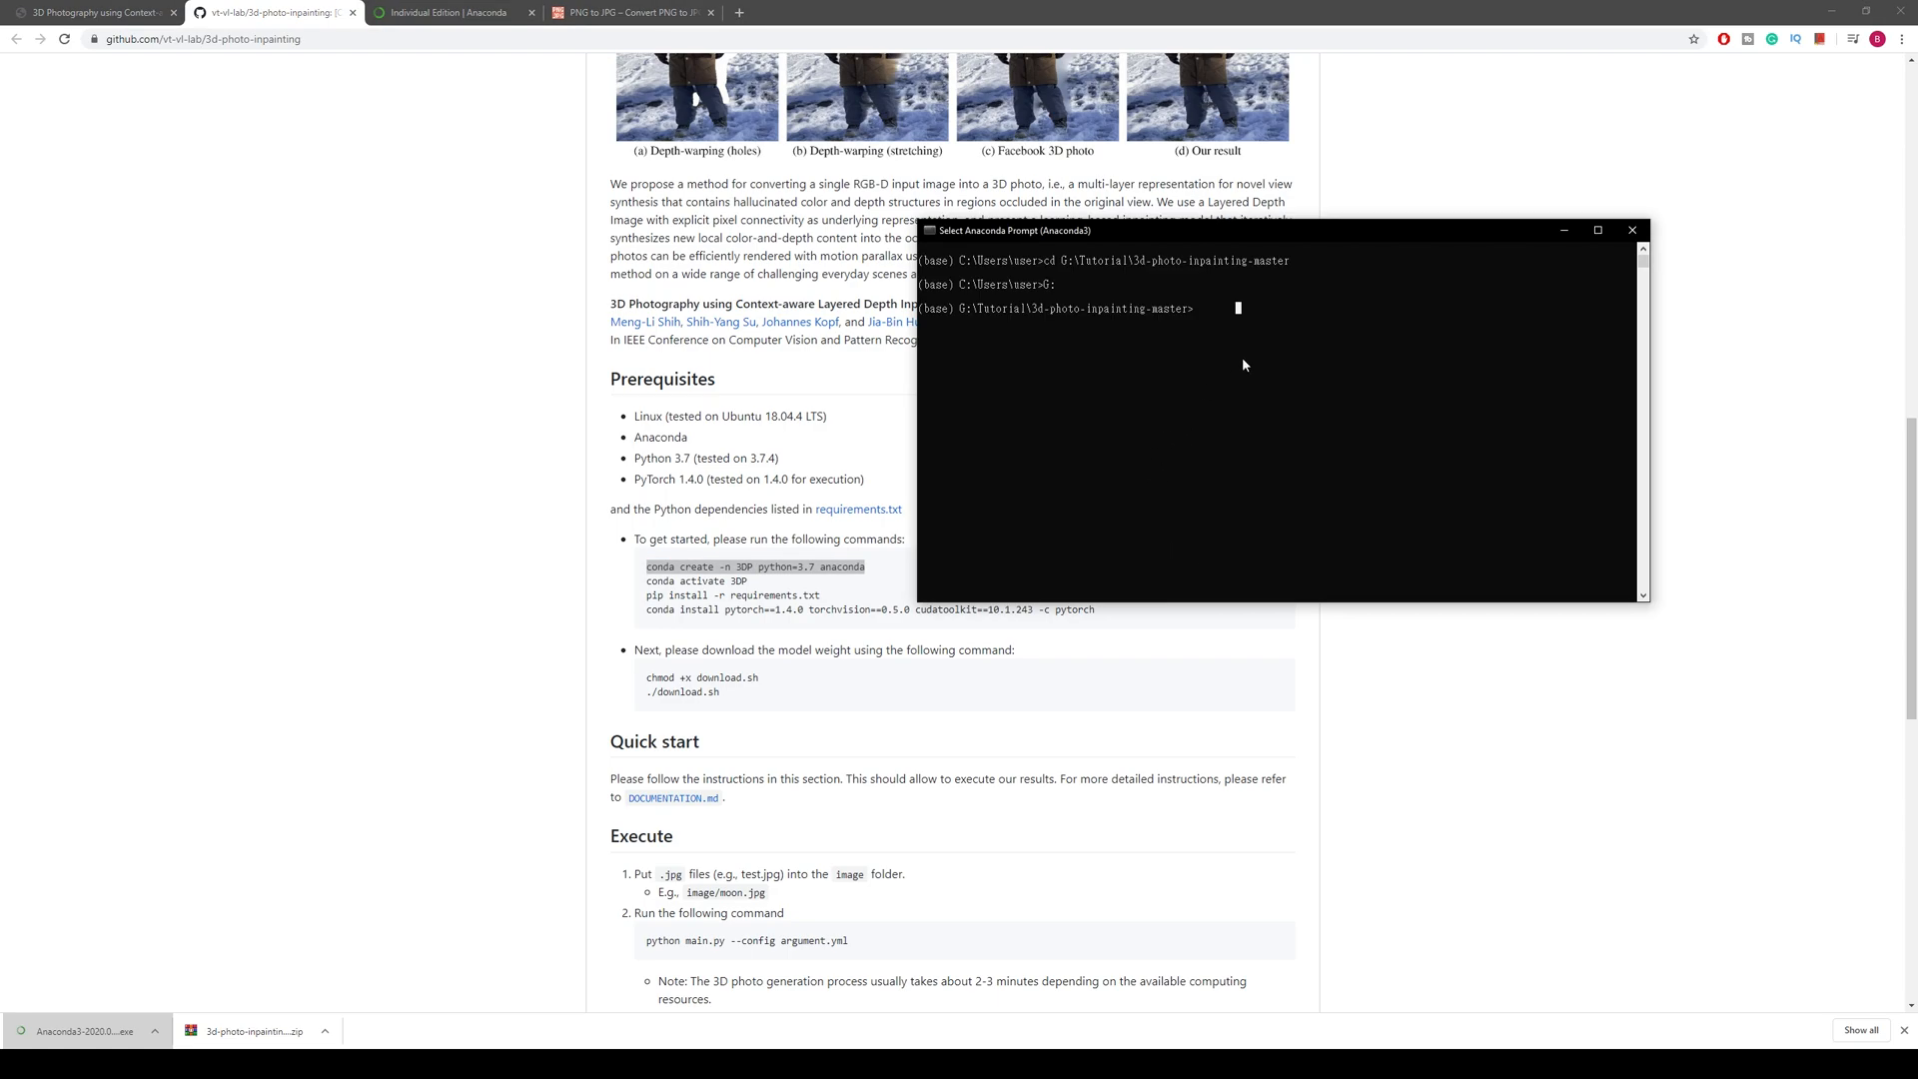
Step: Run conda create -n 3DP python=3.7 anaconda, then enter 'conda activate 3DP' from GitHub
text(conda create -n 3DP python=3.7 anaconda)
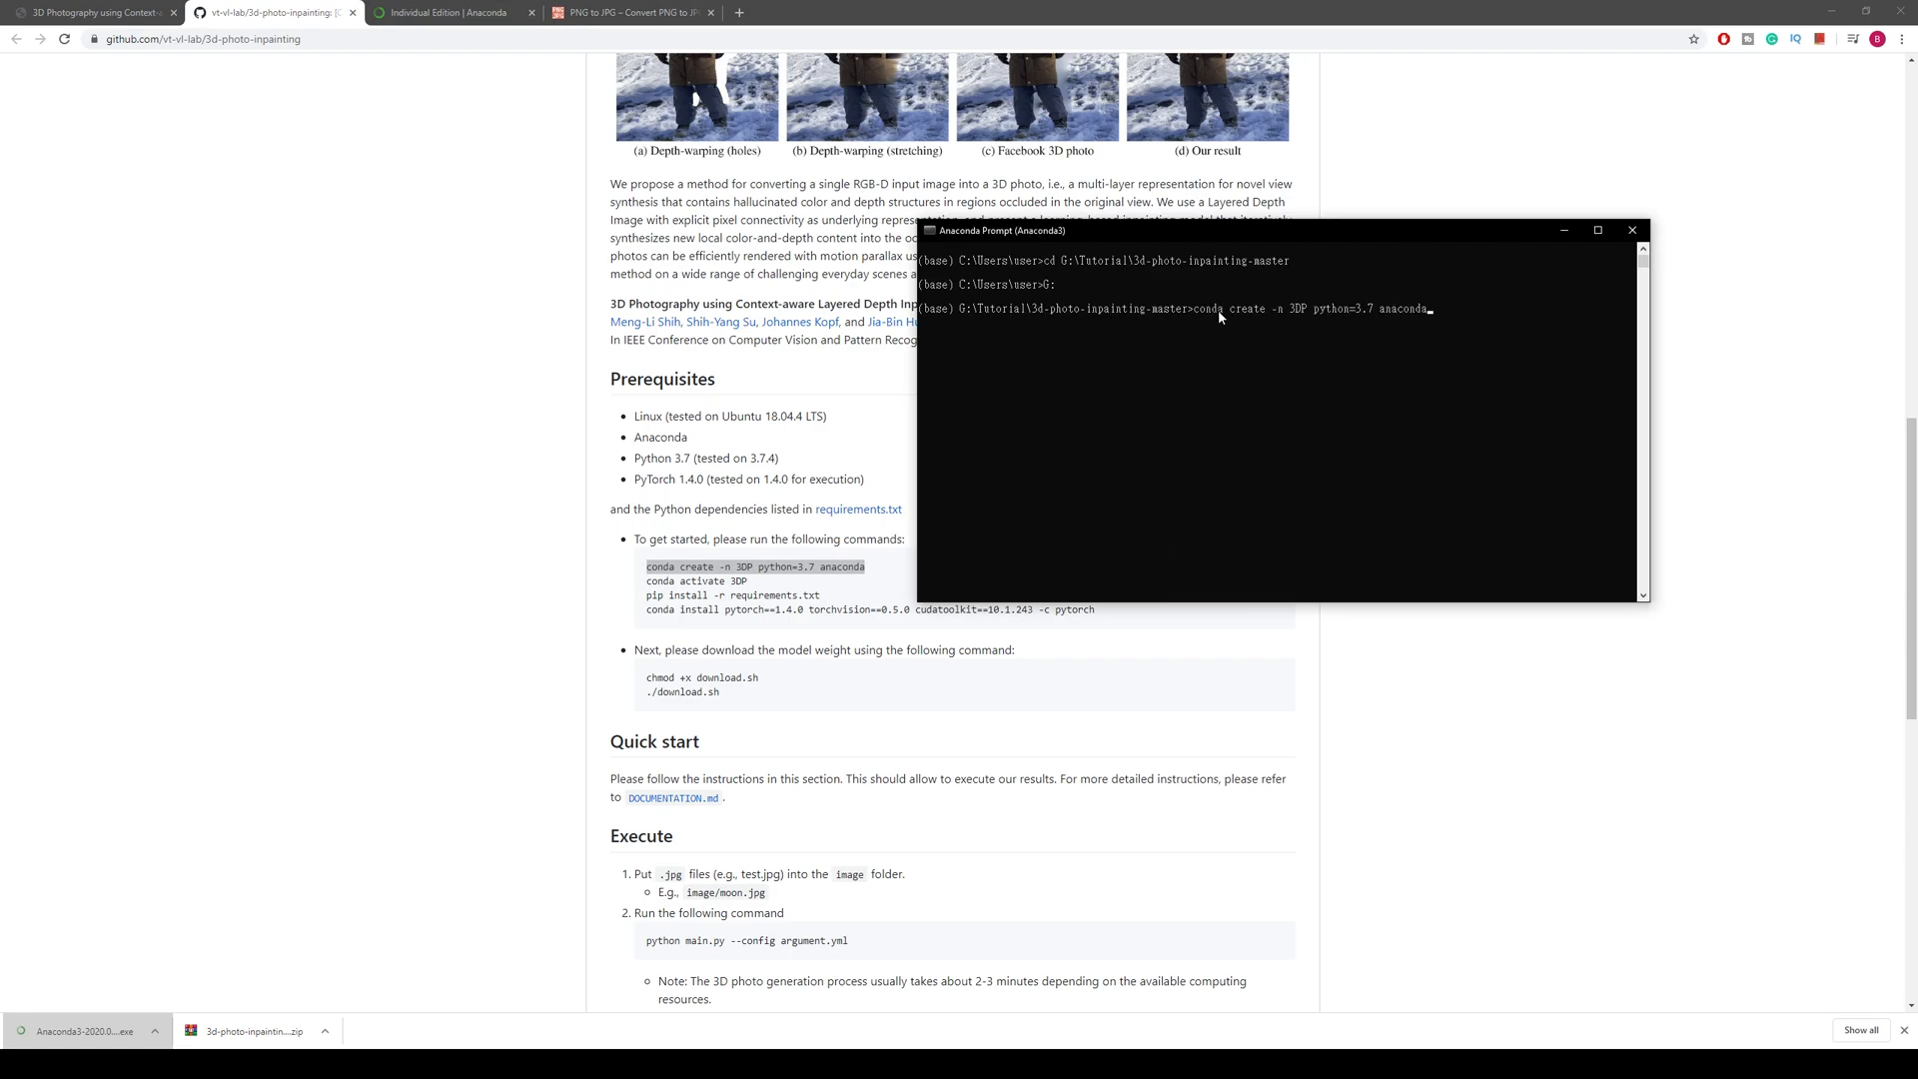
mouse_move(1059, 318)
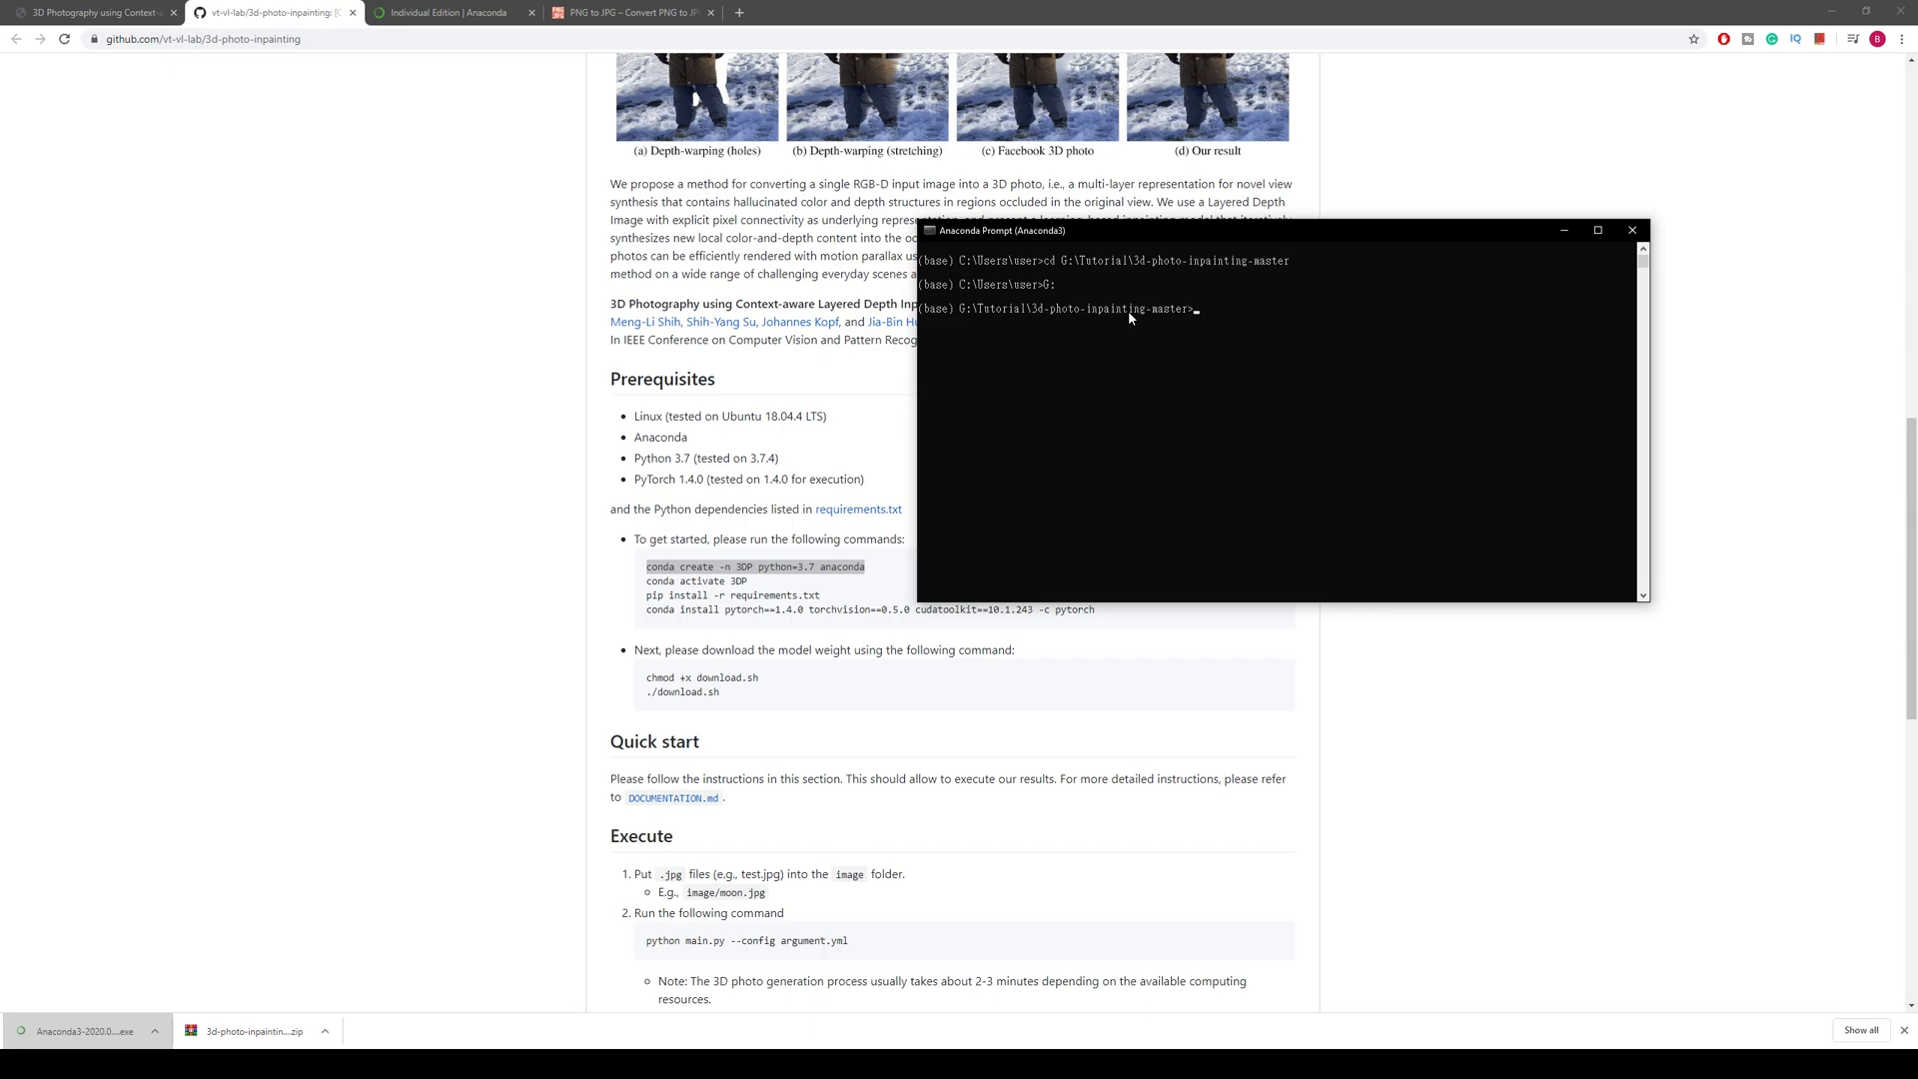
mouse_move(830, 471)
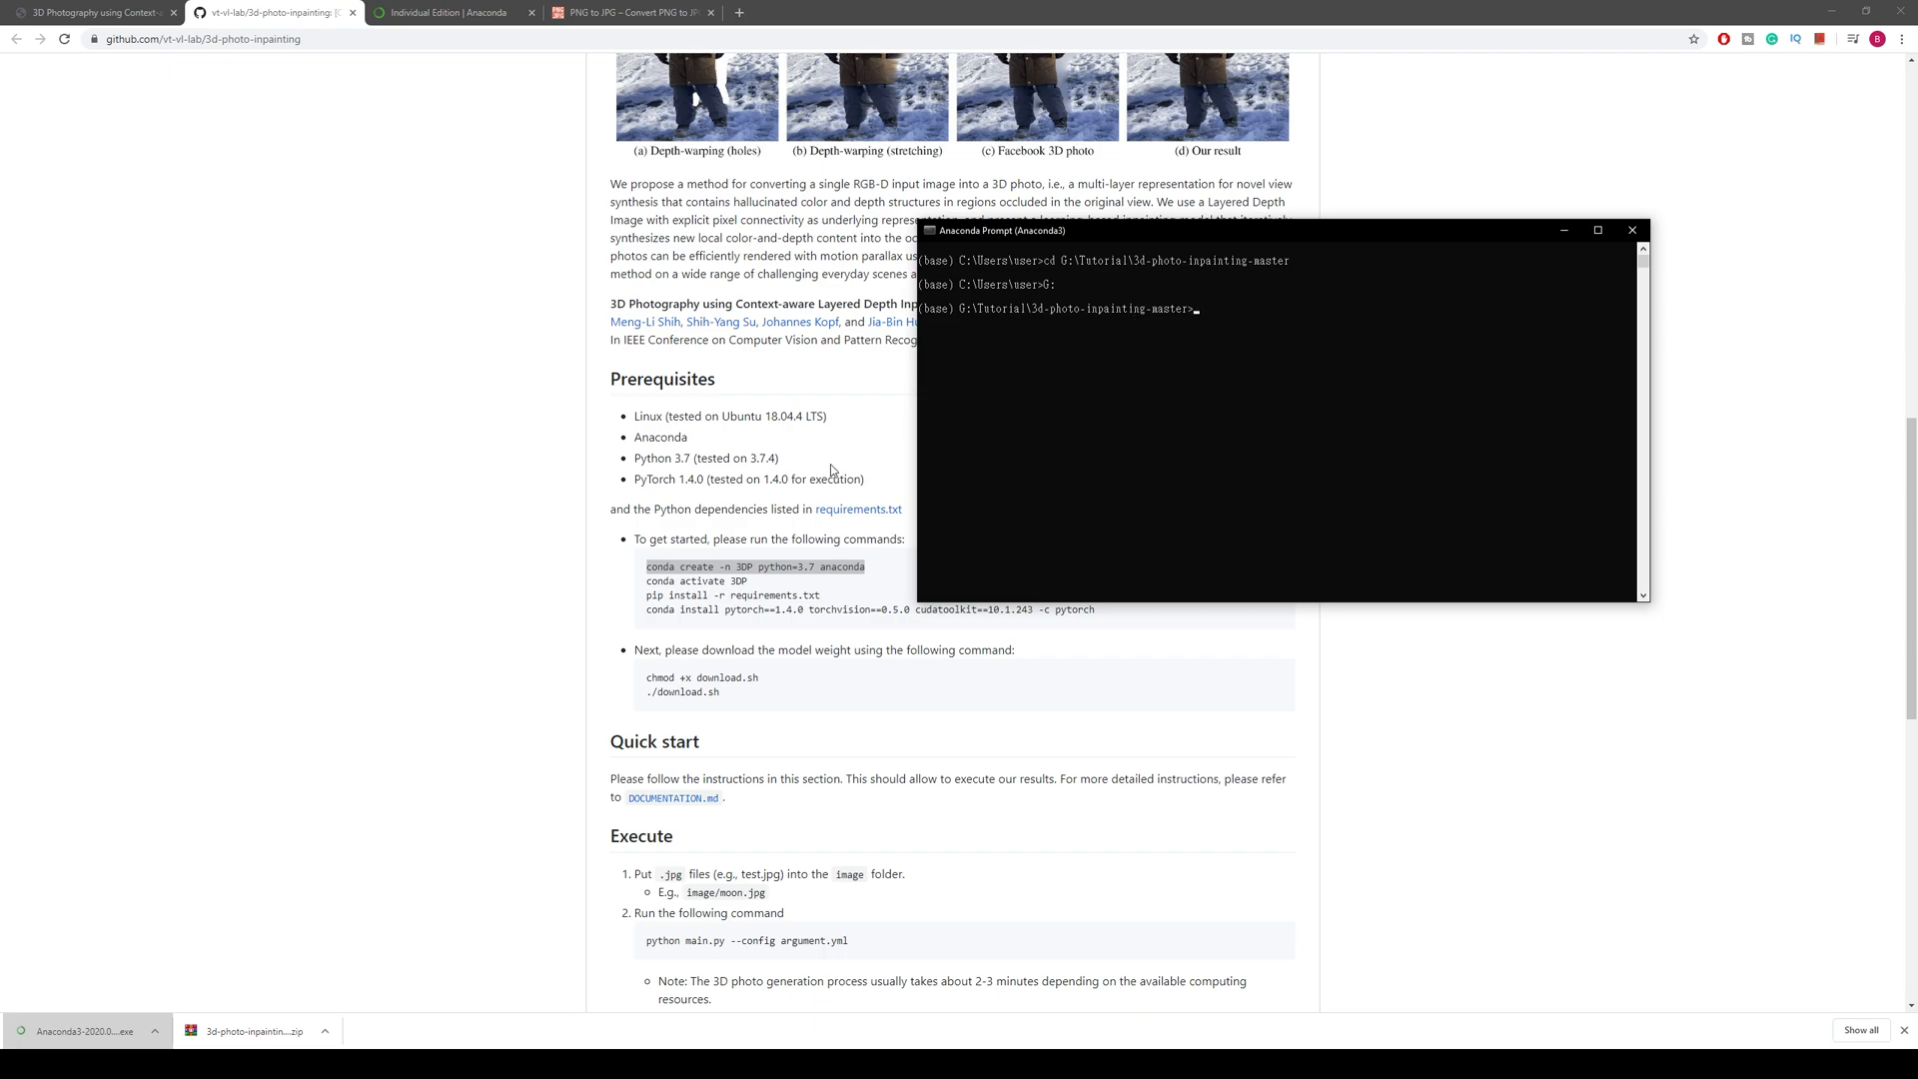
double_click(696, 566)
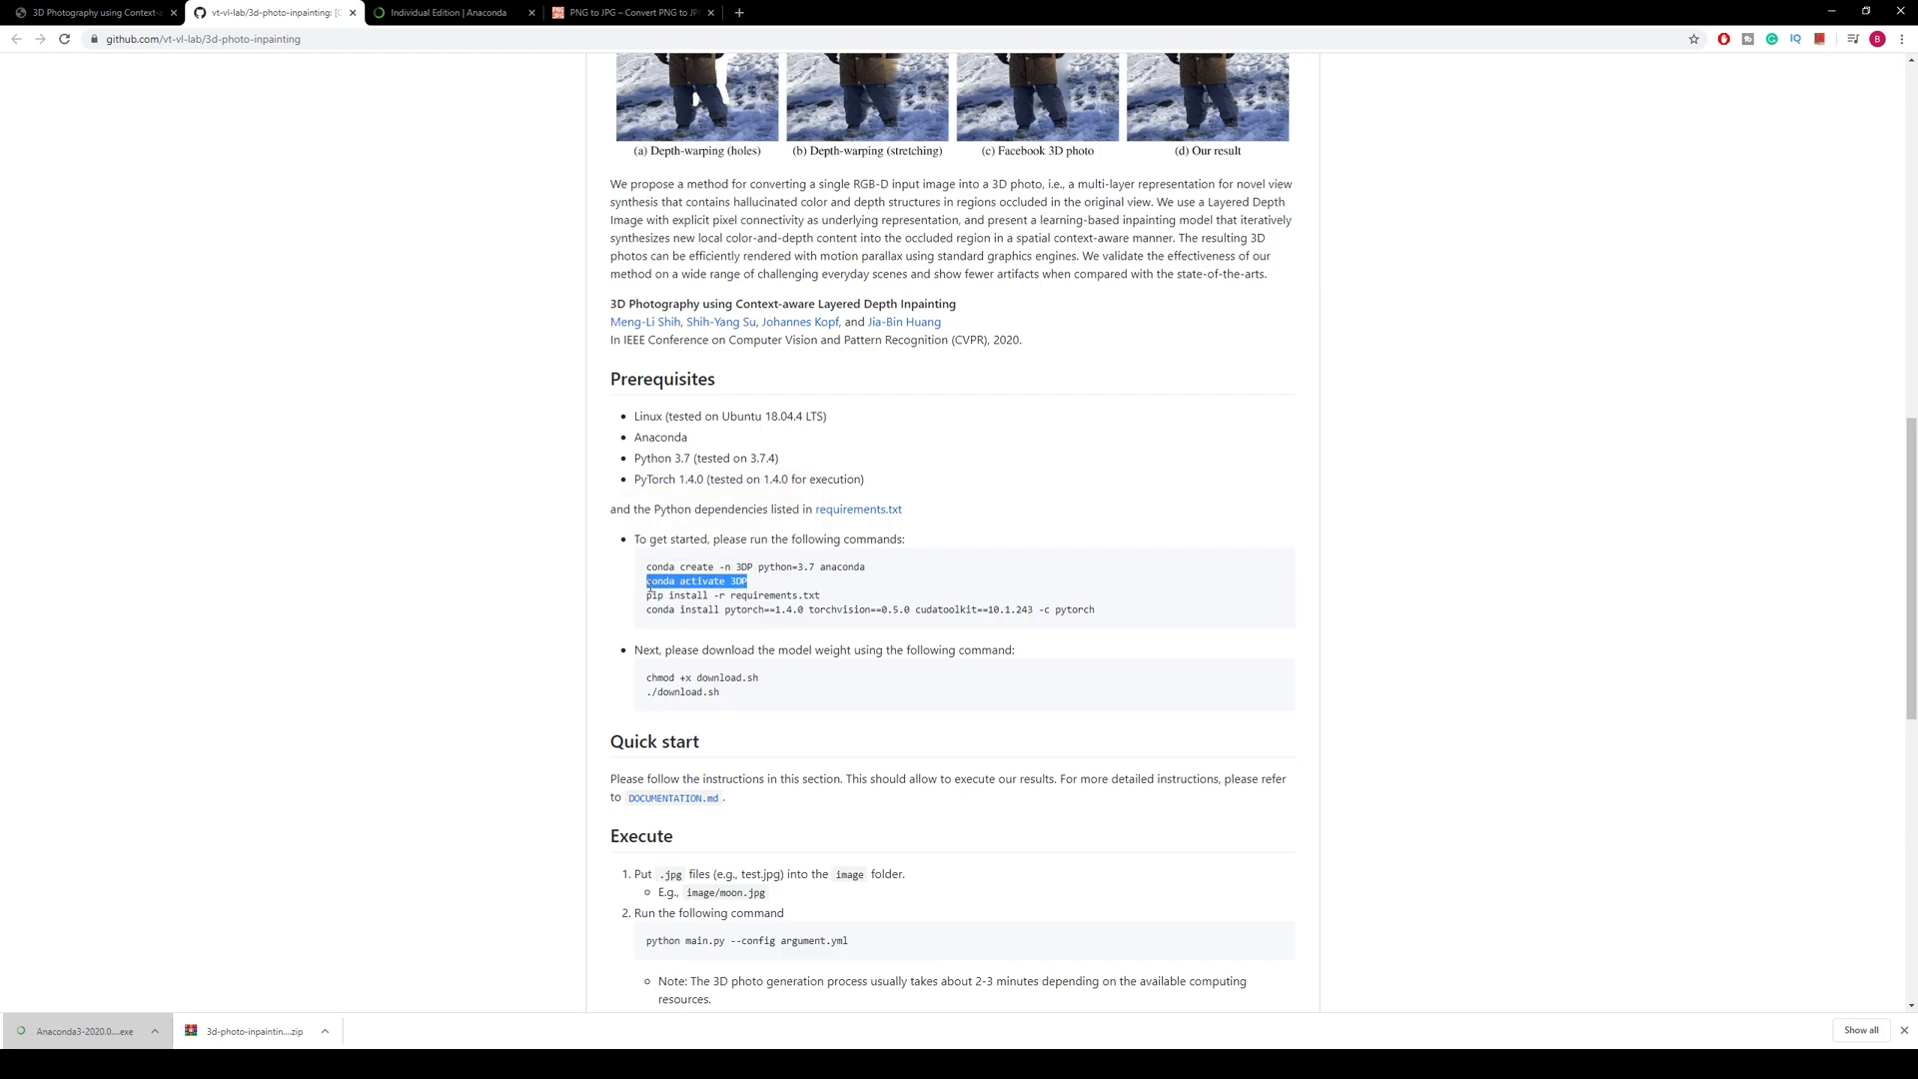
mouse_move(1198, 713)
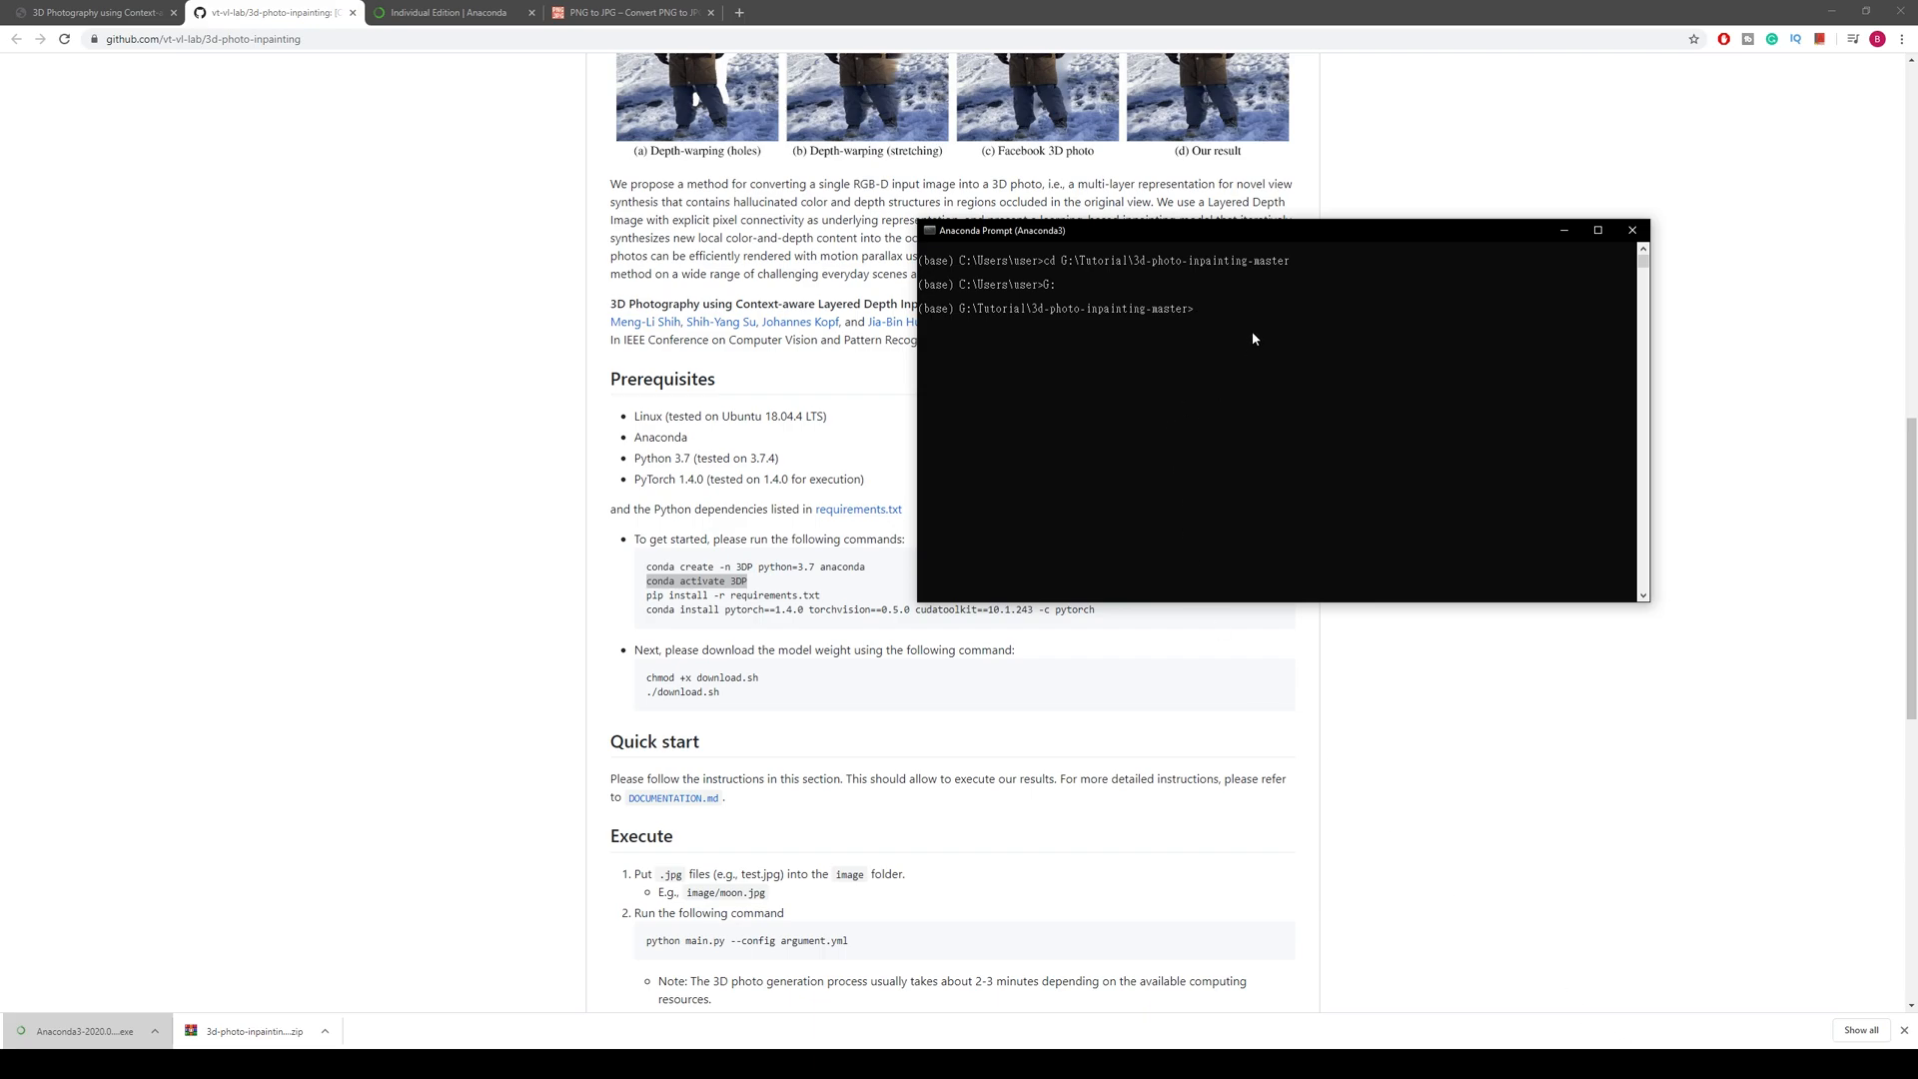
text(conda activate 3DP)
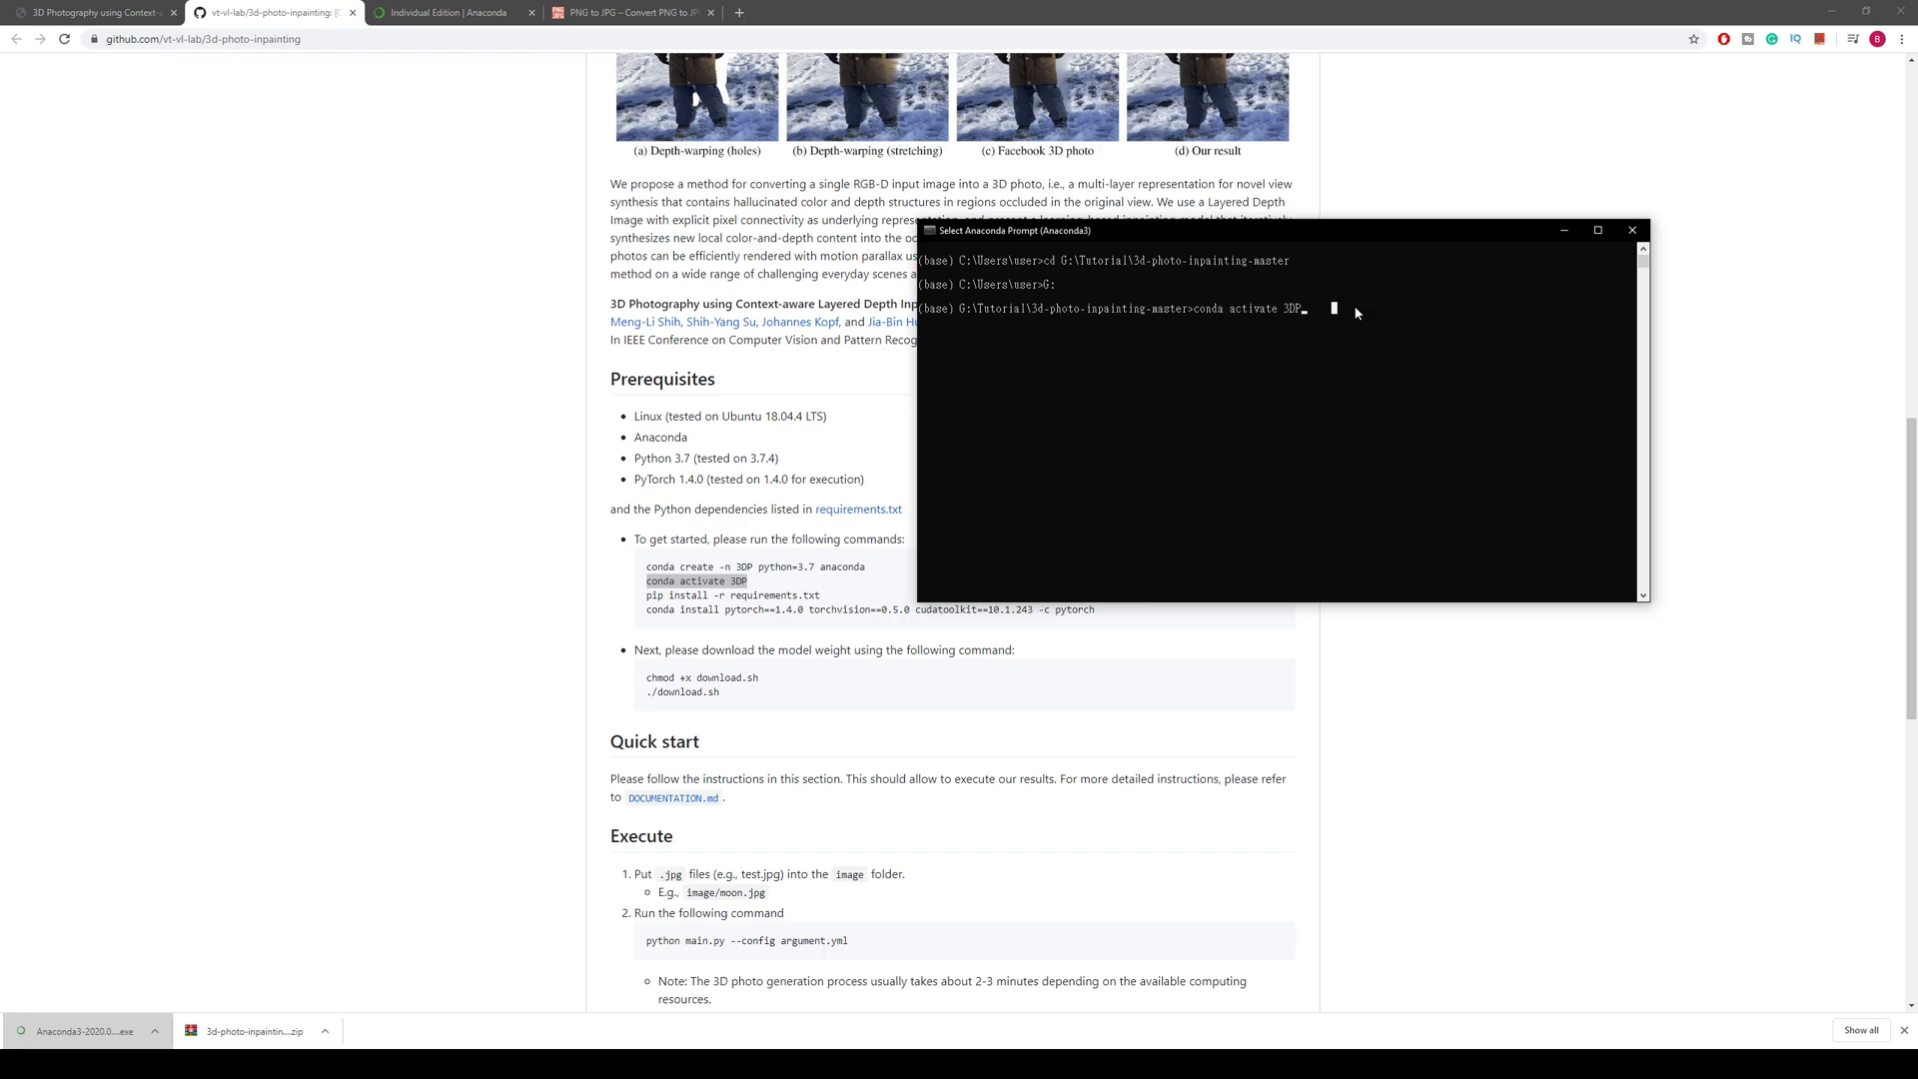
Step: Activate the 3DP environment and run pip install -r requirements.txt
key(enter)
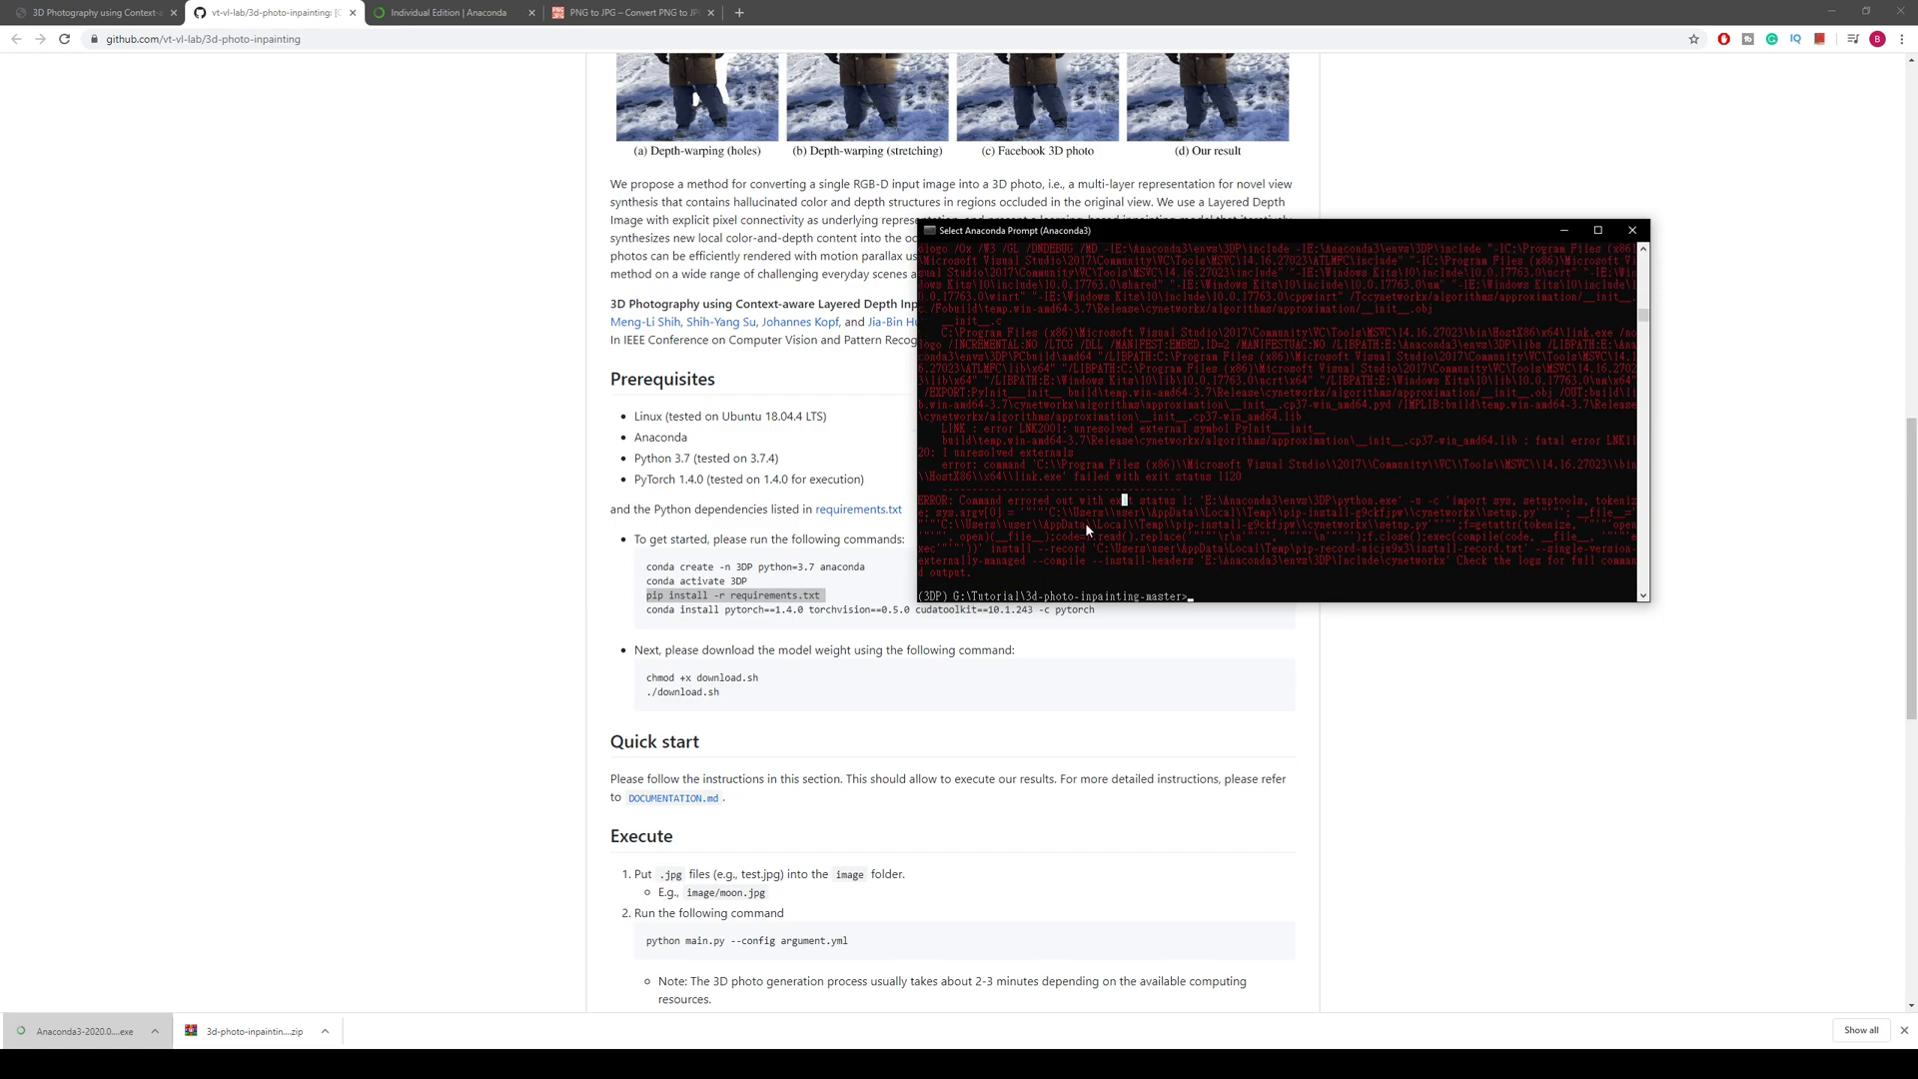
mouse_move(1086, 516)
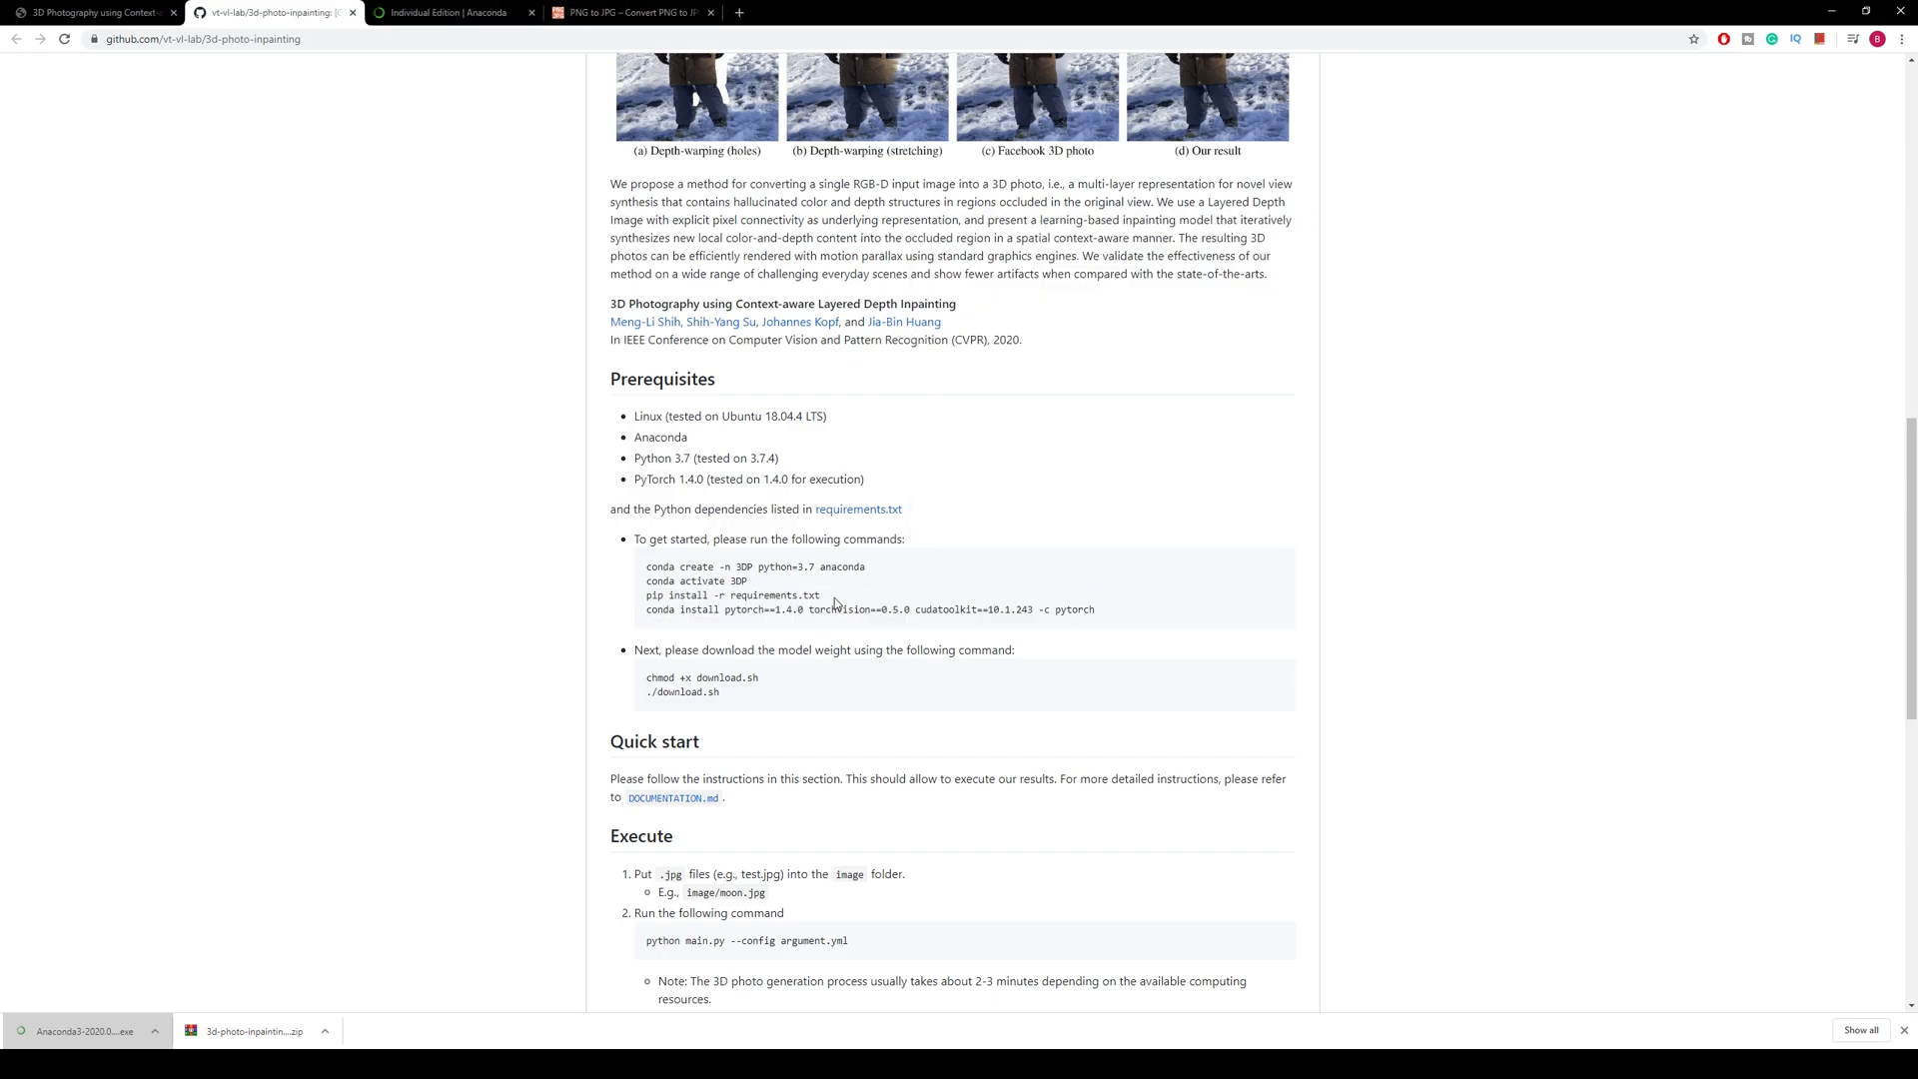
Step: Run chmod +x download.sh and bash download.sh to fetch the model weights
drag(694, 594, 823, 594)
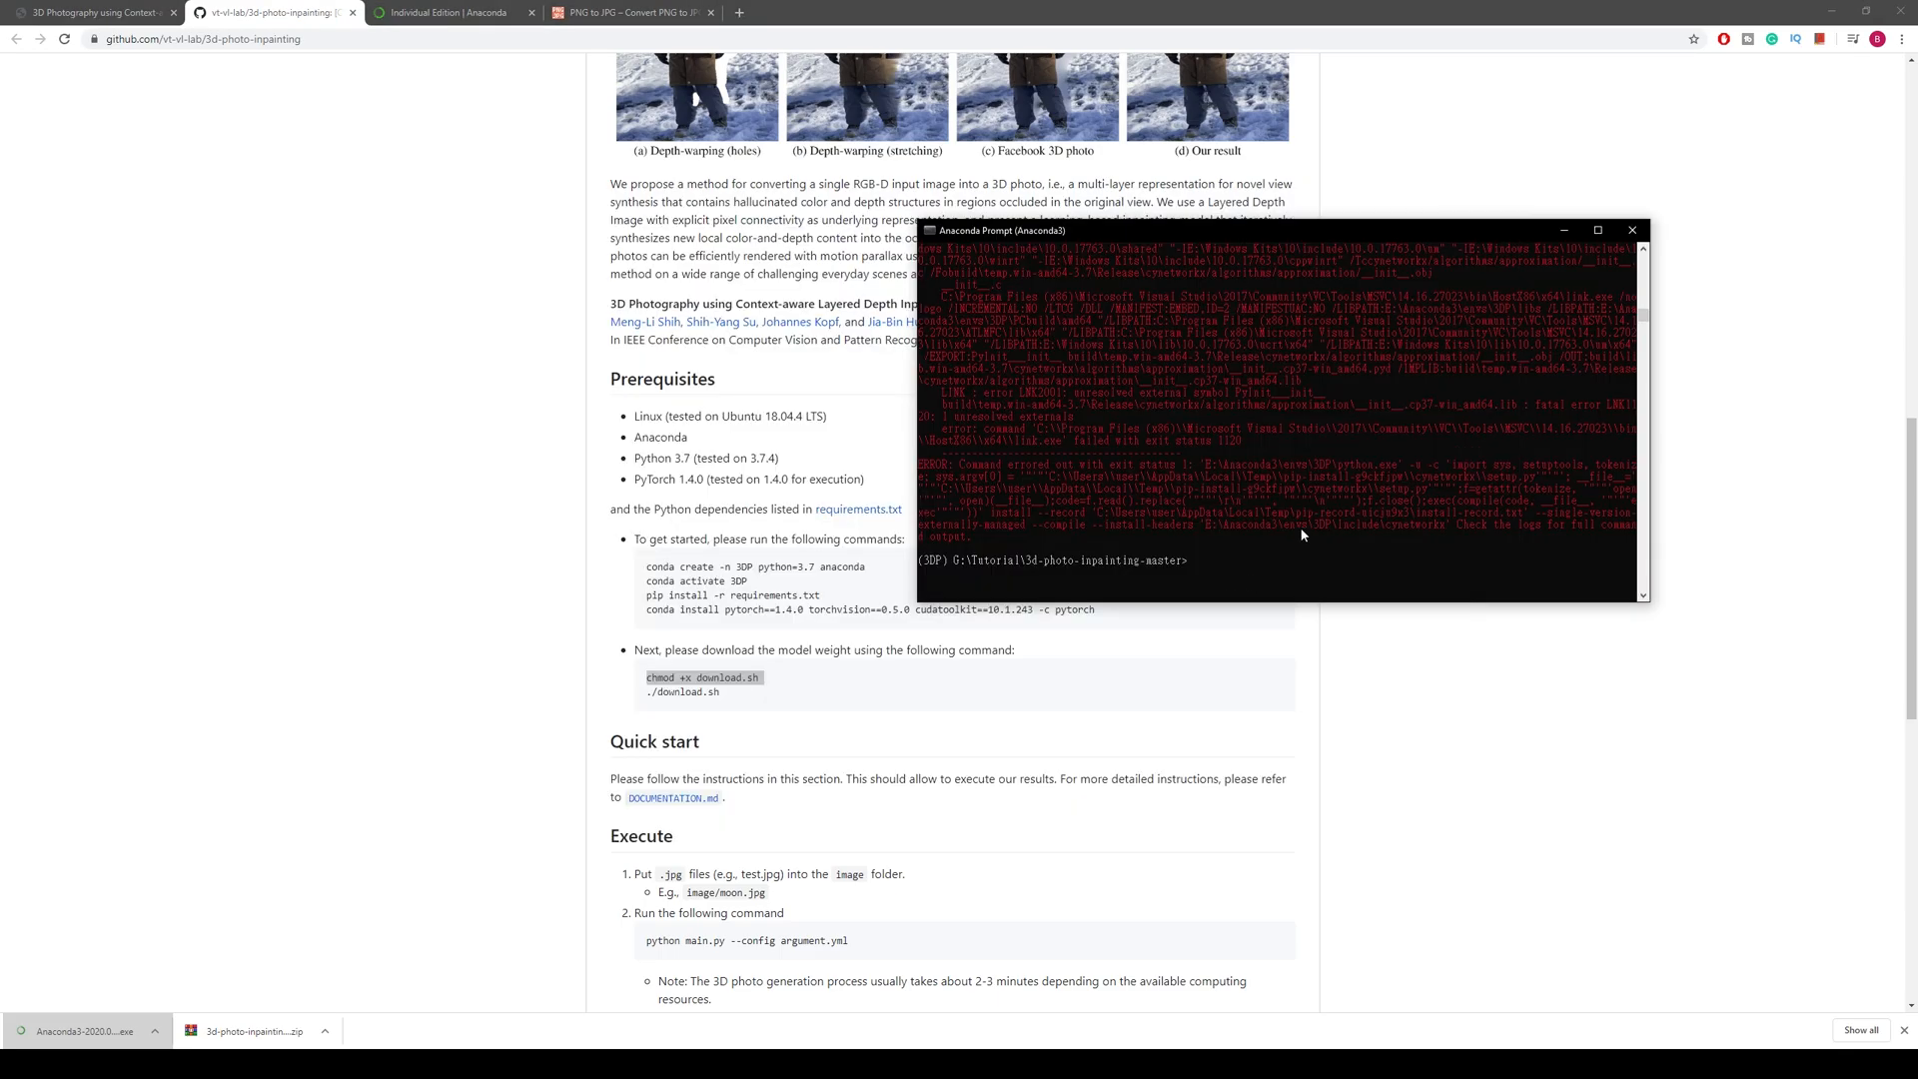
text(chmod +x download.sh)
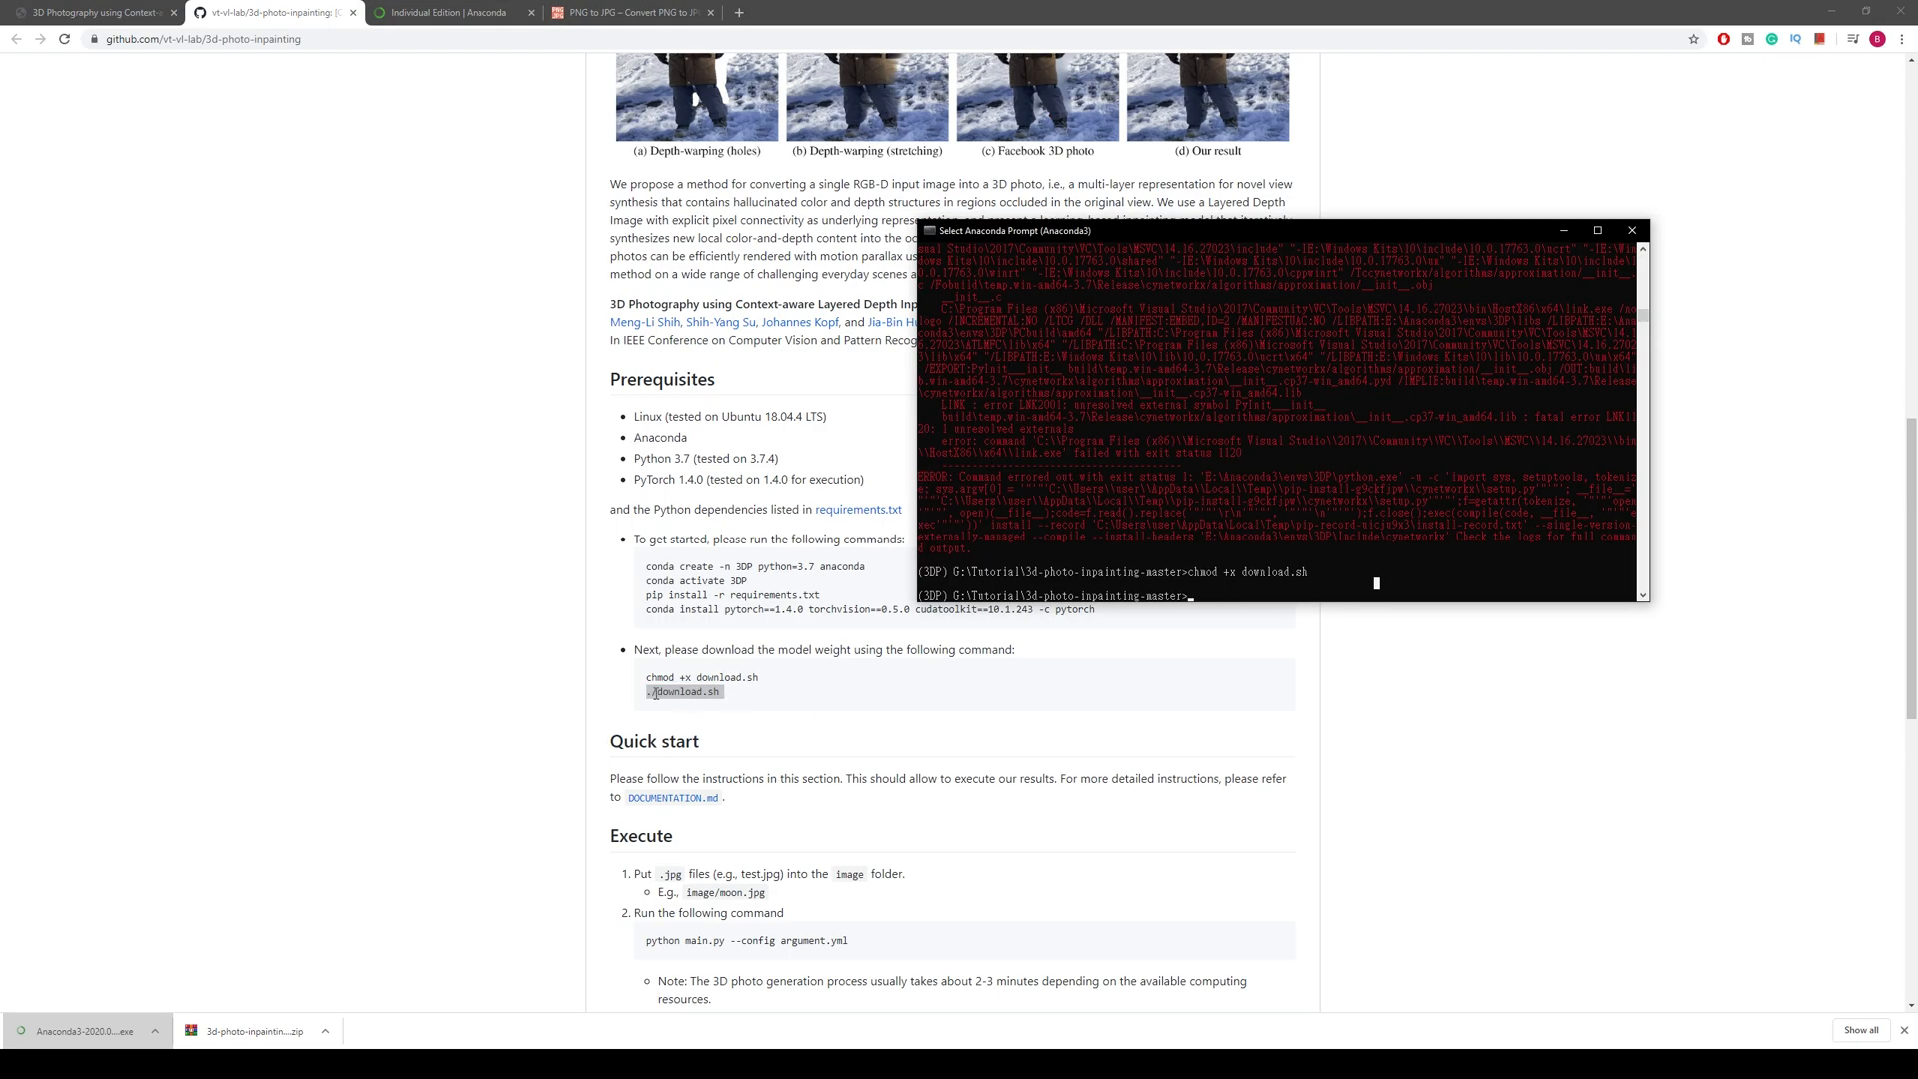
mouse_move(1216, 600)
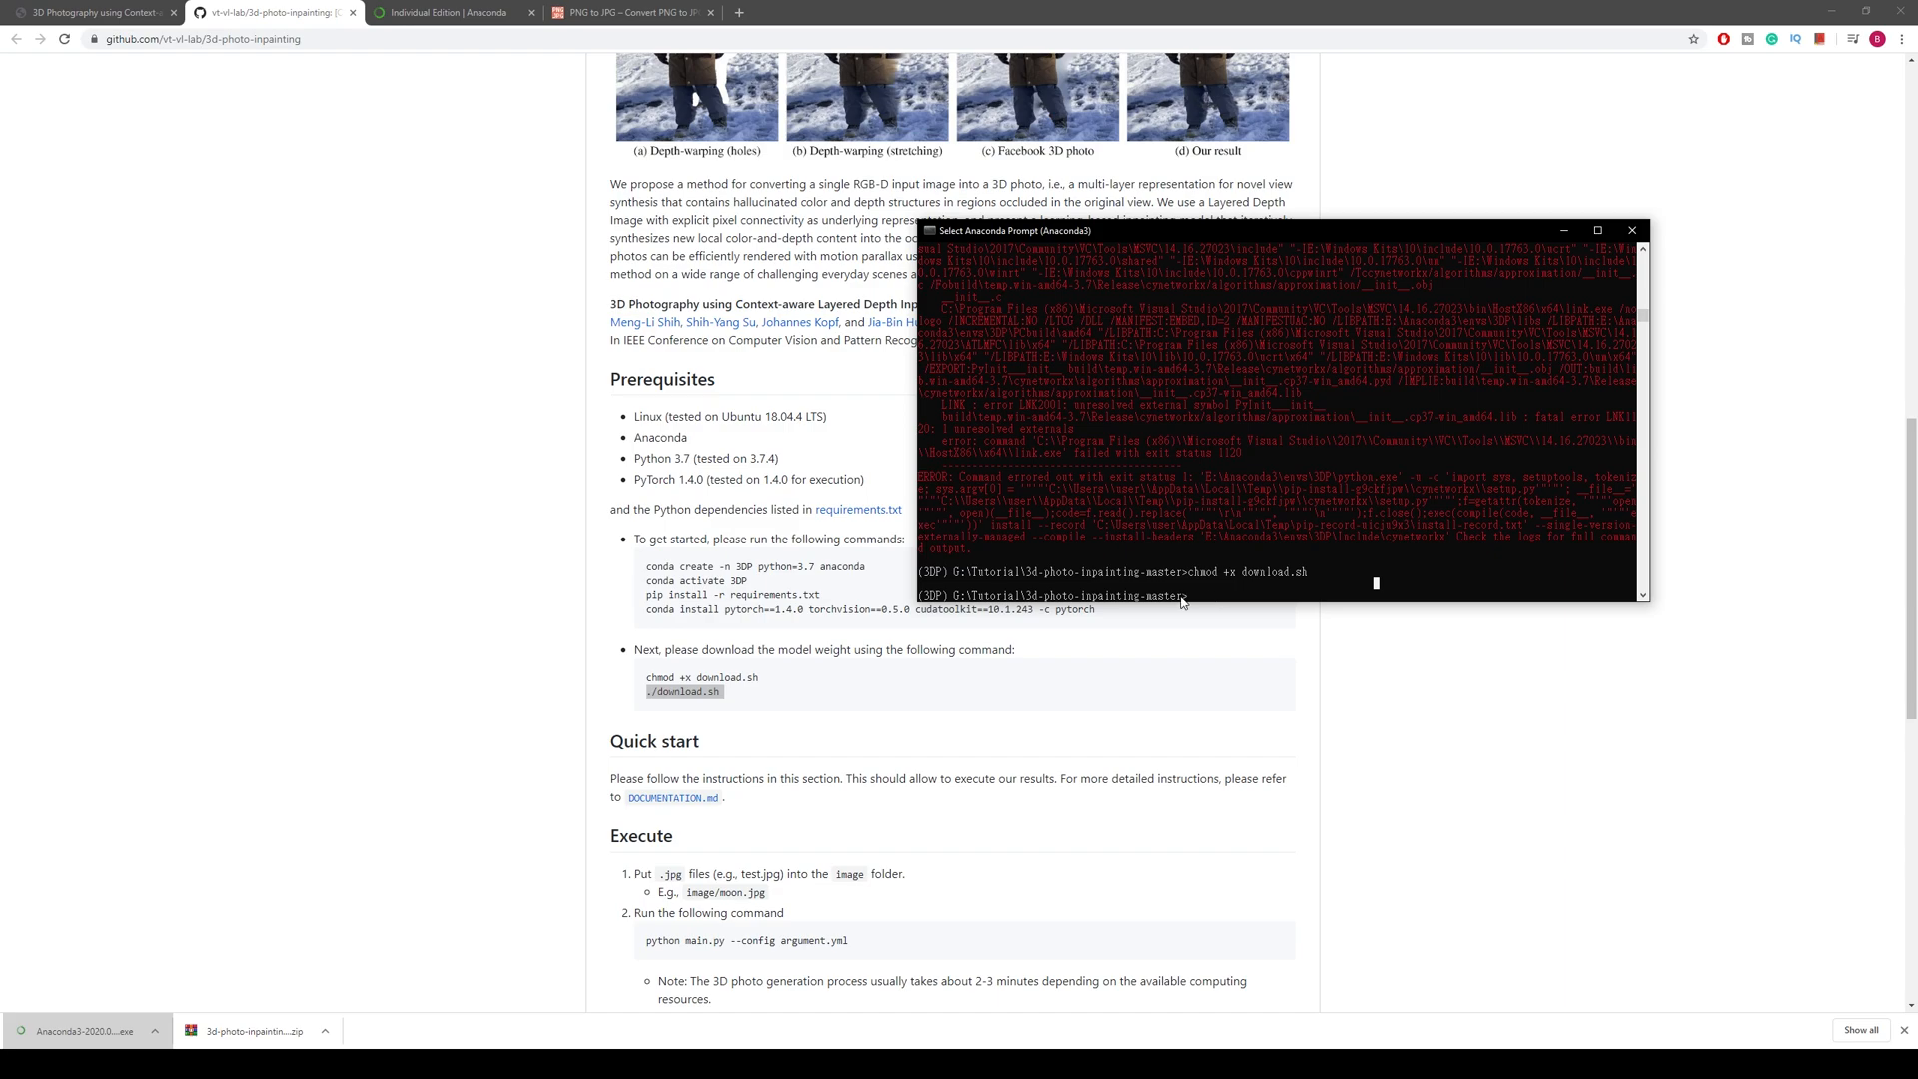
text(bash do)
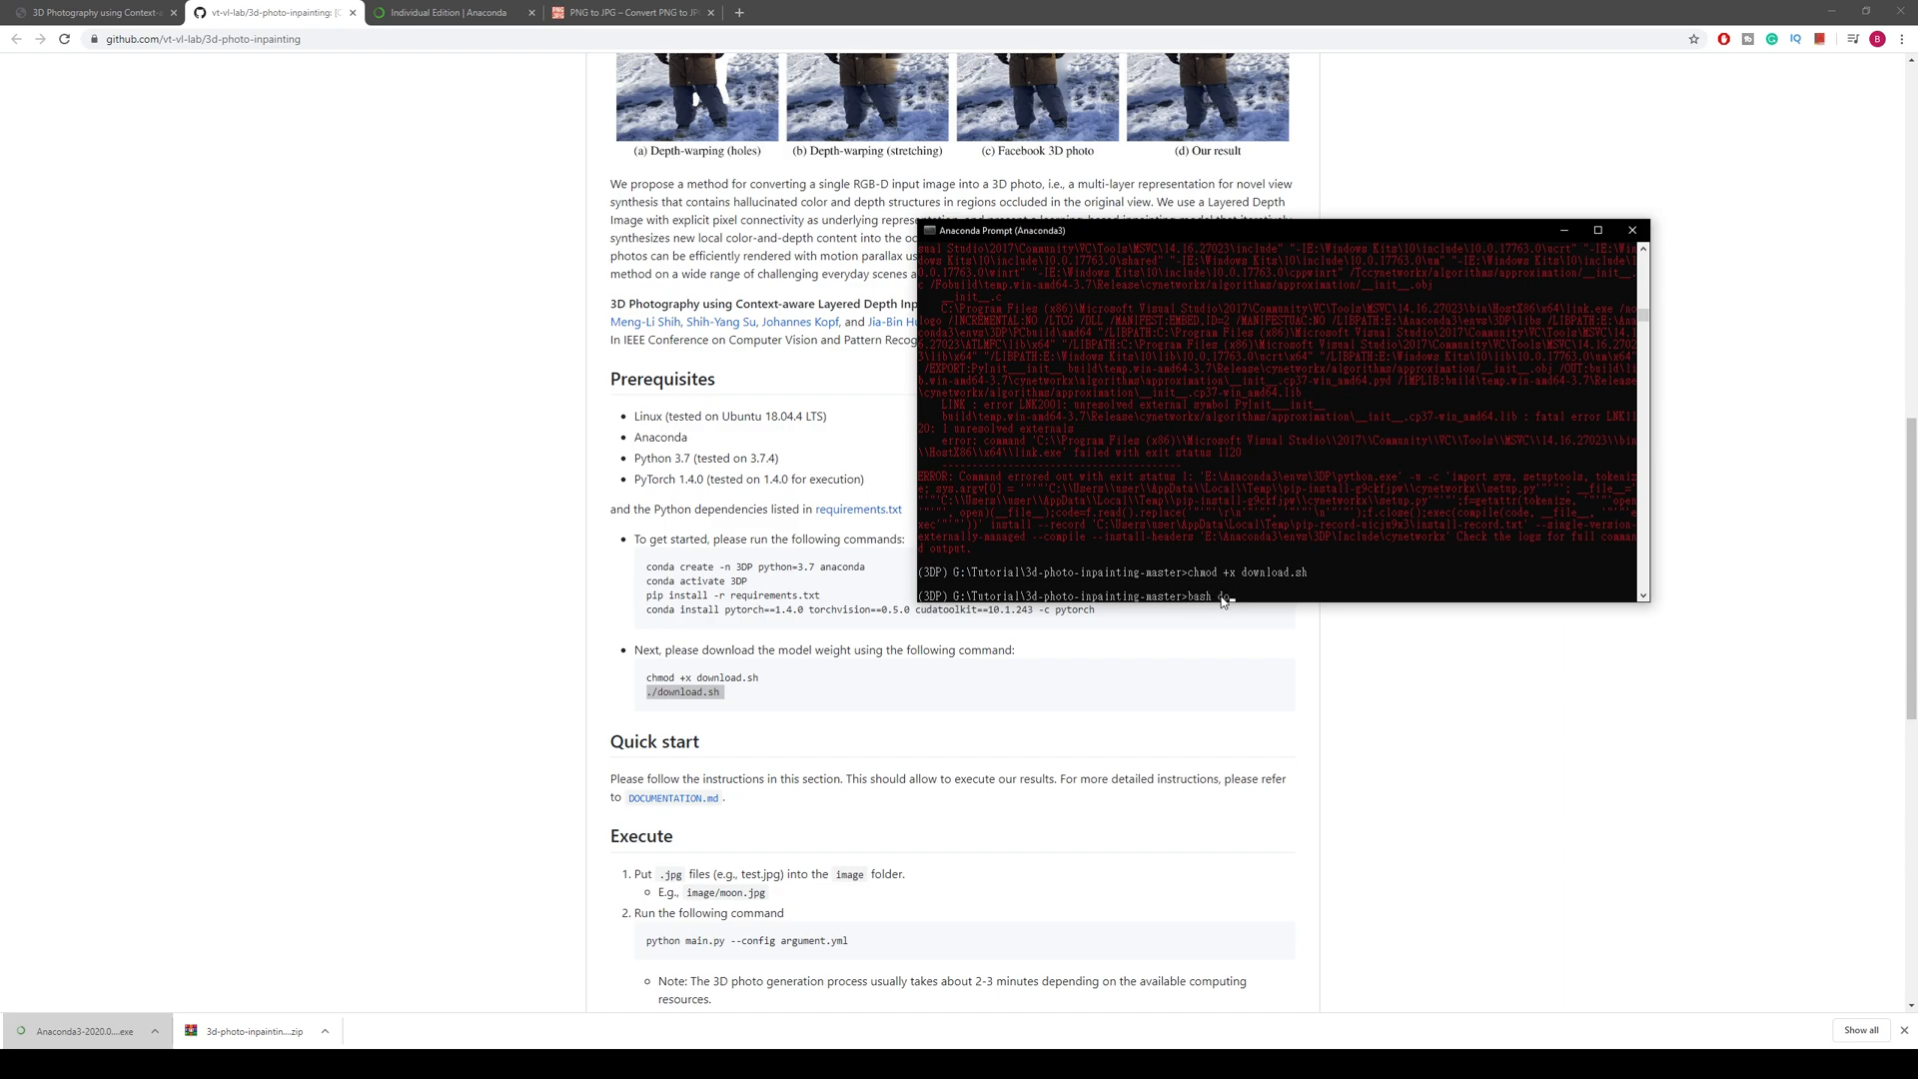
text(download.sh)
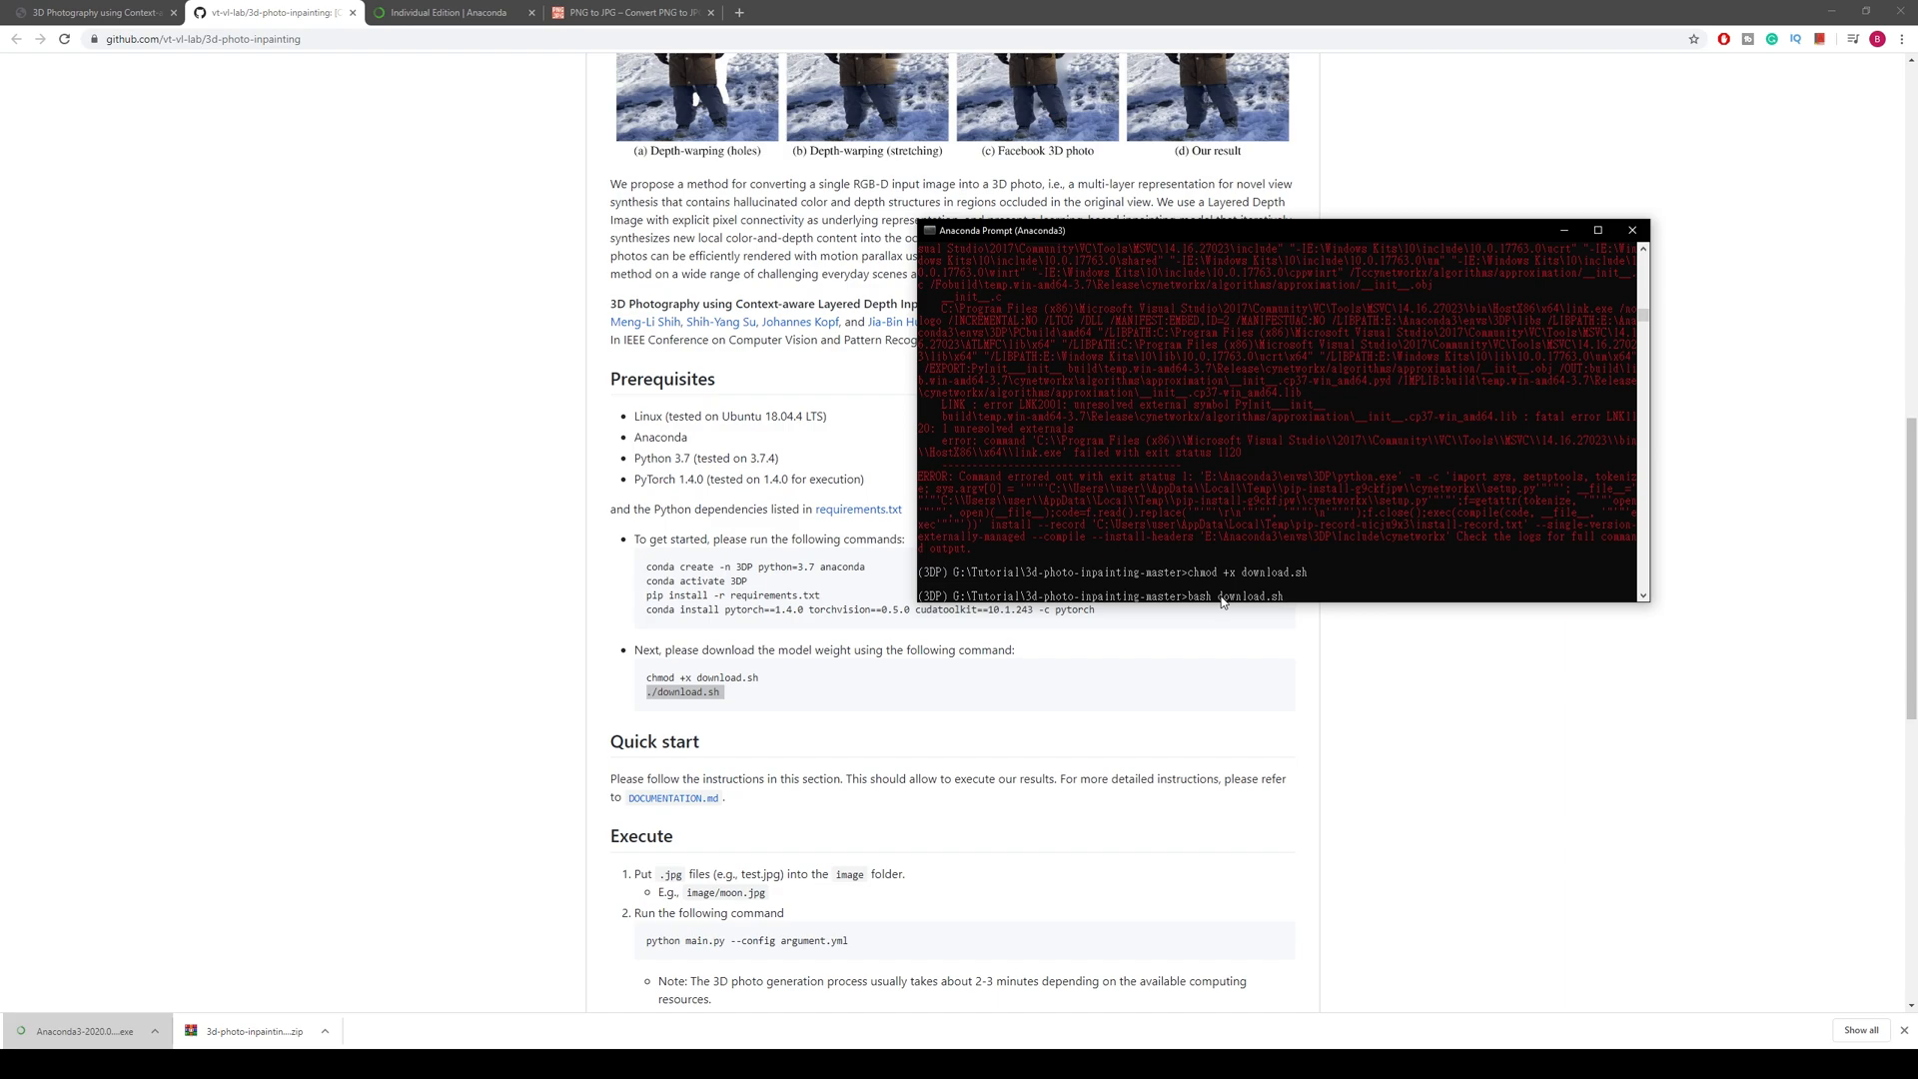
text(bash download.sh)
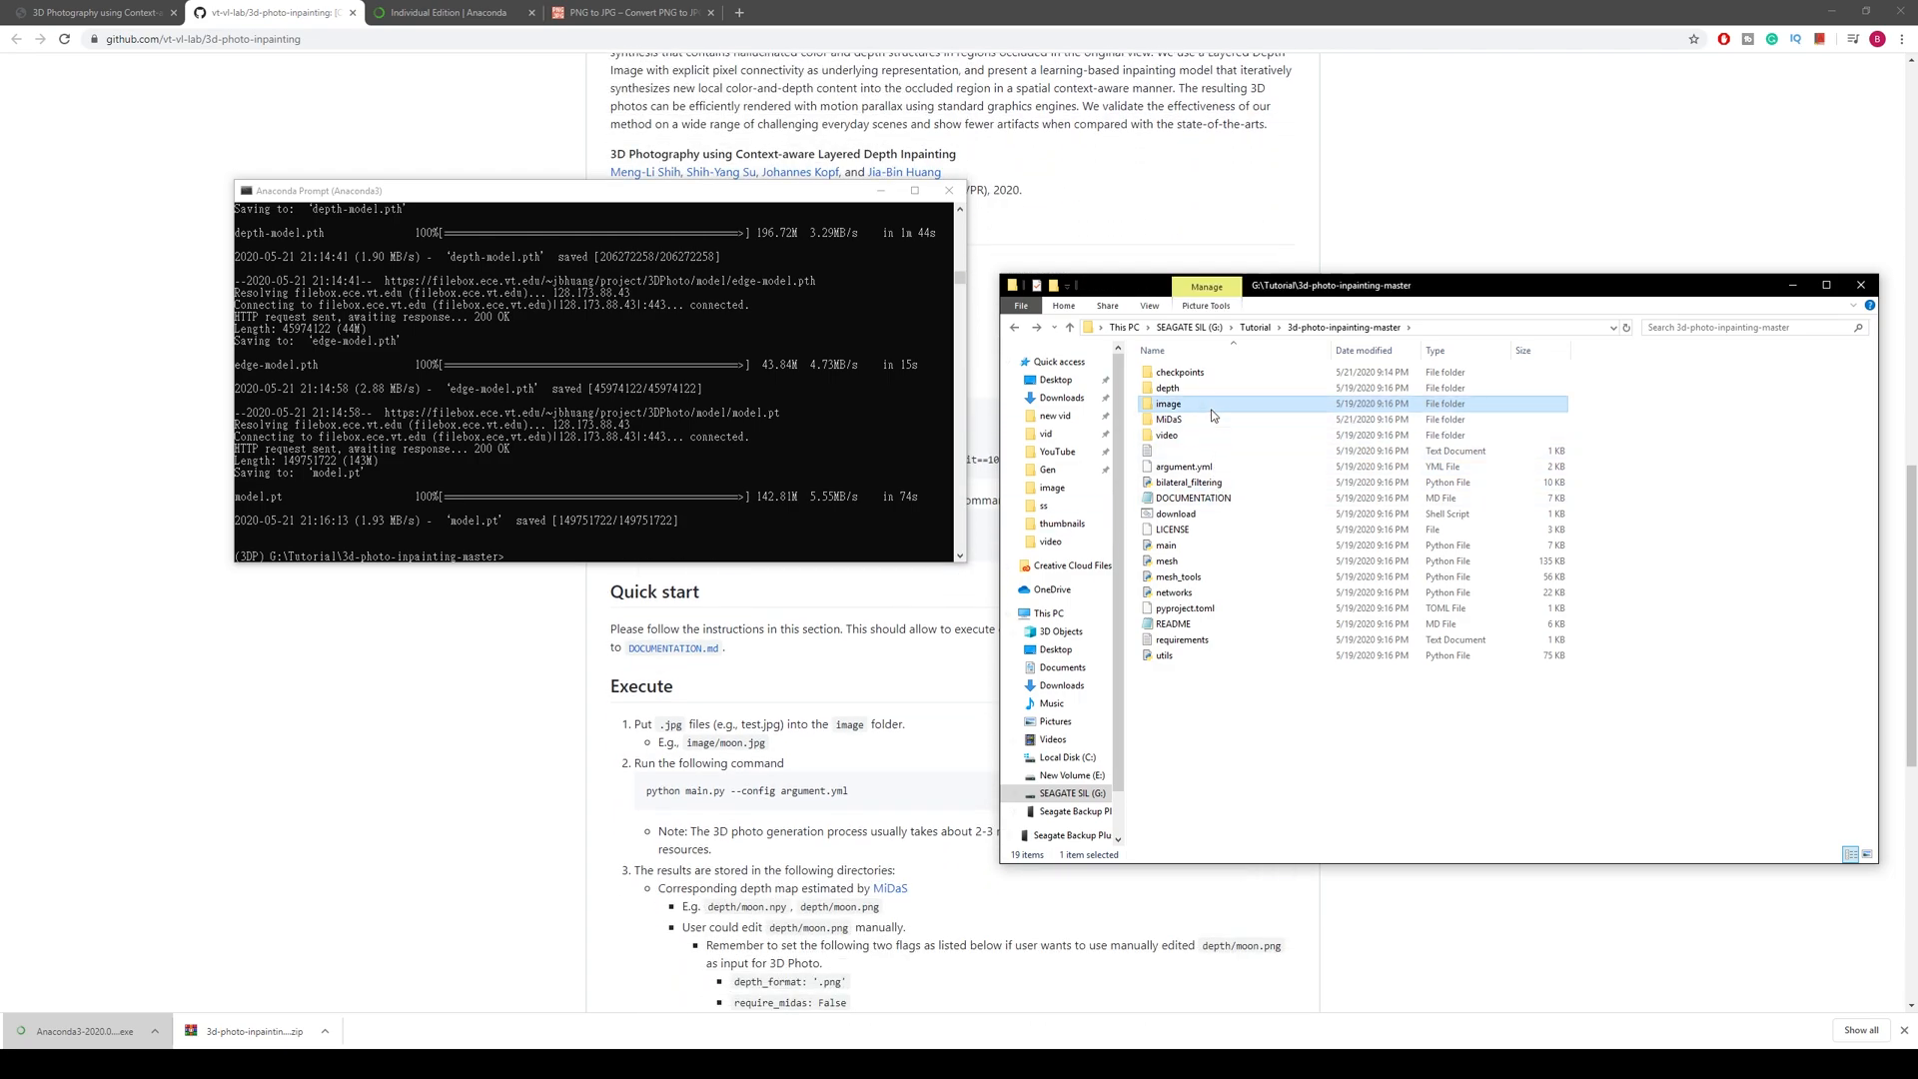
Step: Open the image folder and swap moon.jpg for the 90280 photo
double_click(1168, 404)
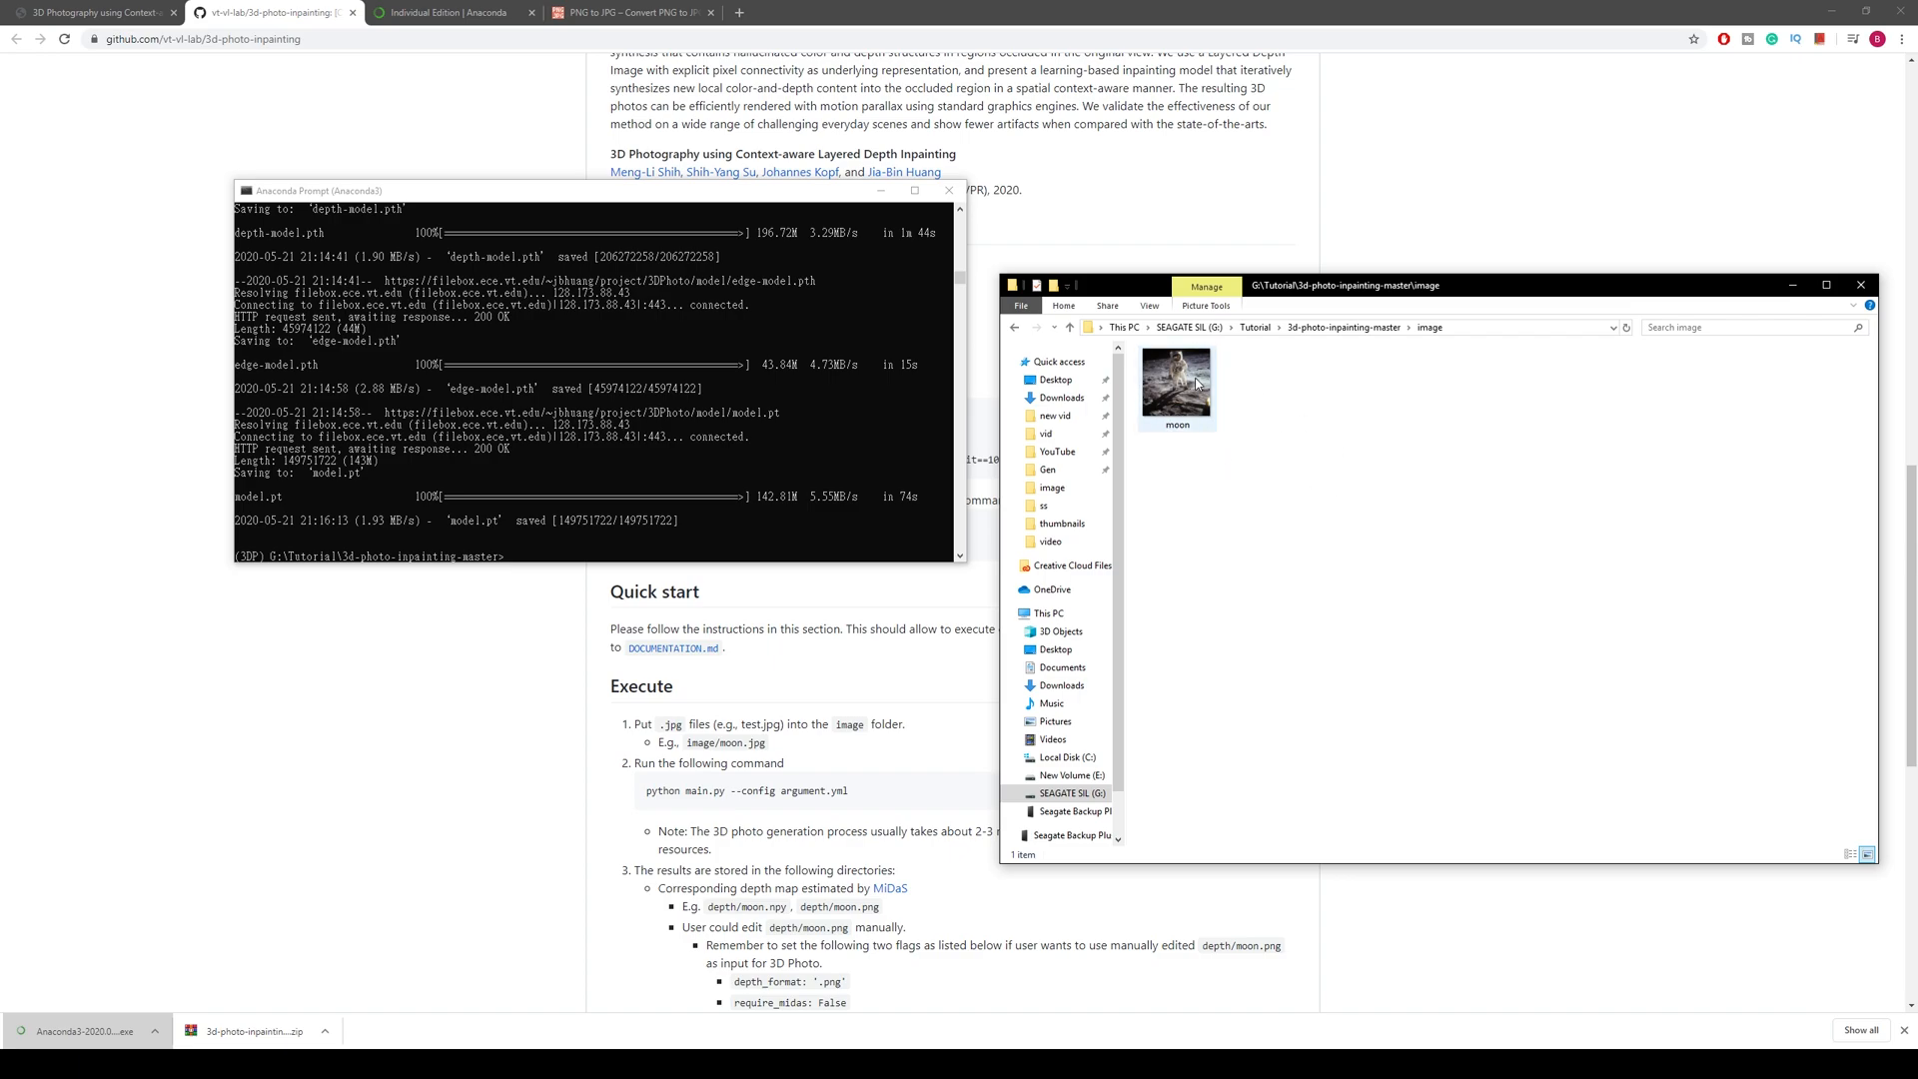
click(1175, 381)
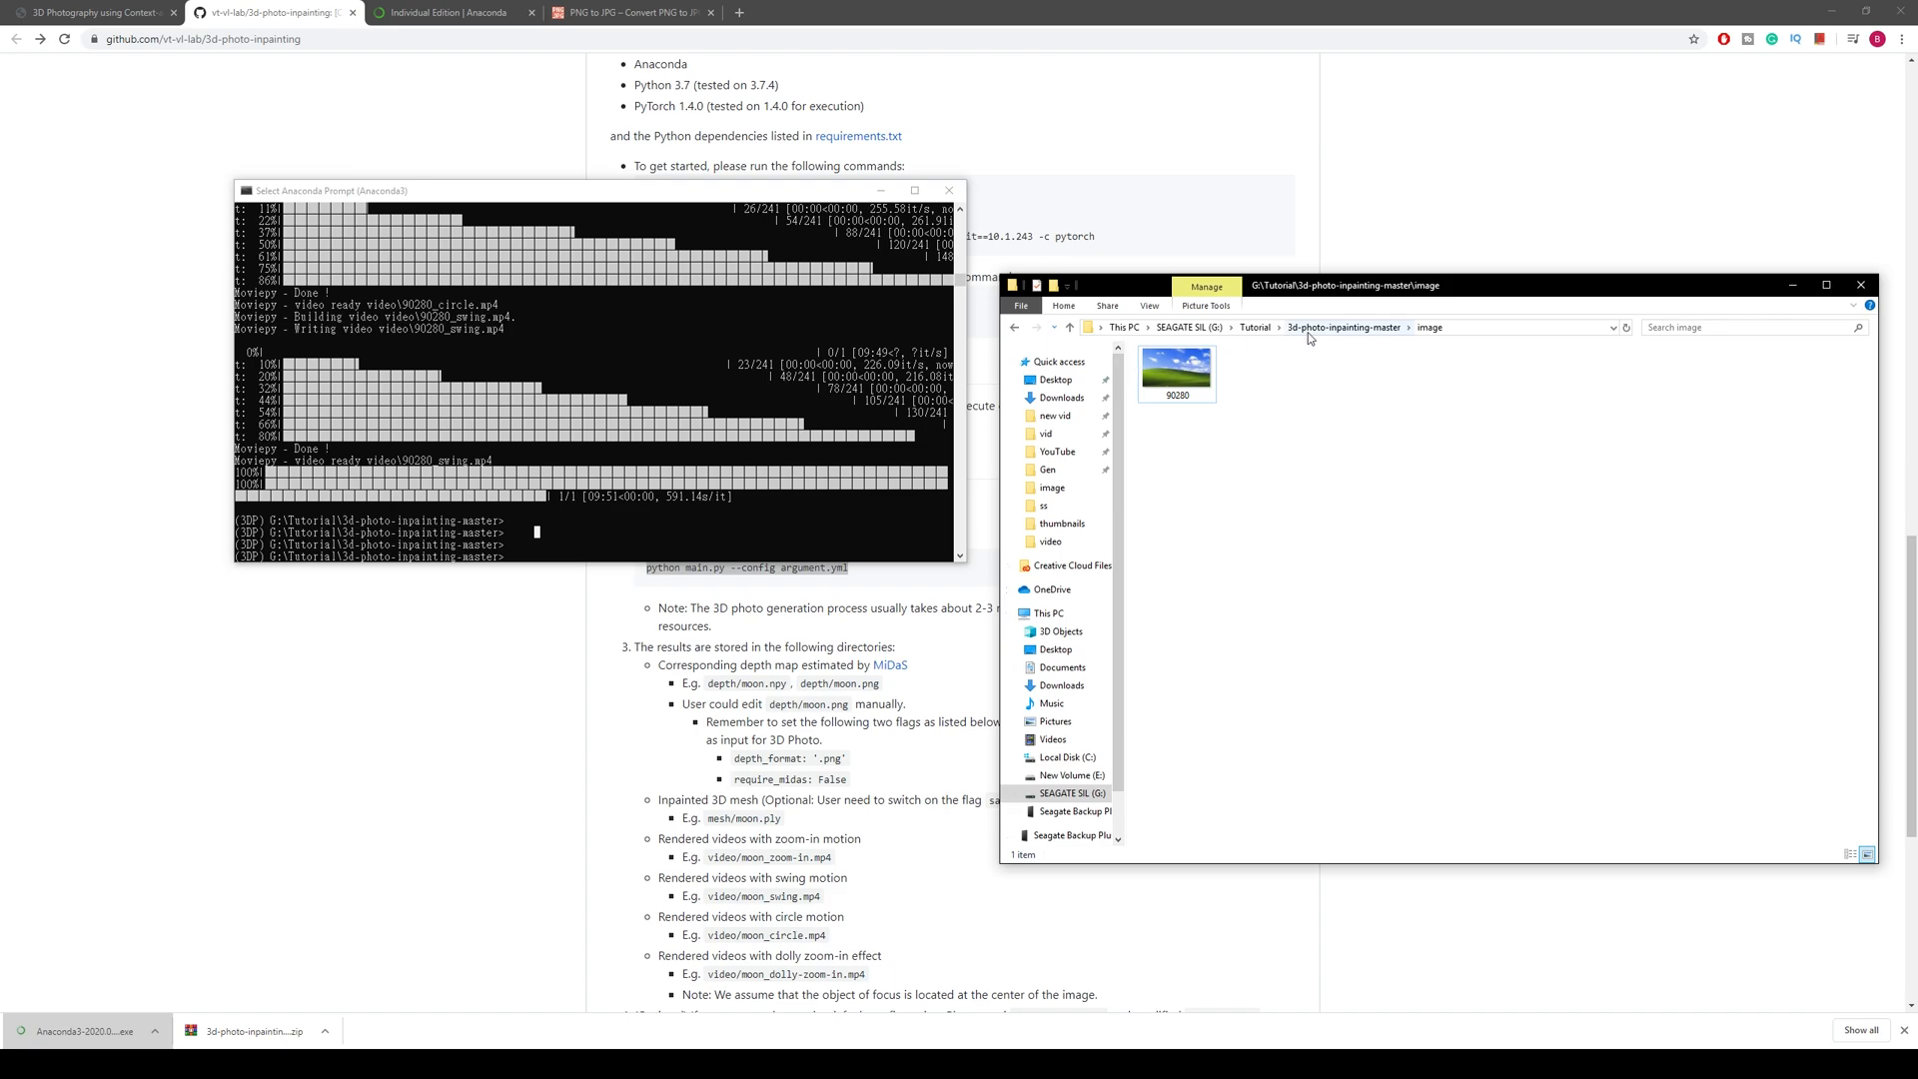
Step: From 3d-photo-inpainting-master, check the 90280 clips in video, then open image for the spongebob picture
click(1342, 327)
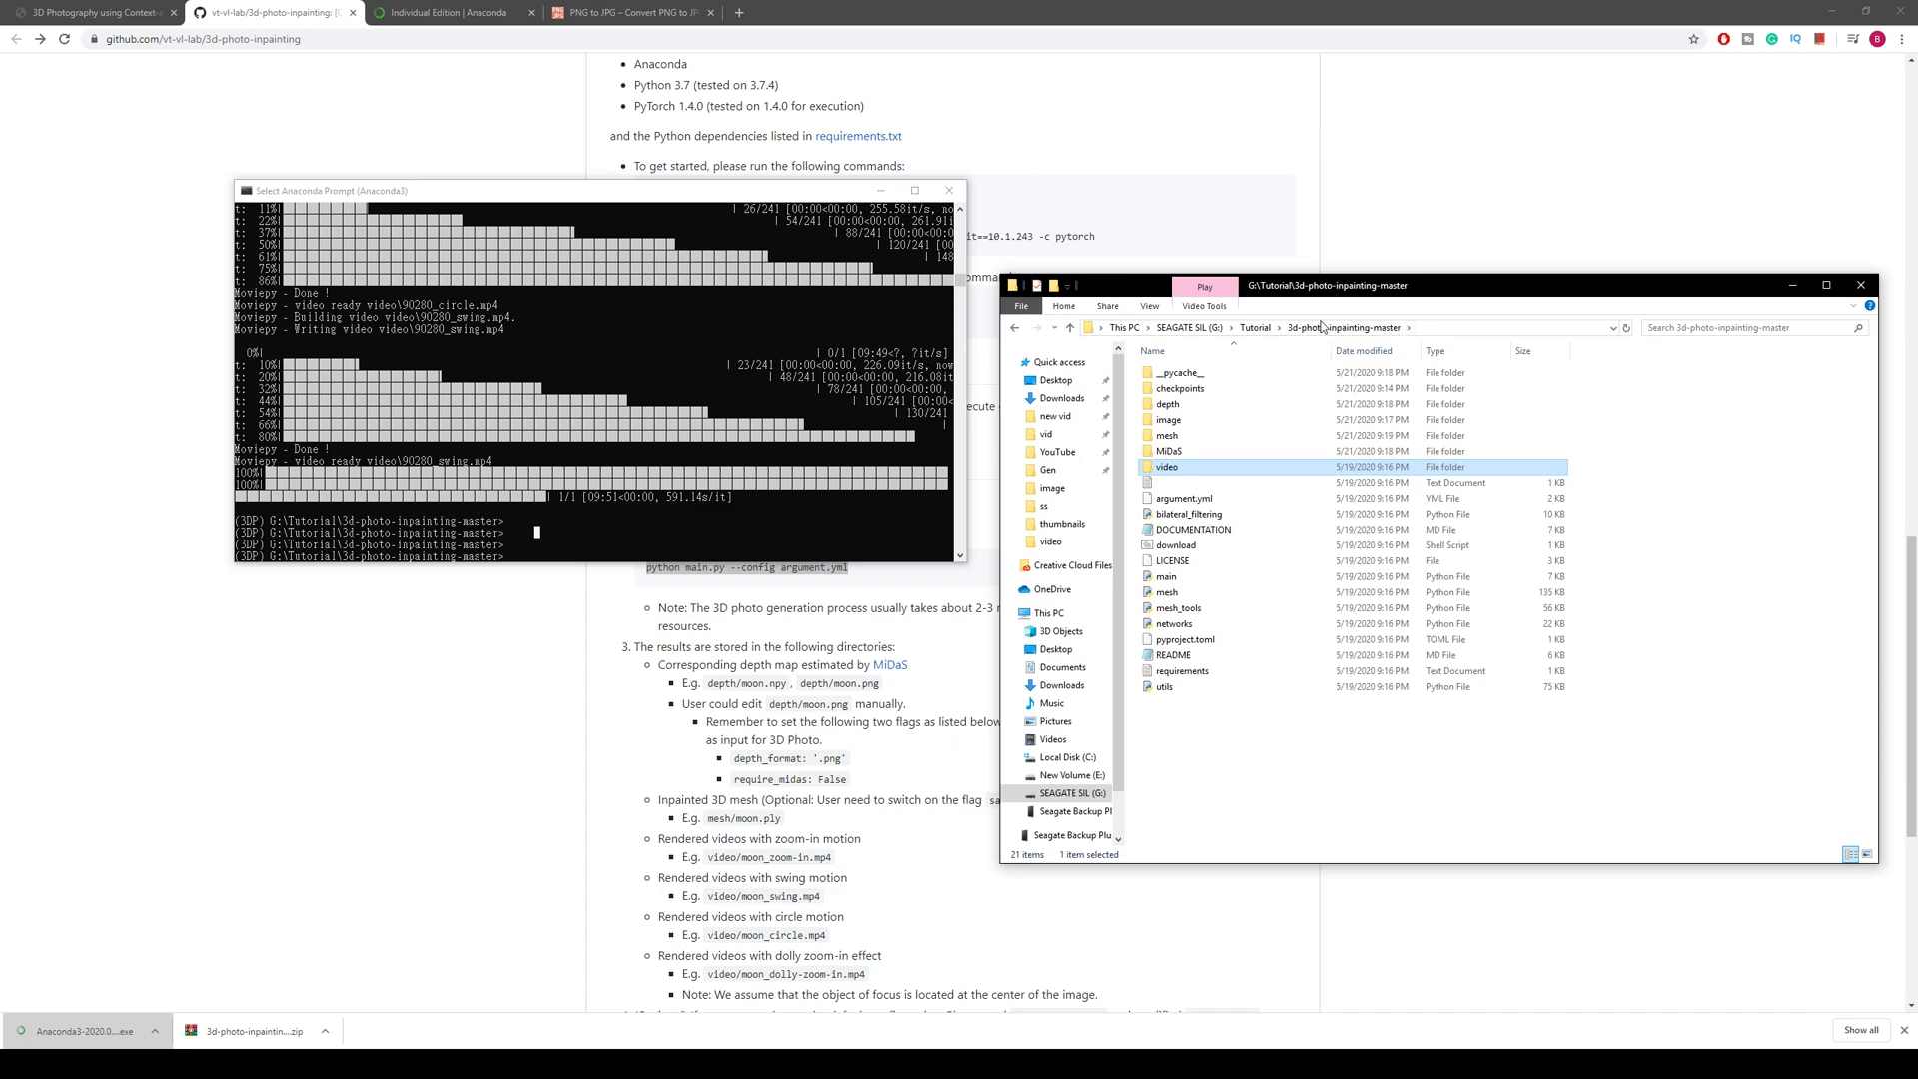
double_click(1167, 419)
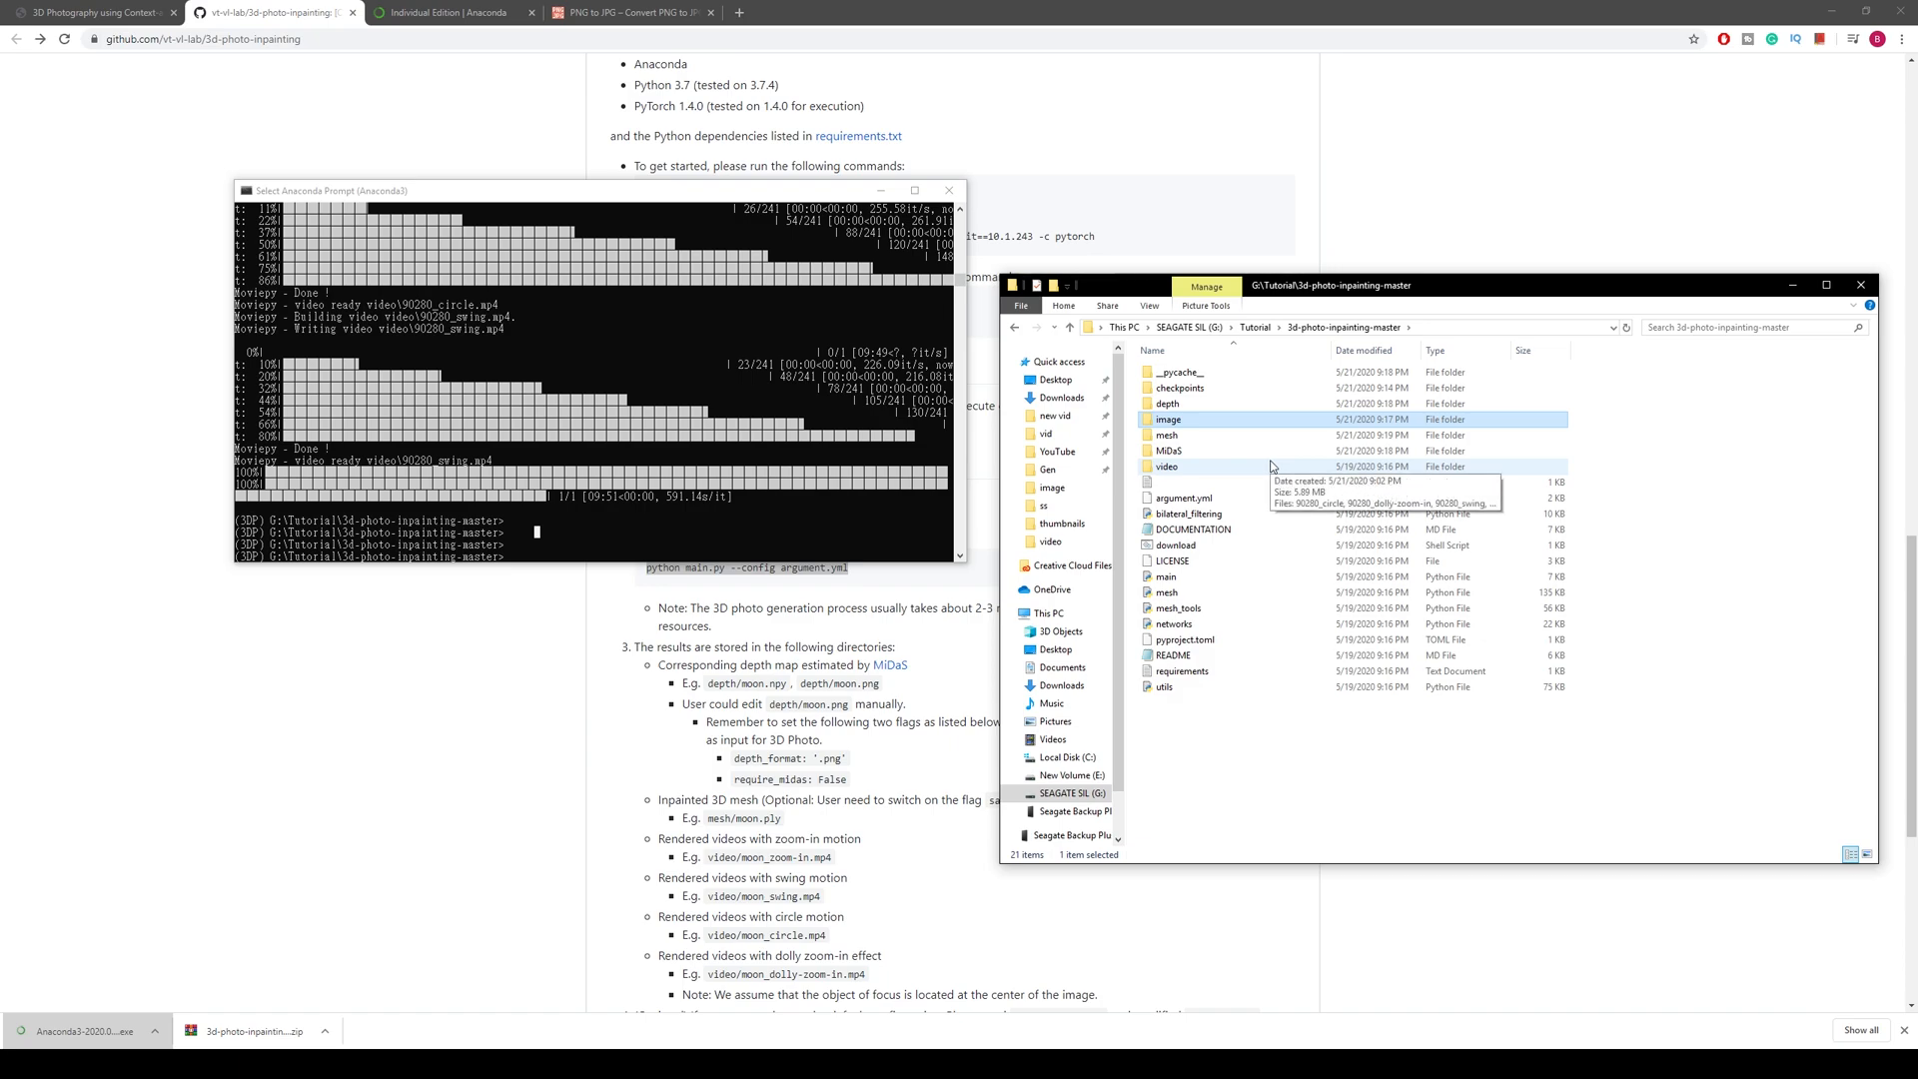
double_click(1166, 466)
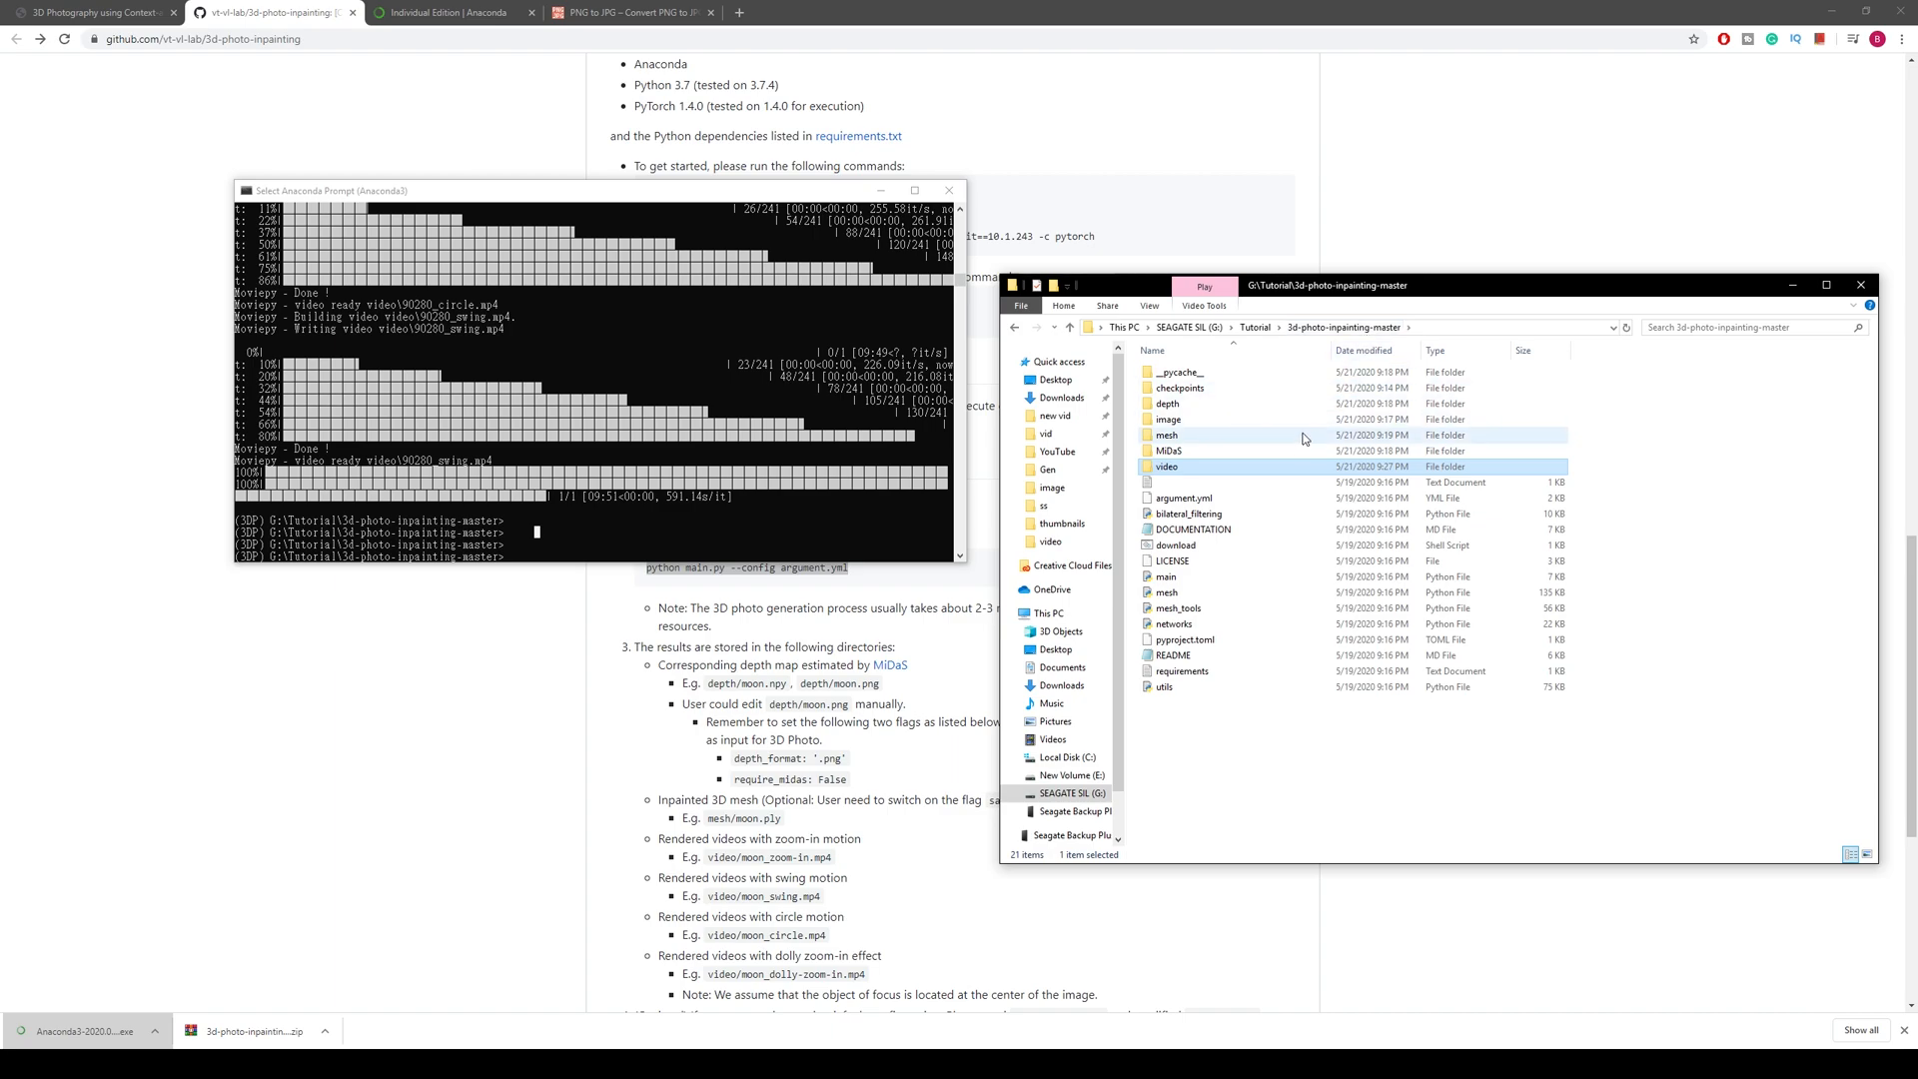
double_click(1167, 419)
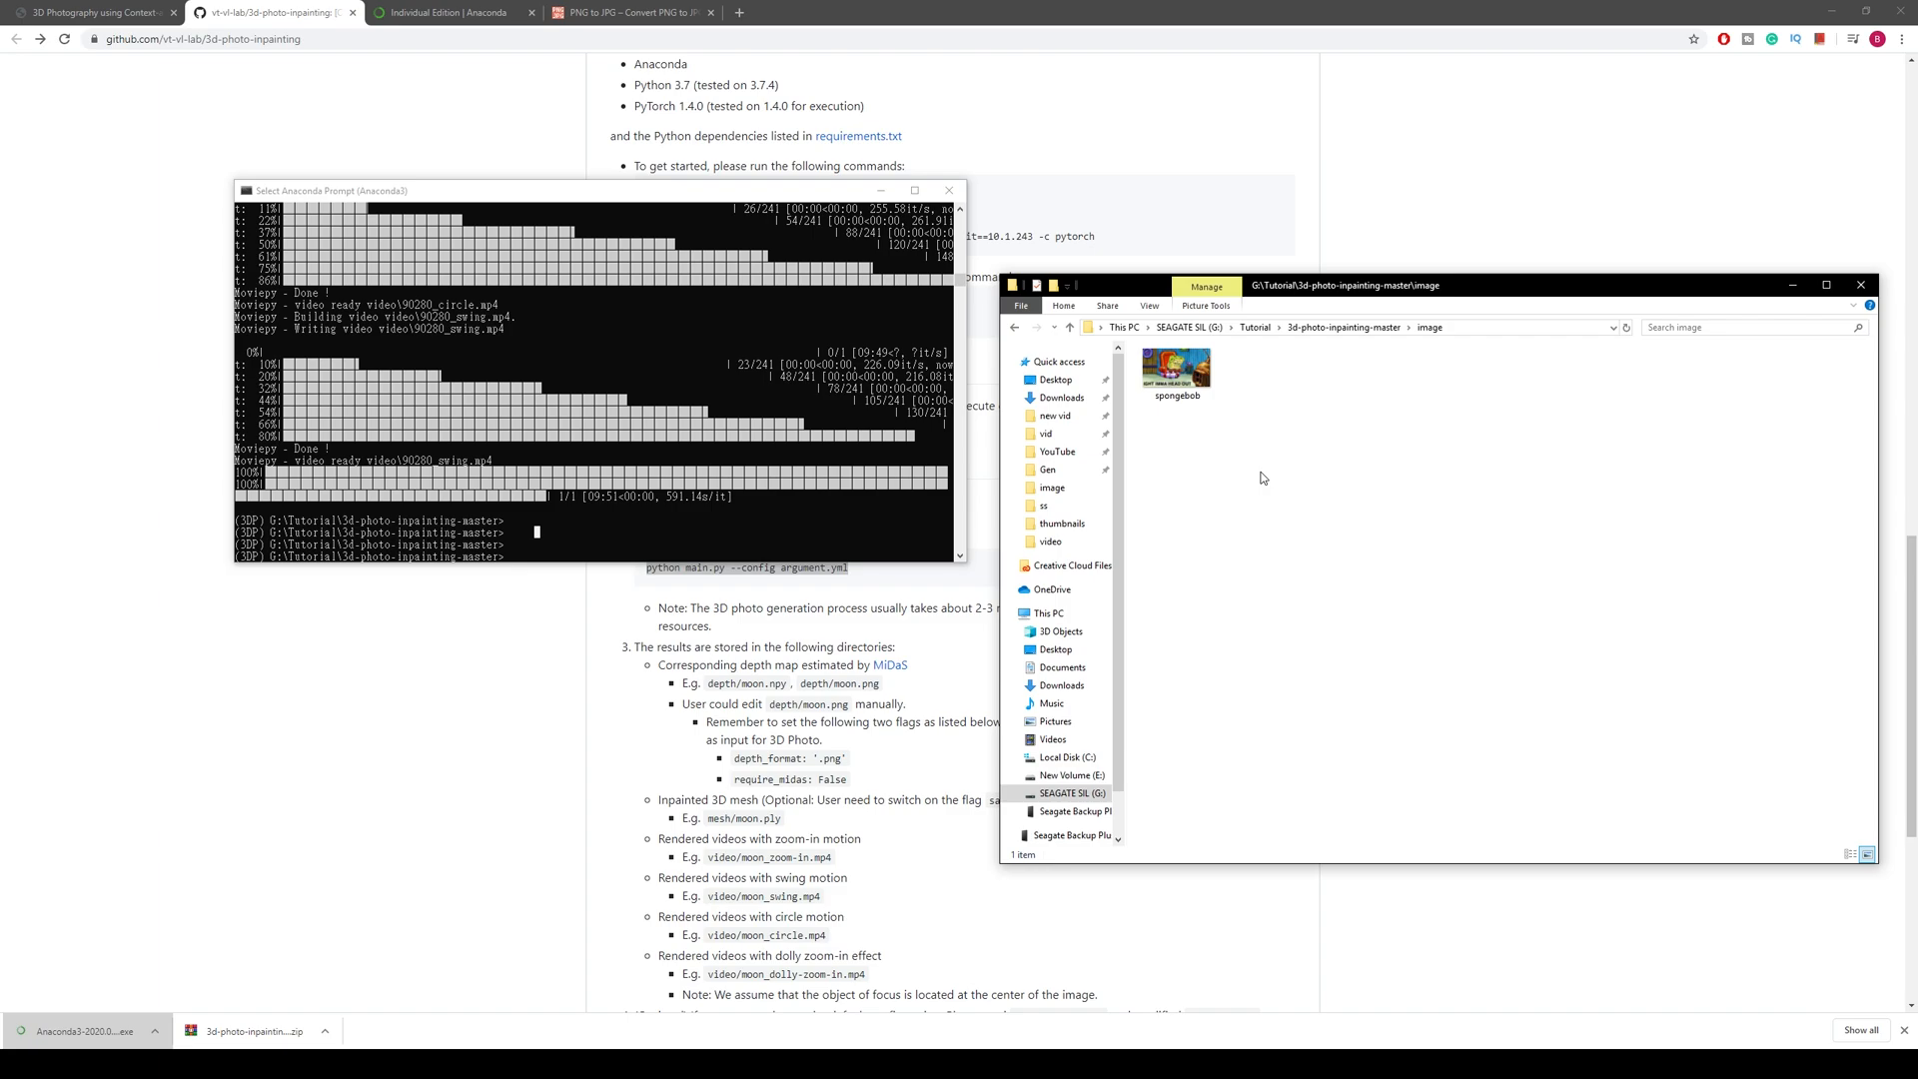
mouse_move(868, 314)
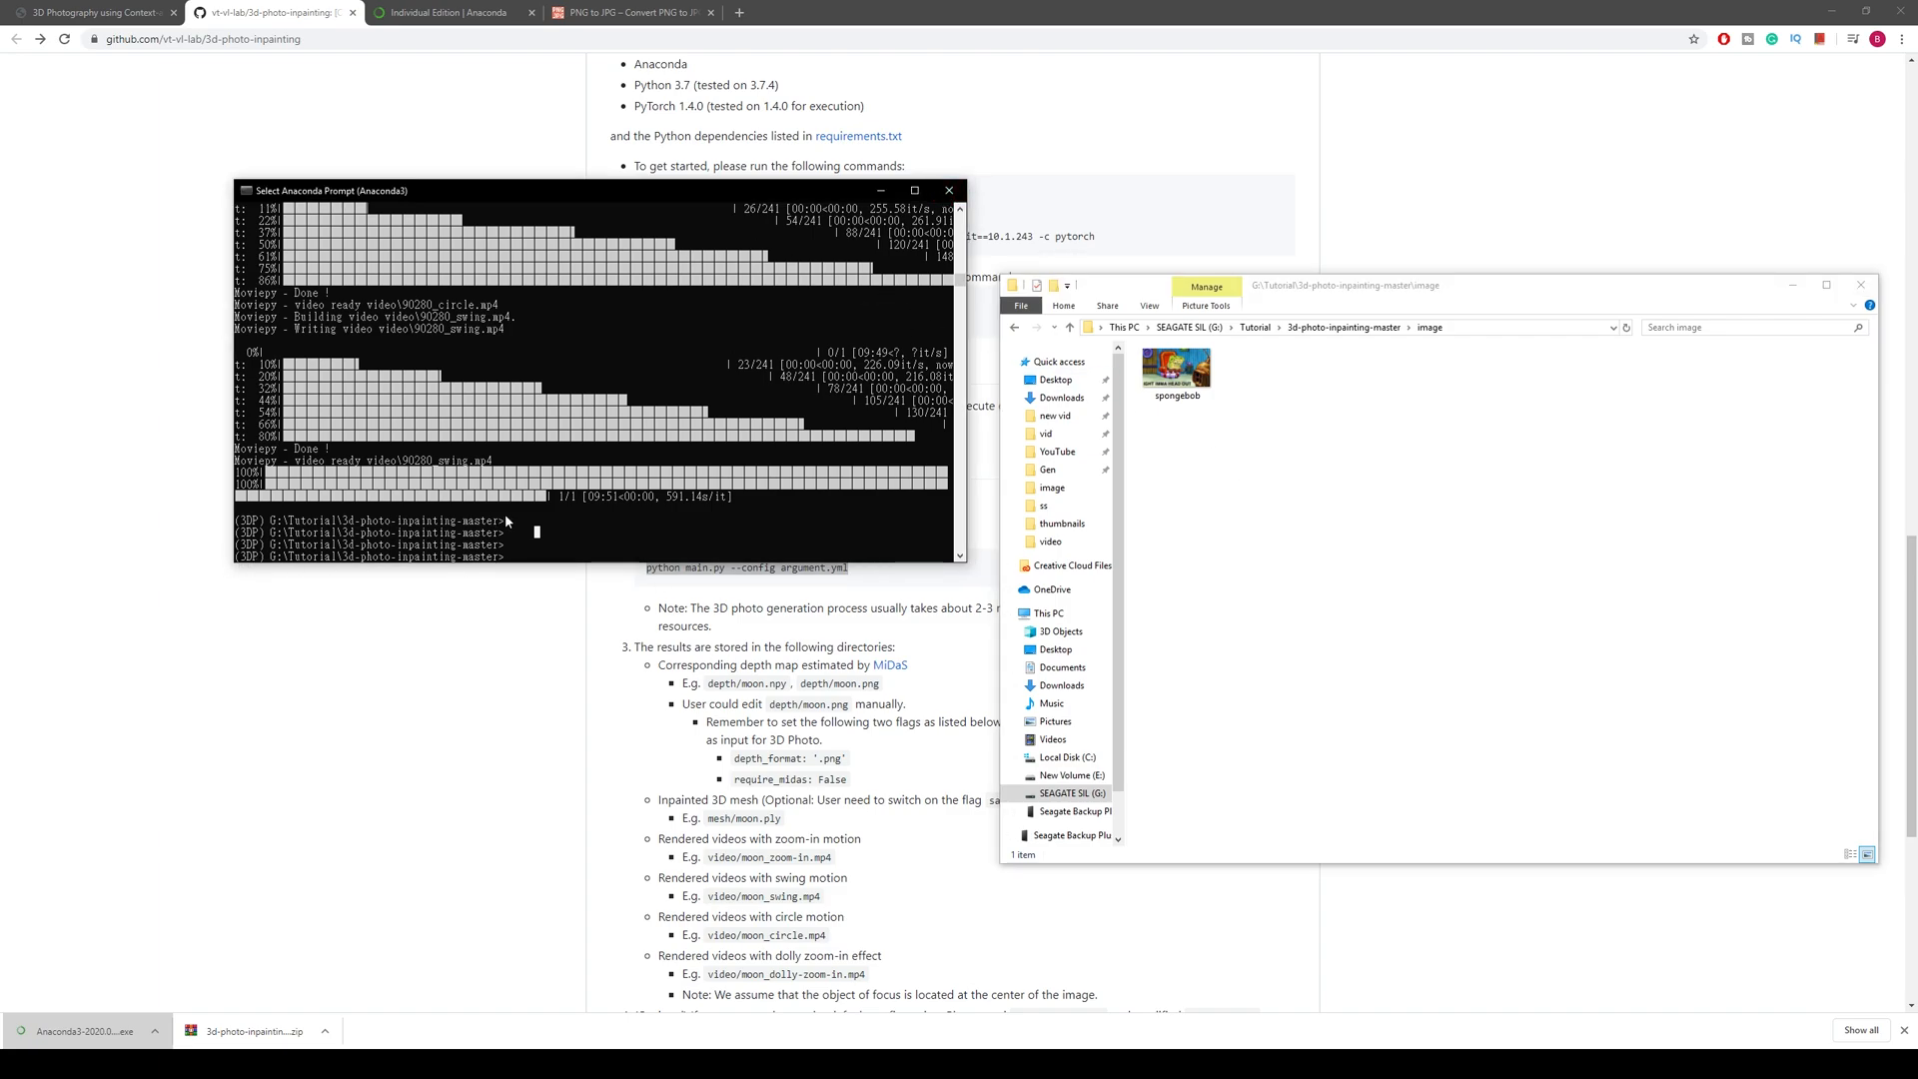
mouse_move(947, 189)
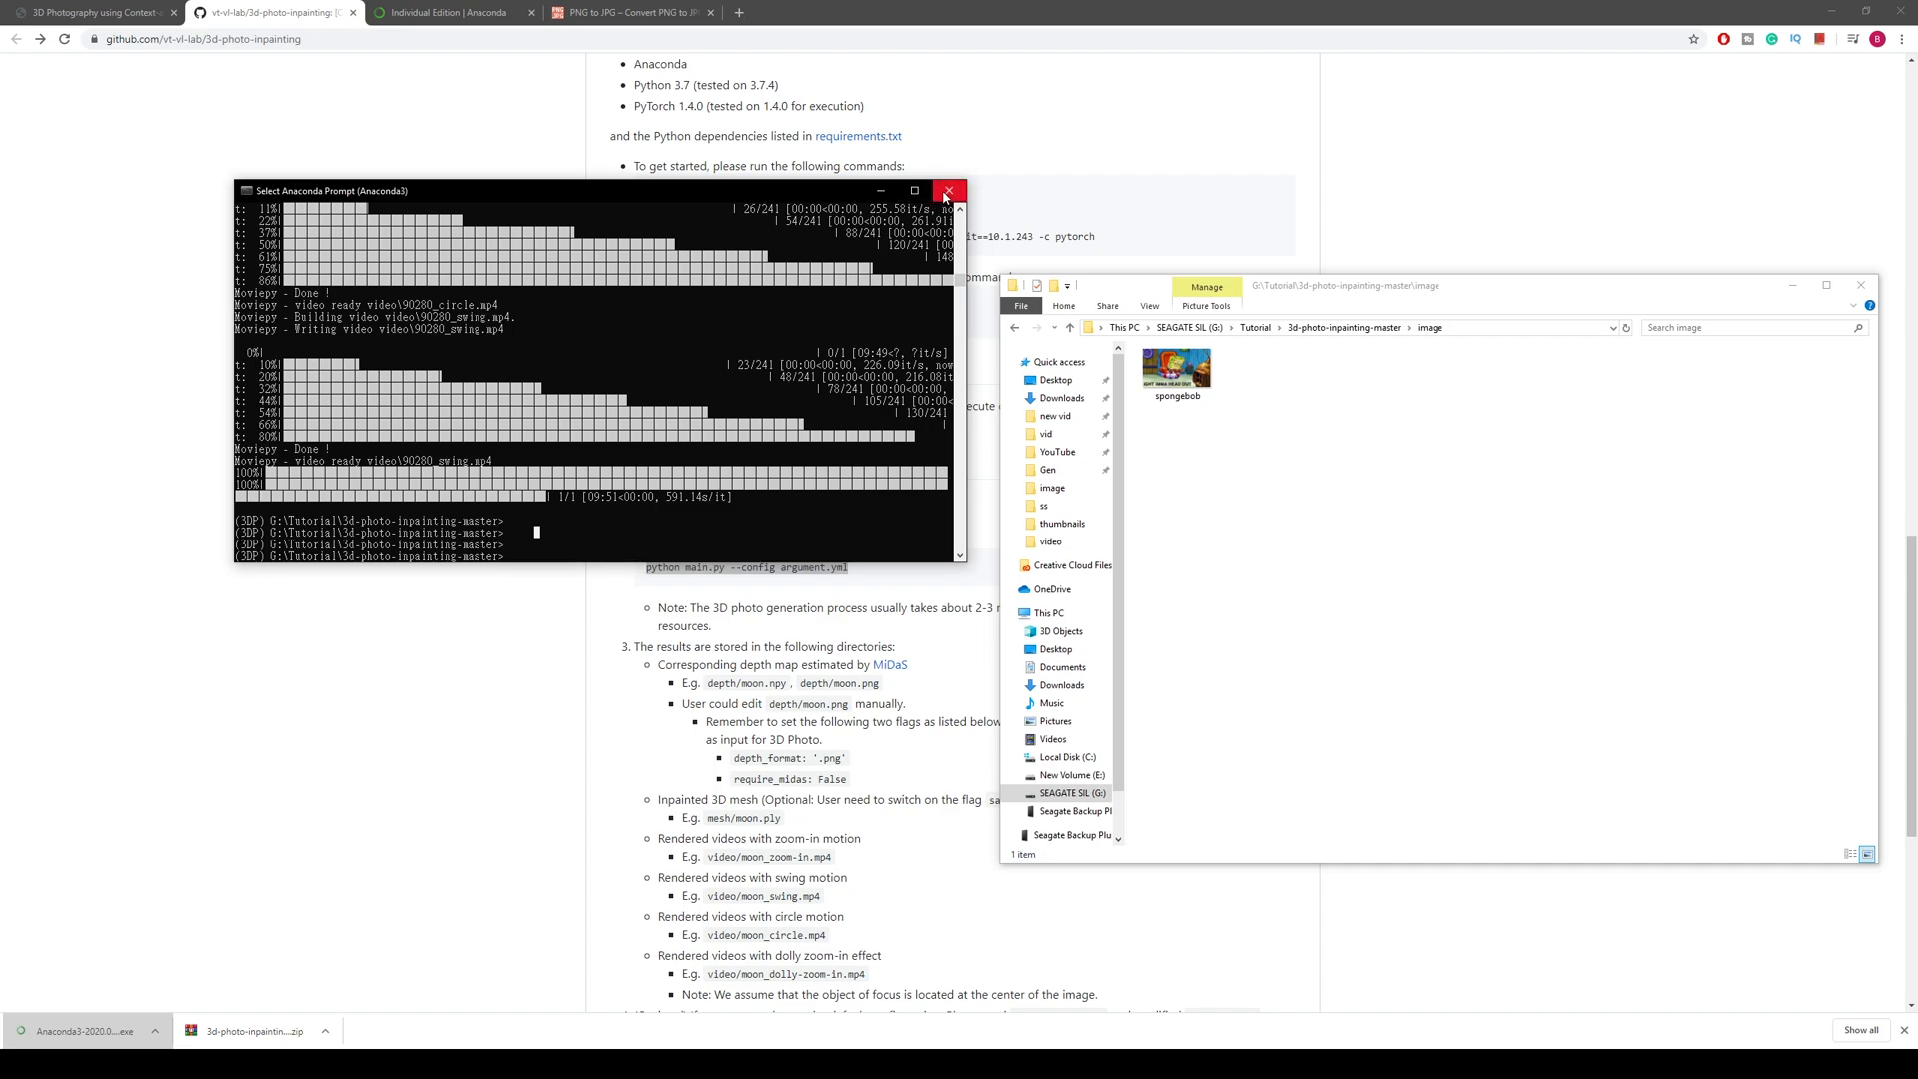
mouse_move(947, 191)
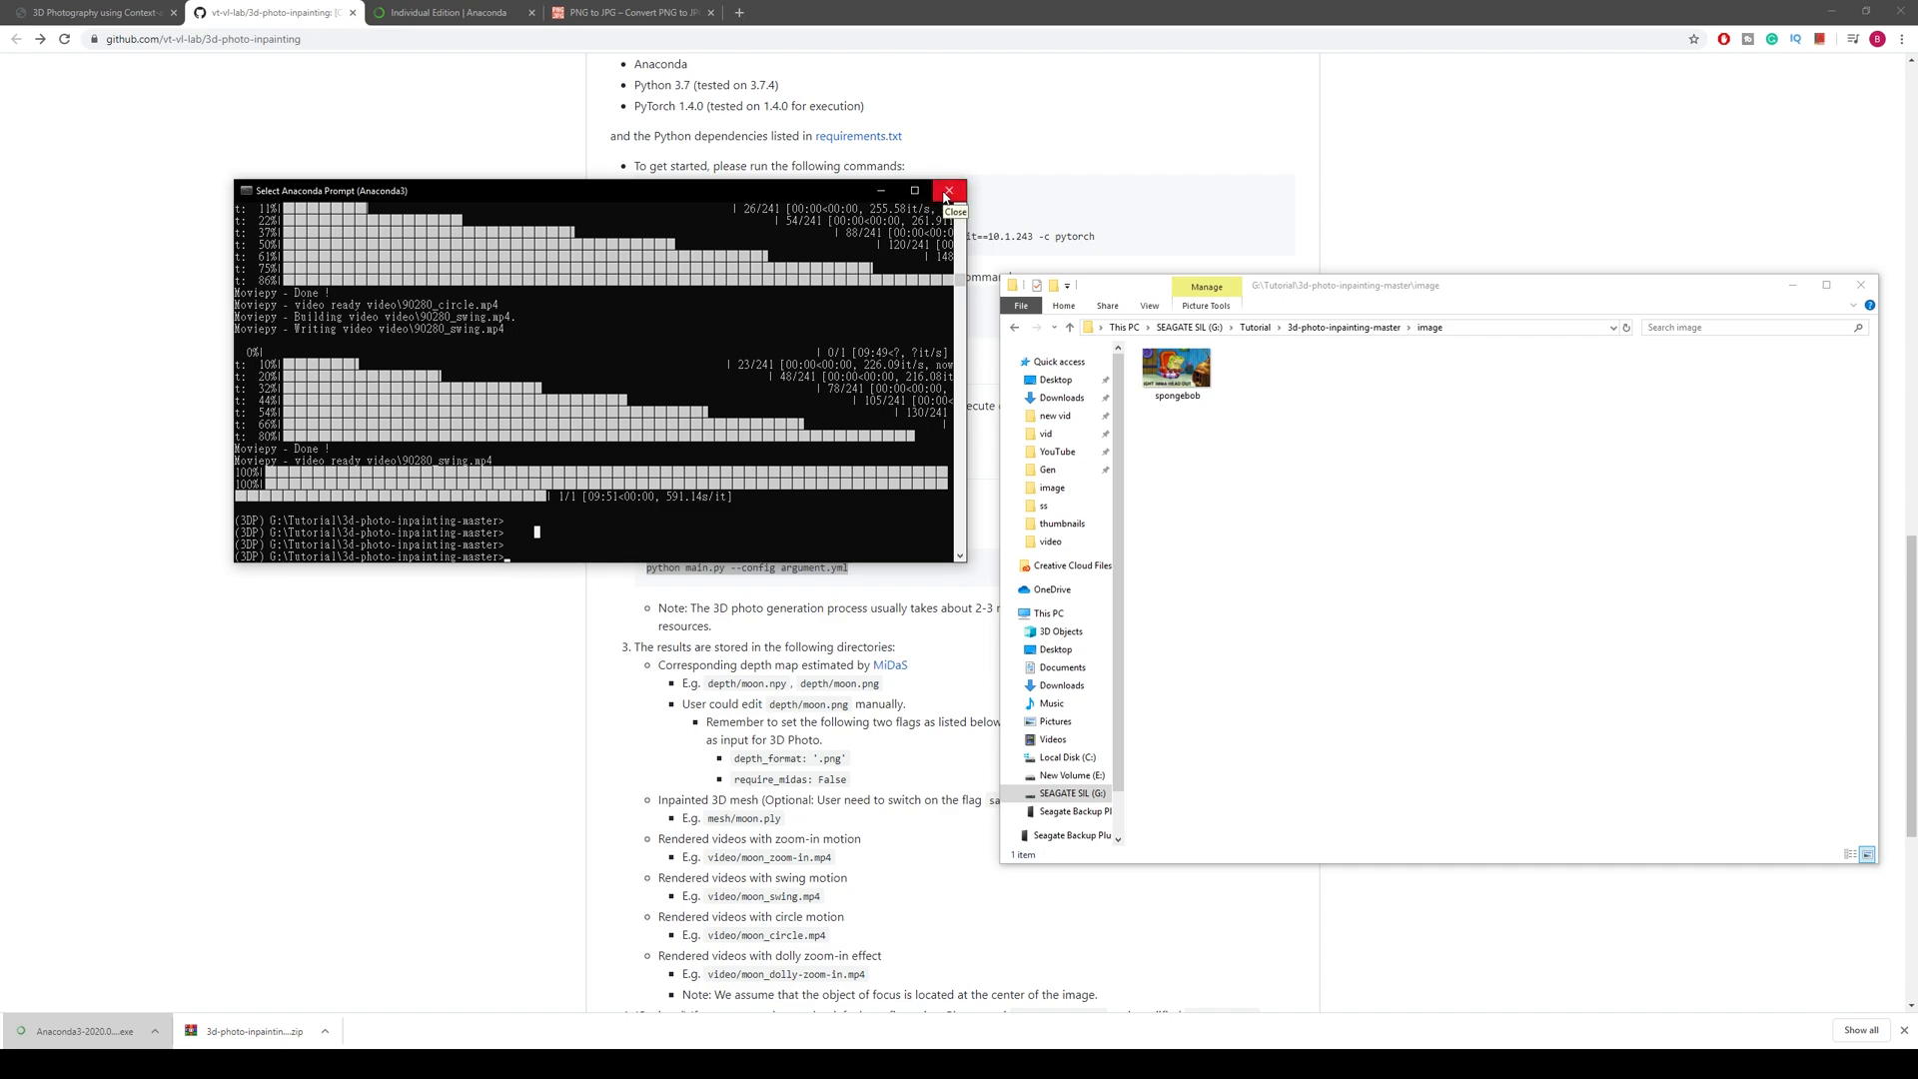